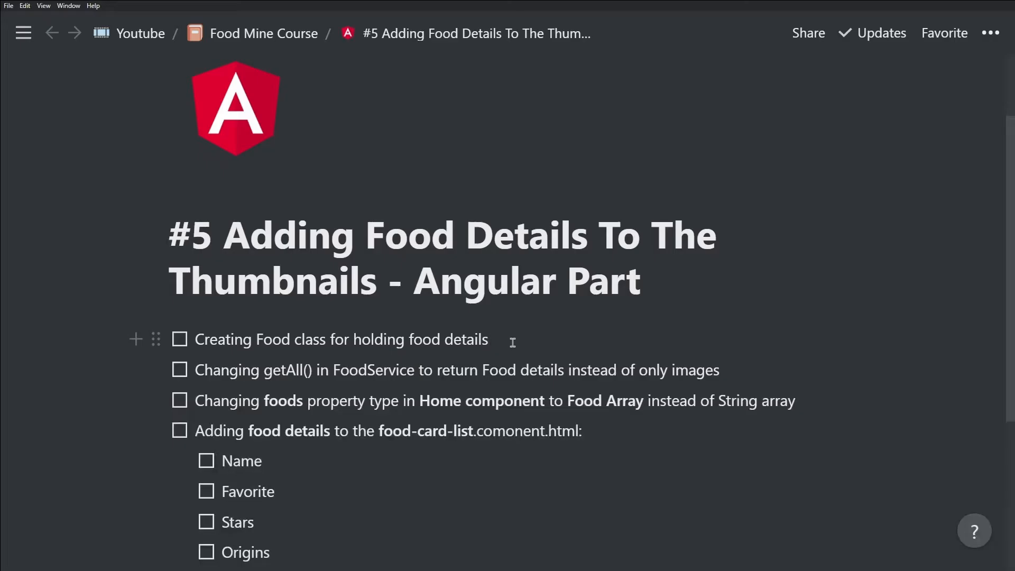
Step: Open food.service.ts from the Explorer to view getAll() returning six food image paths
click(488, 339)
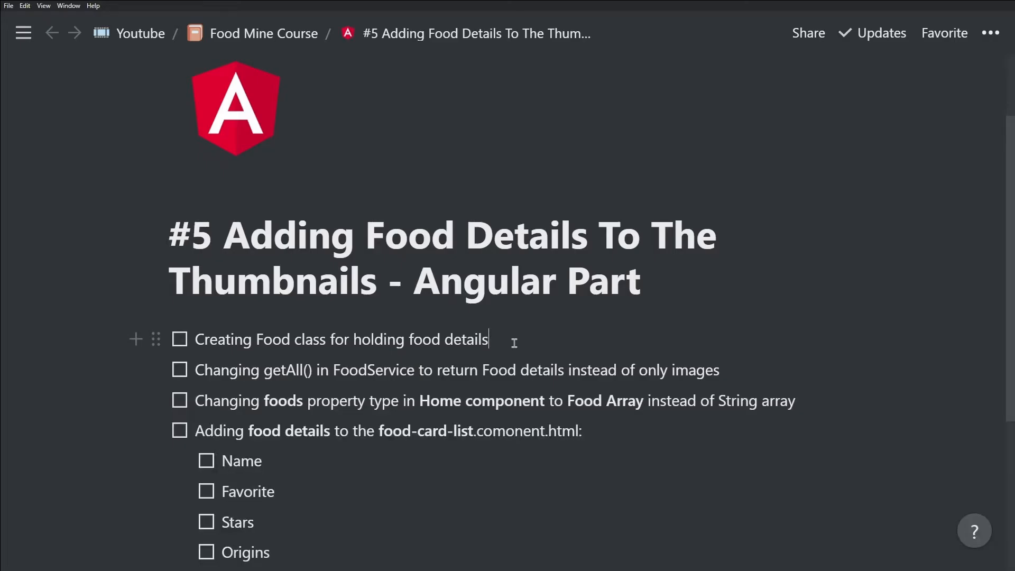
mouse_move(314, 340)
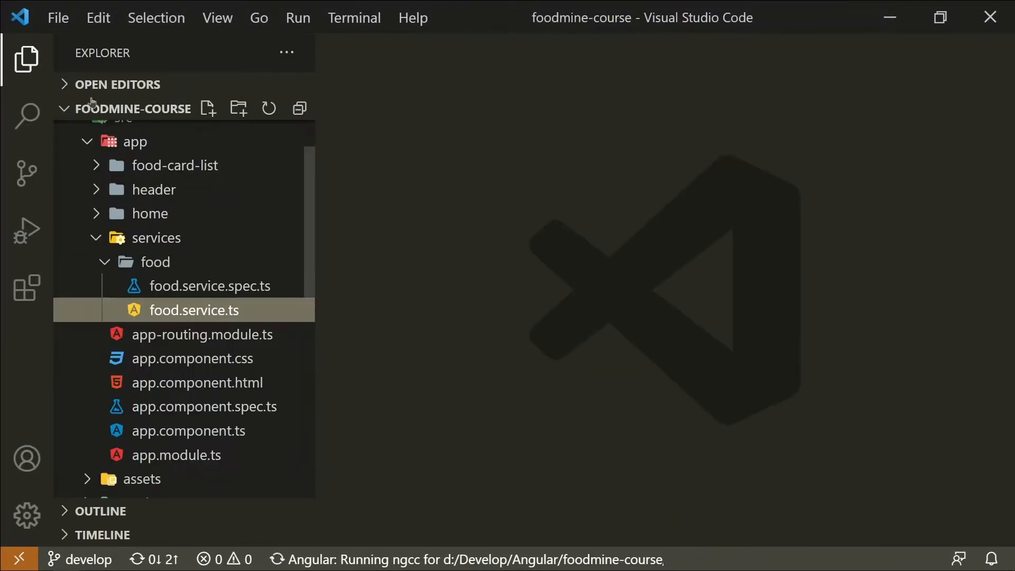
scroll(up, 3)
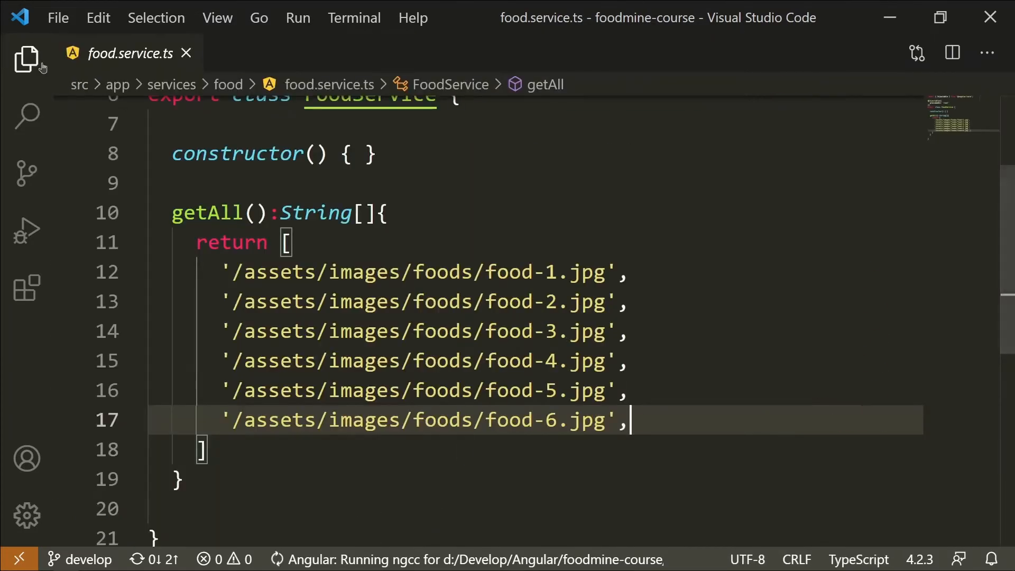
mouse_move(208, 213)
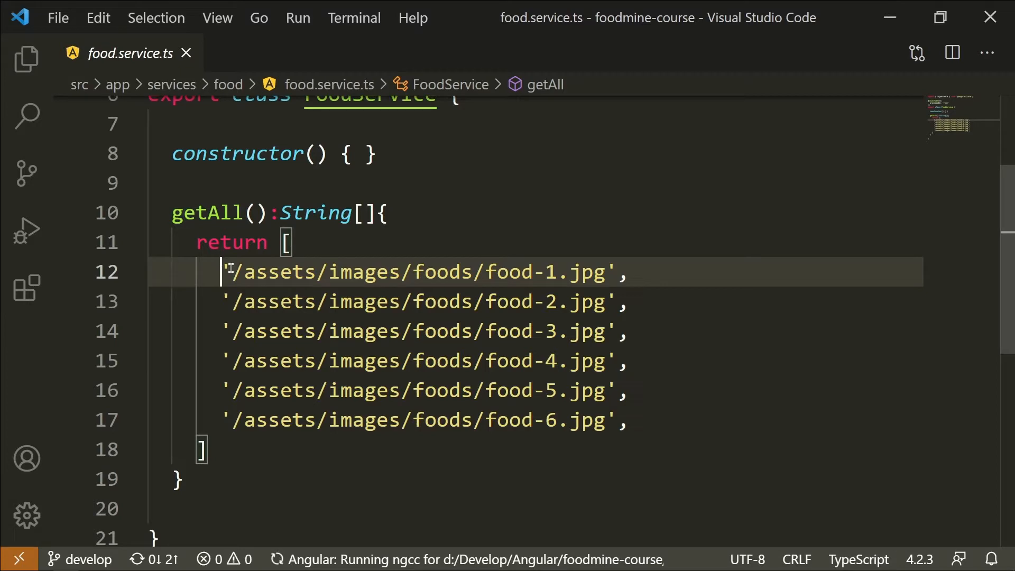
click(621, 419)
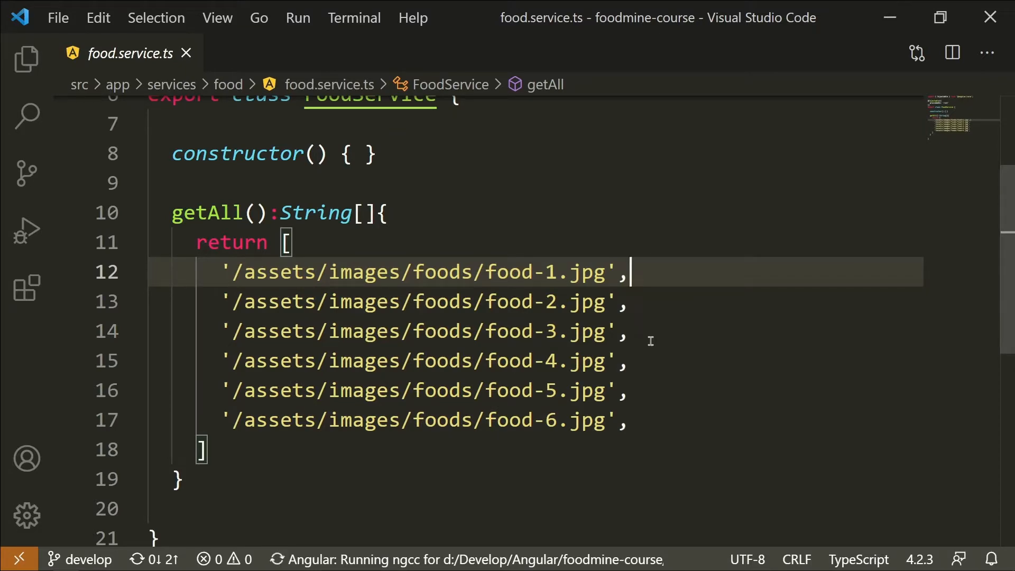
click(26, 59)
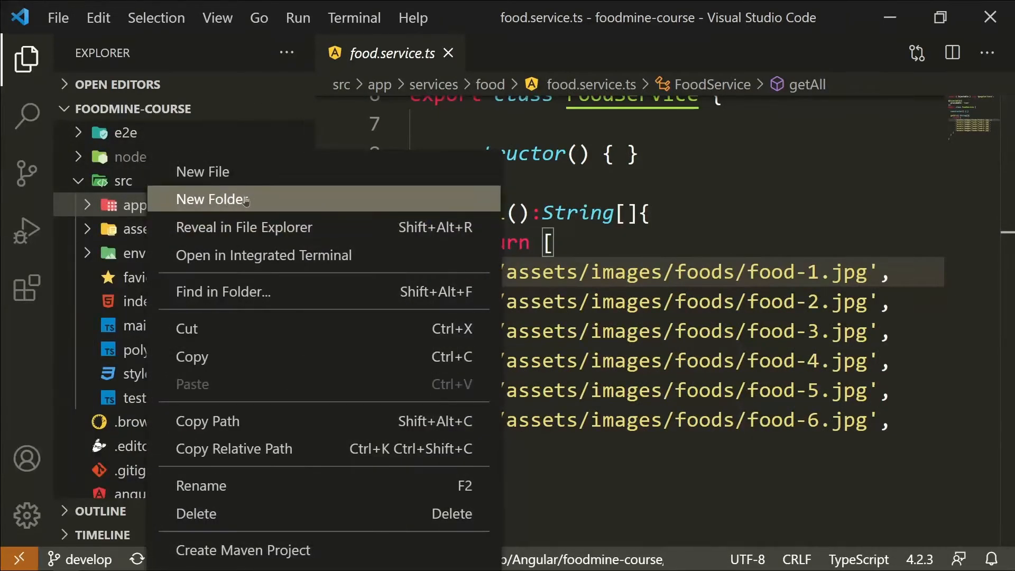
Step: Create a shared/models folder under app containing an empty Food.ts file
click(211, 199)
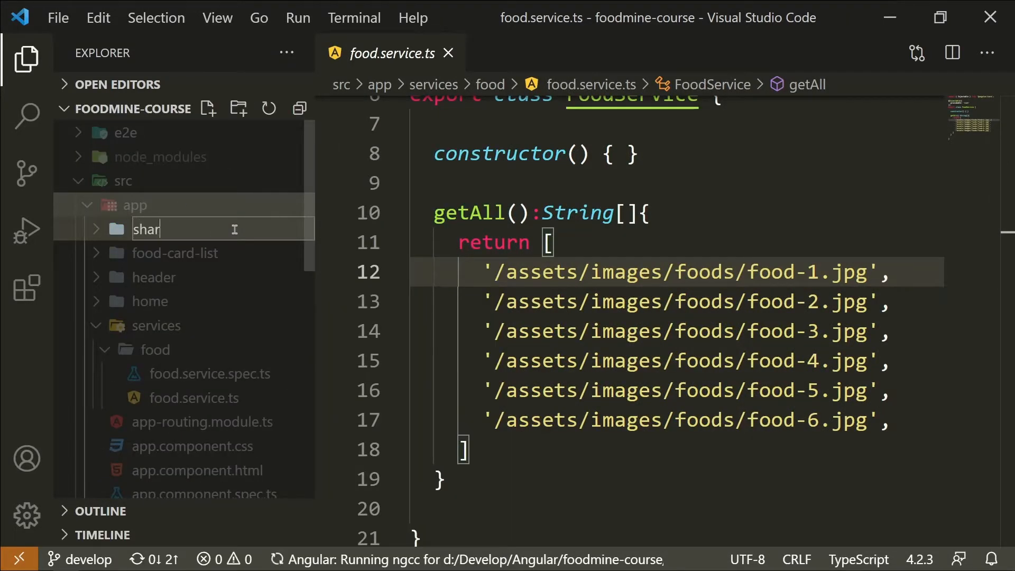
key(Enter)
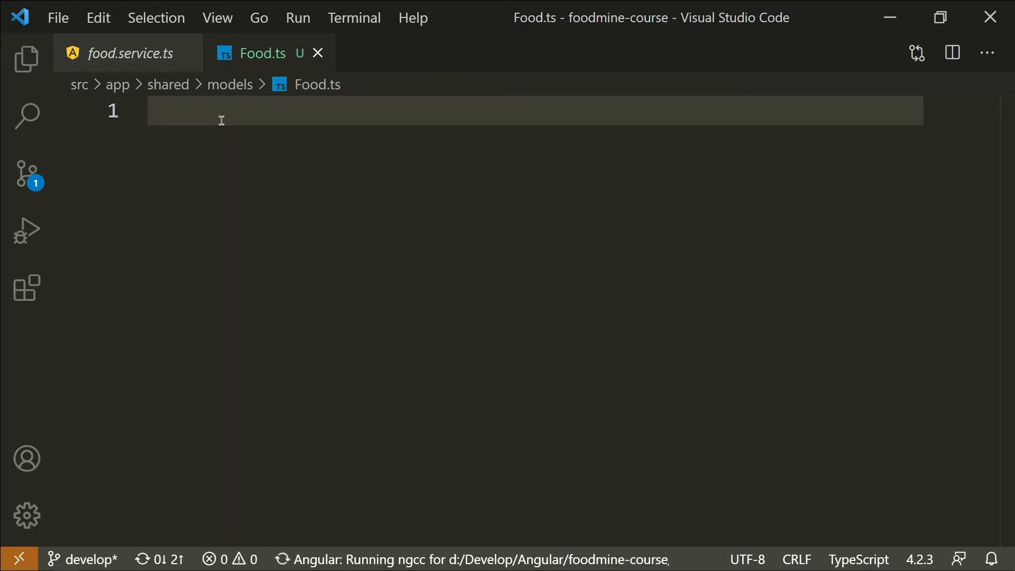
Step: Write 'export class Food{' with an 'id:number;' property in Food.ts
text(expor)
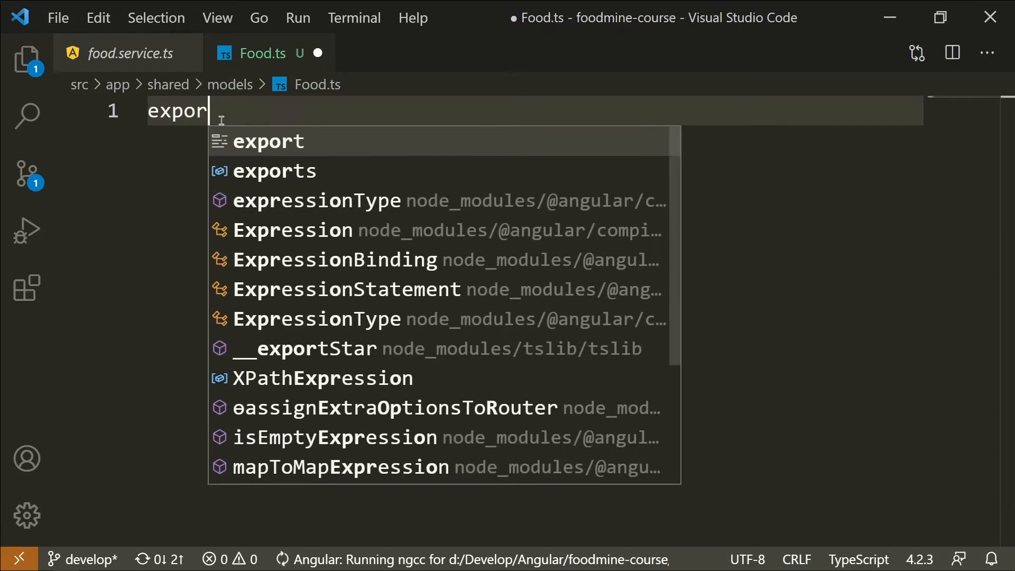
text(t class Food{)
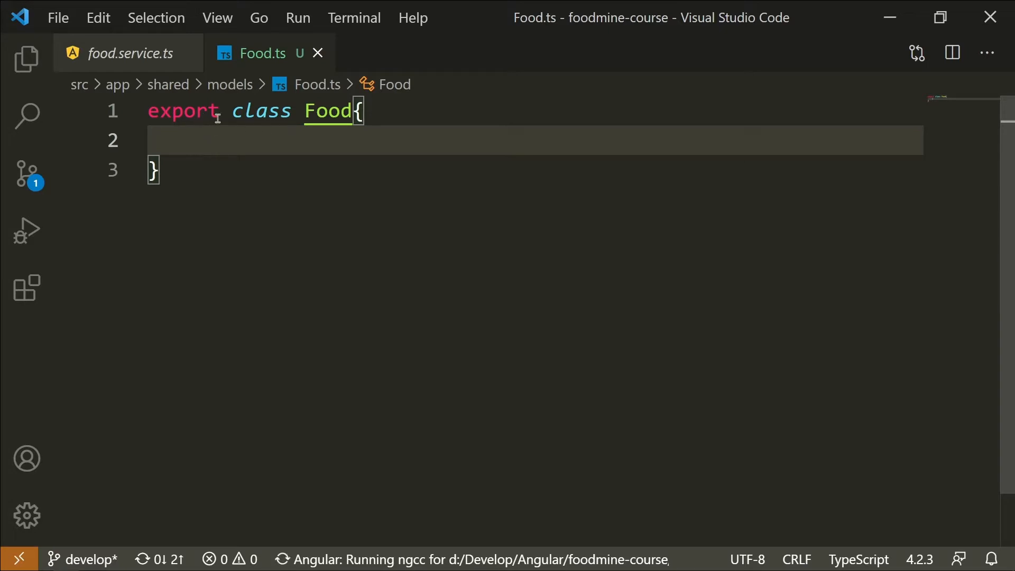
mouse_move(237, 147)
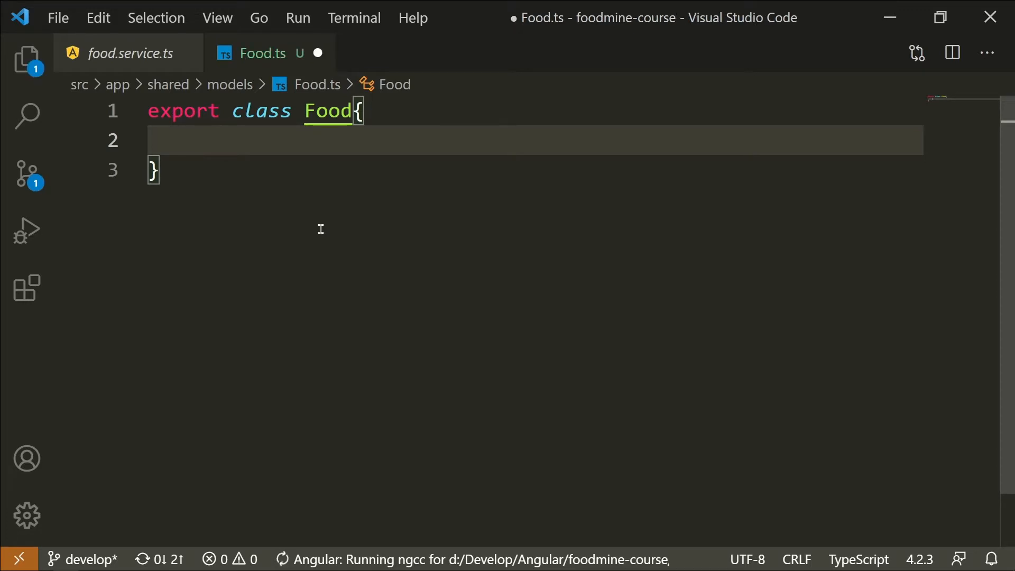
text(id:number;)
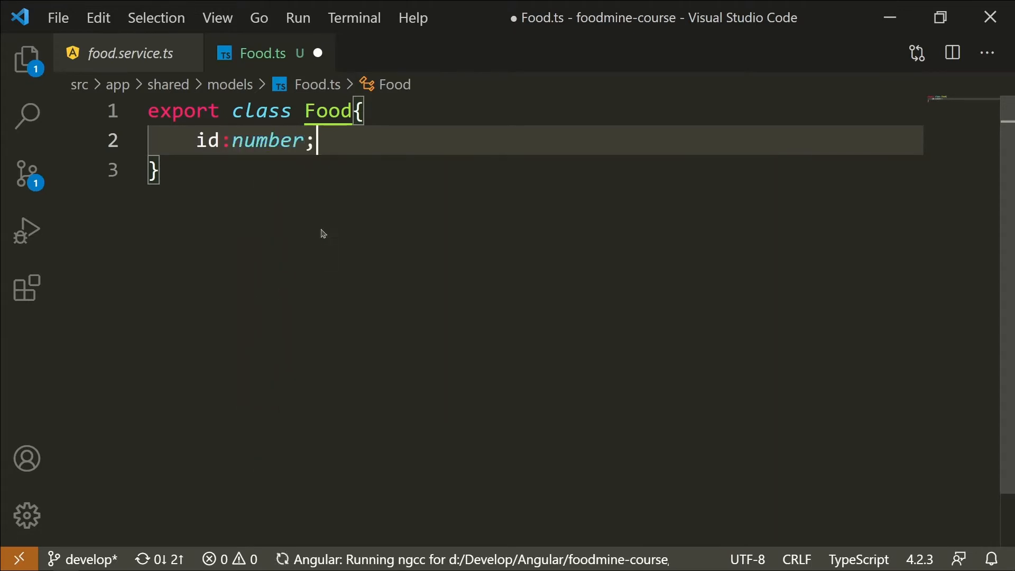
mouse_move(208, 140)
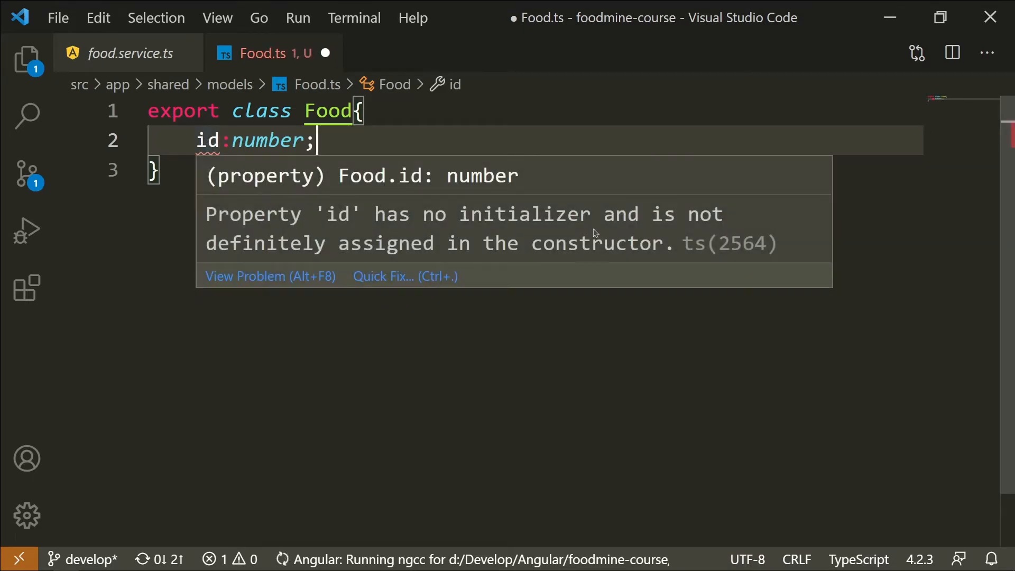
mouse_move(418, 267)
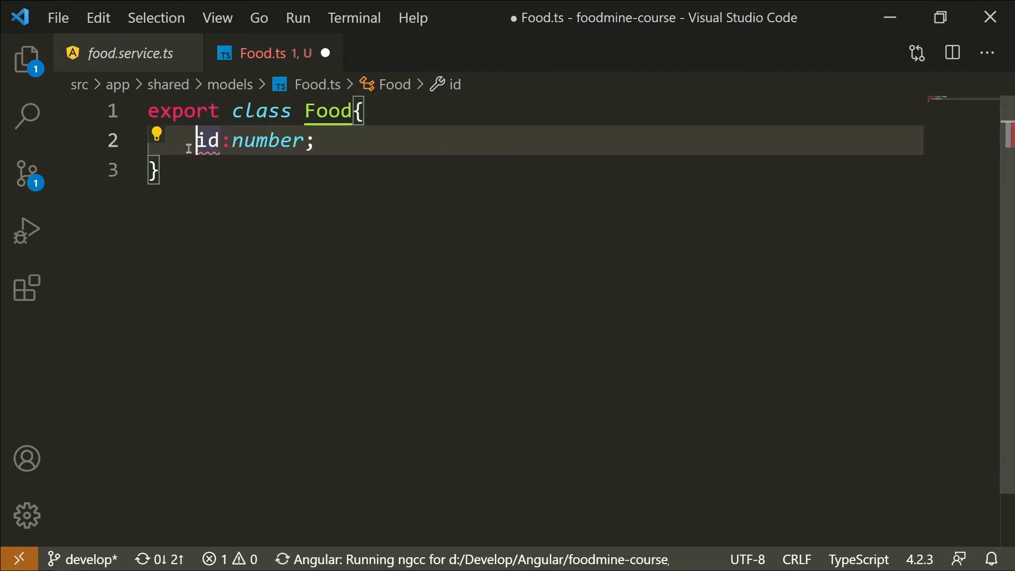
mouse_move(256, 201)
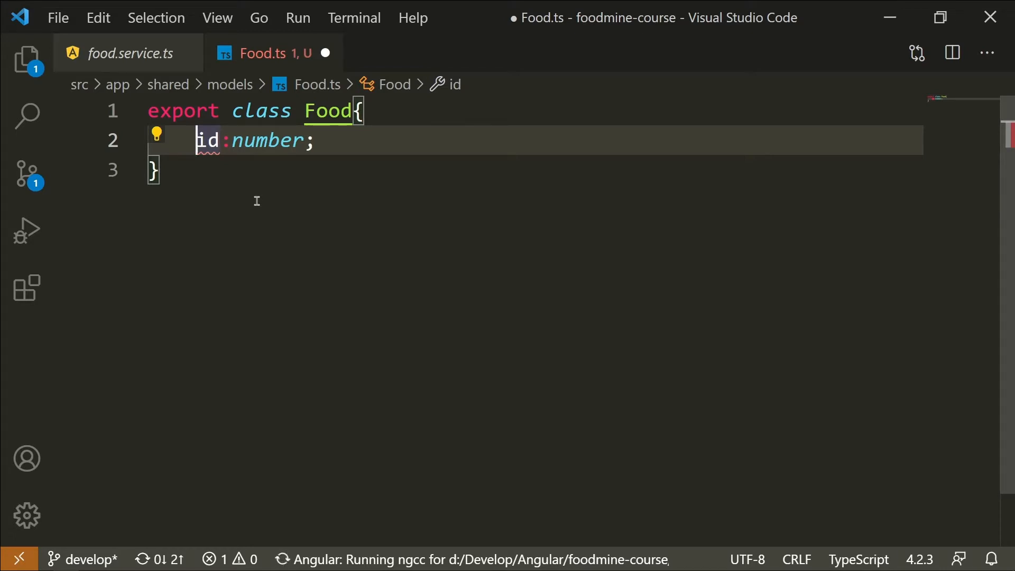
mouse_move(358, 140)
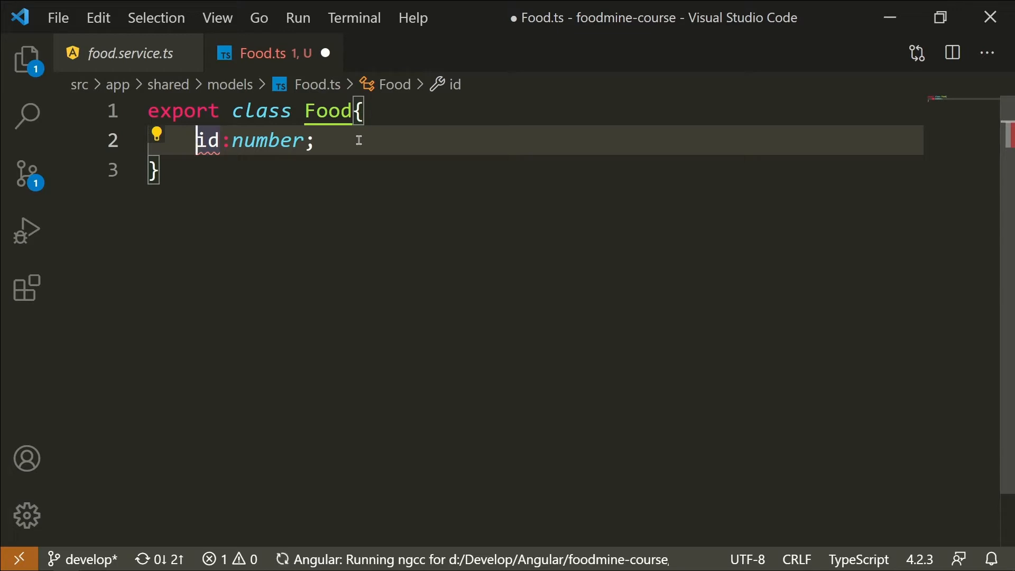
Step: Add a Food constructor taking id:number that sets this.id = id, then remove it
click(363, 110)
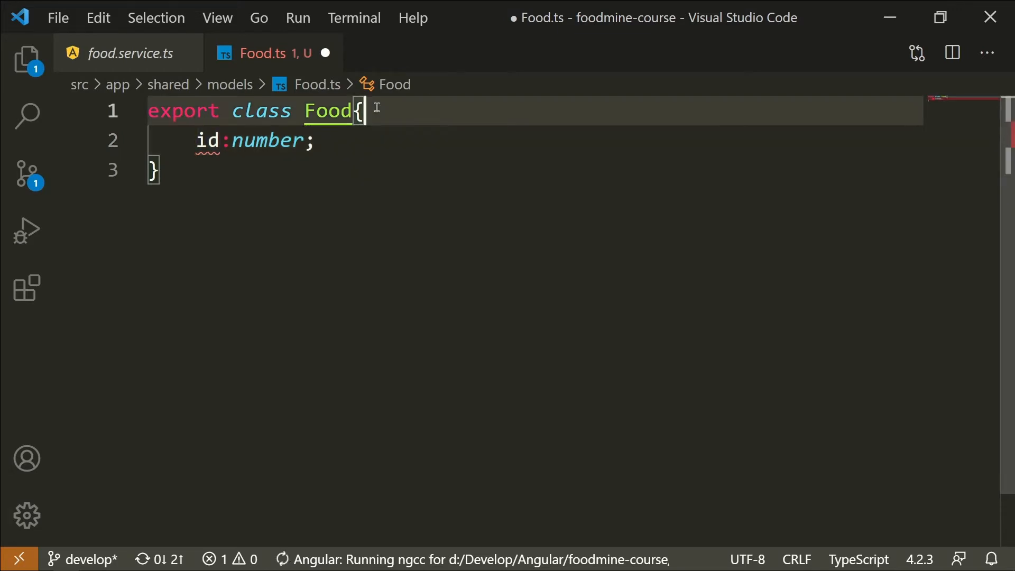
text(con)
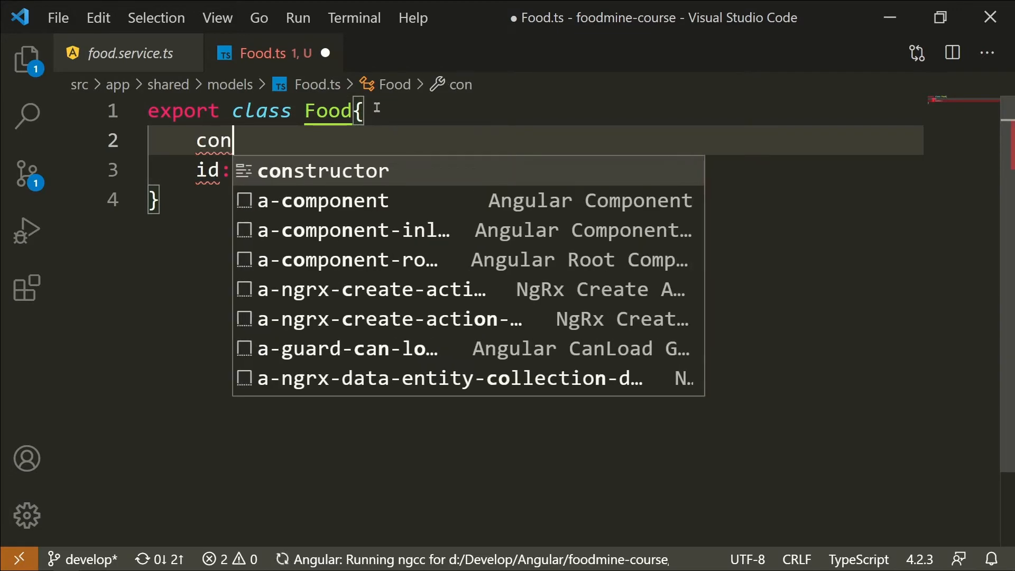
click(323, 171)
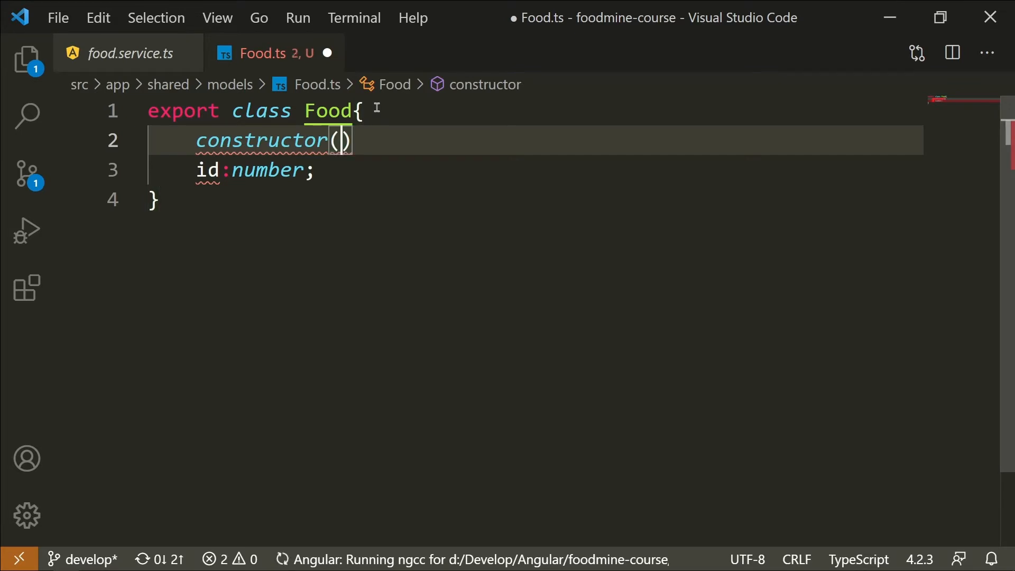
text(id:number)
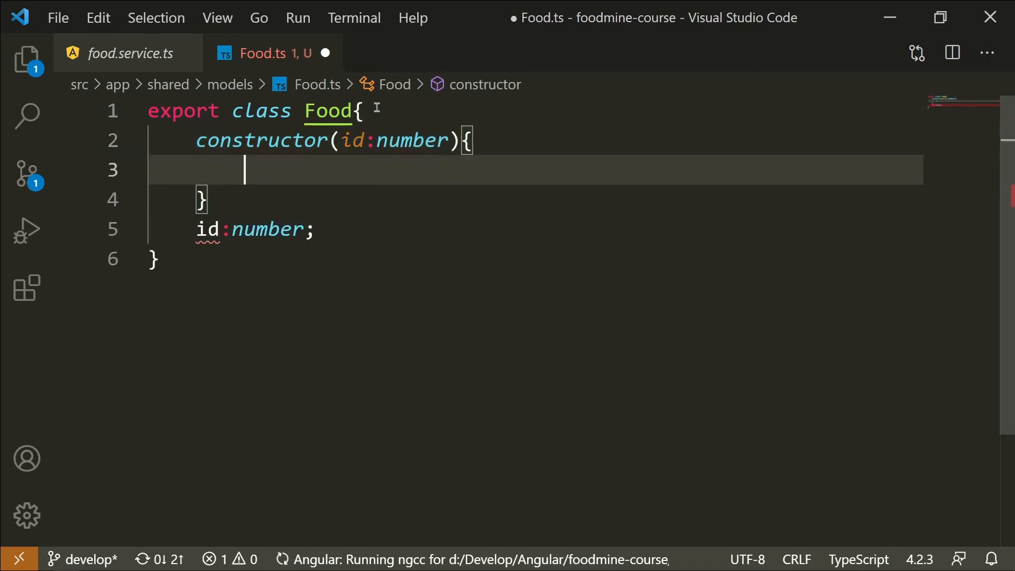
text(this.id)
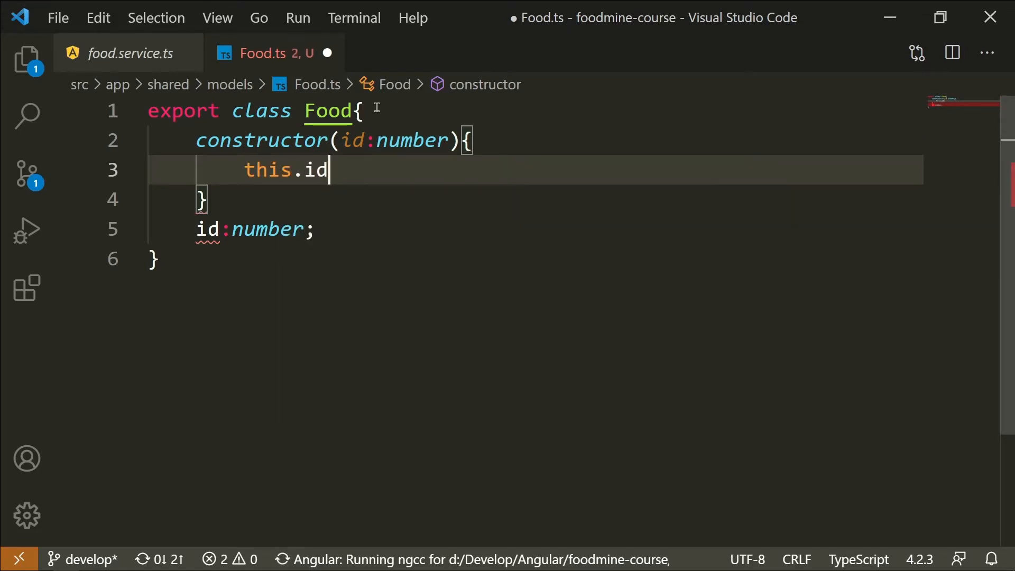
text(=)
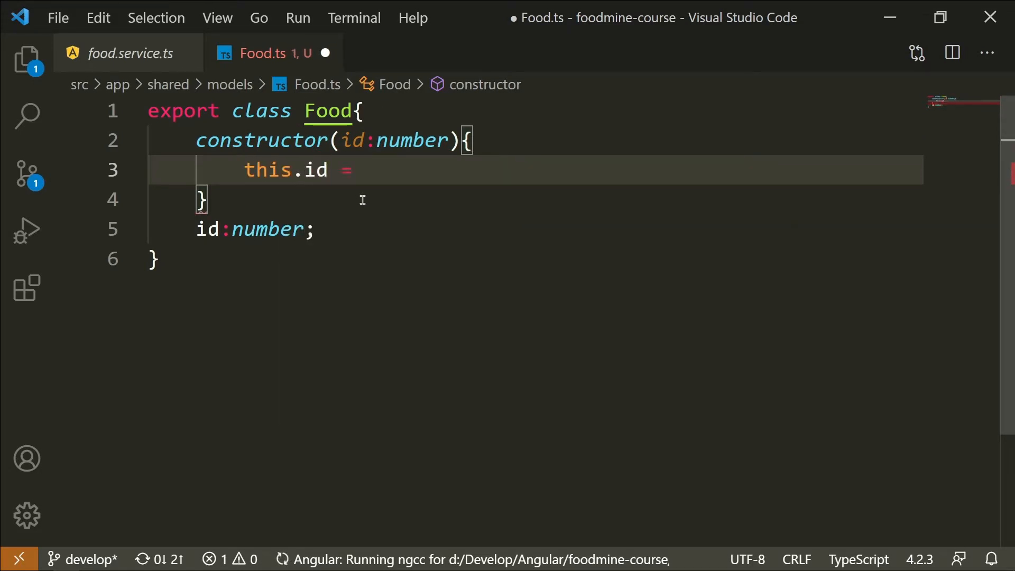
text(id)
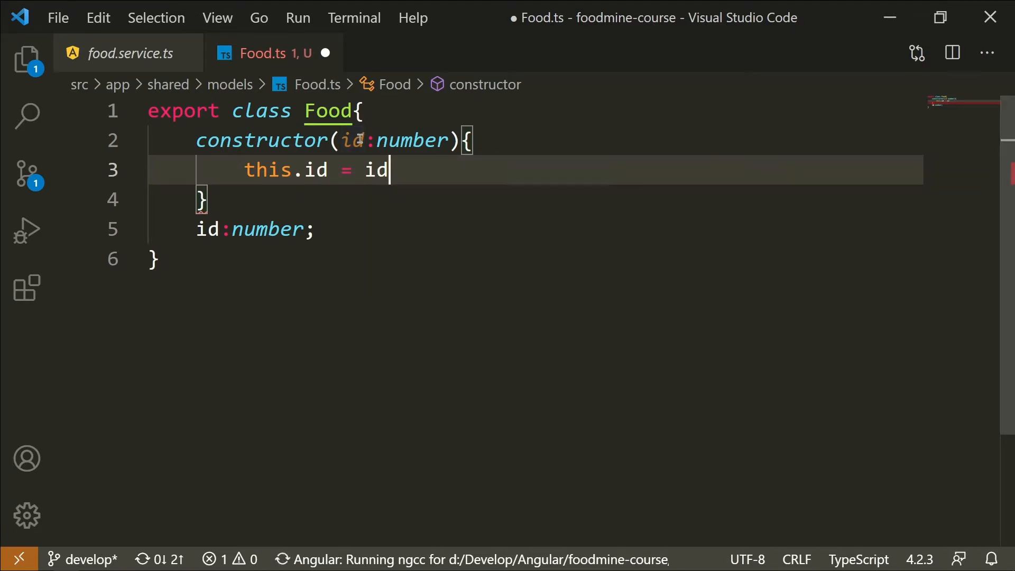
text(;)
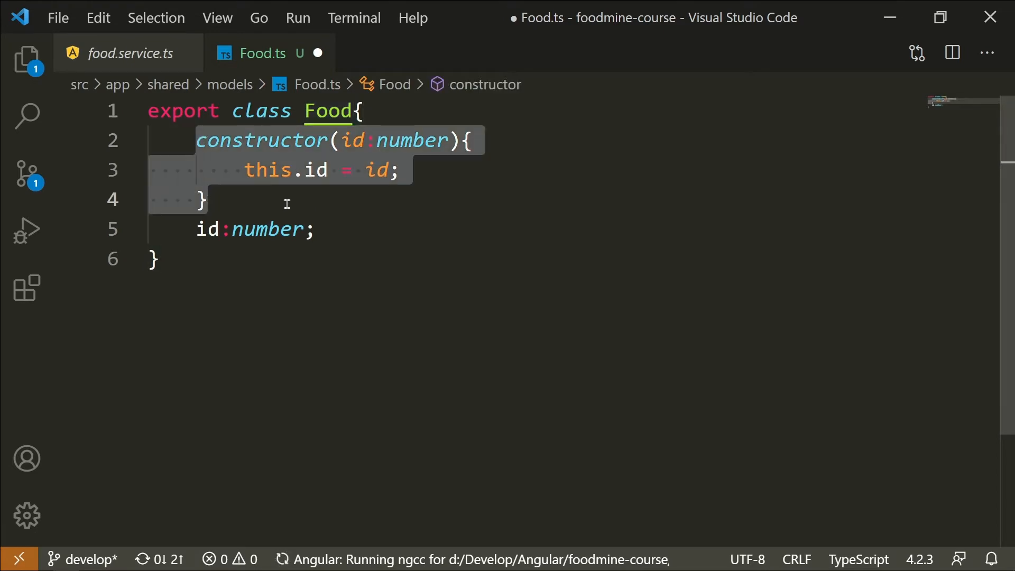
click(354, 140)
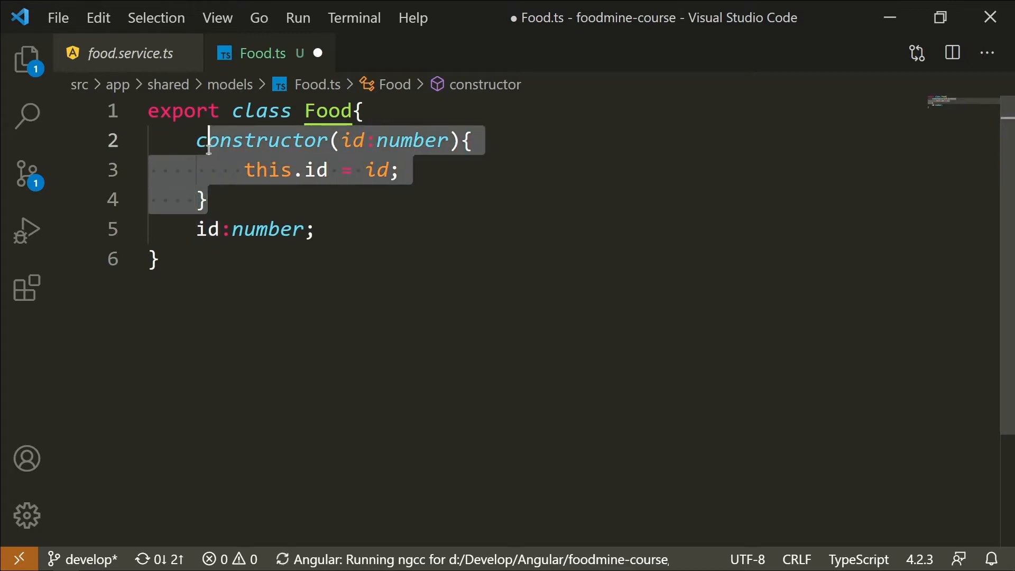
click(207, 199)
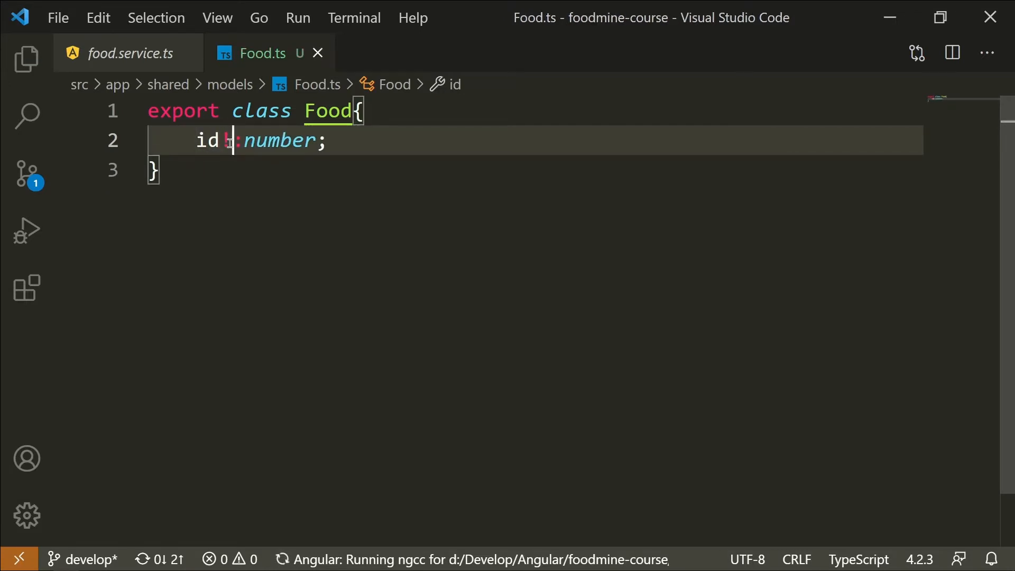
Step: Try declaring id as optional with id?:number and save Food.ts
text(!)
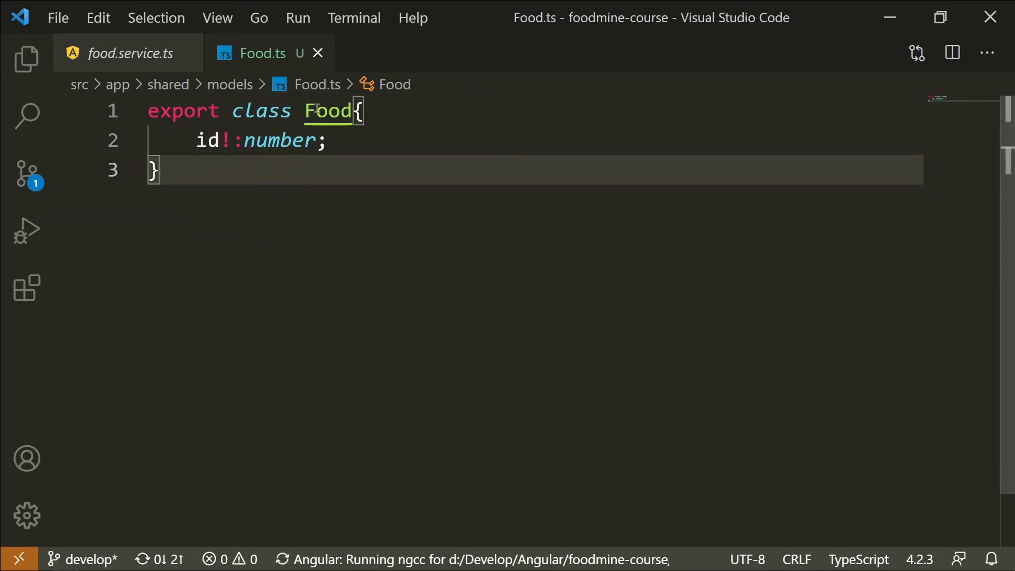
click(213, 141)
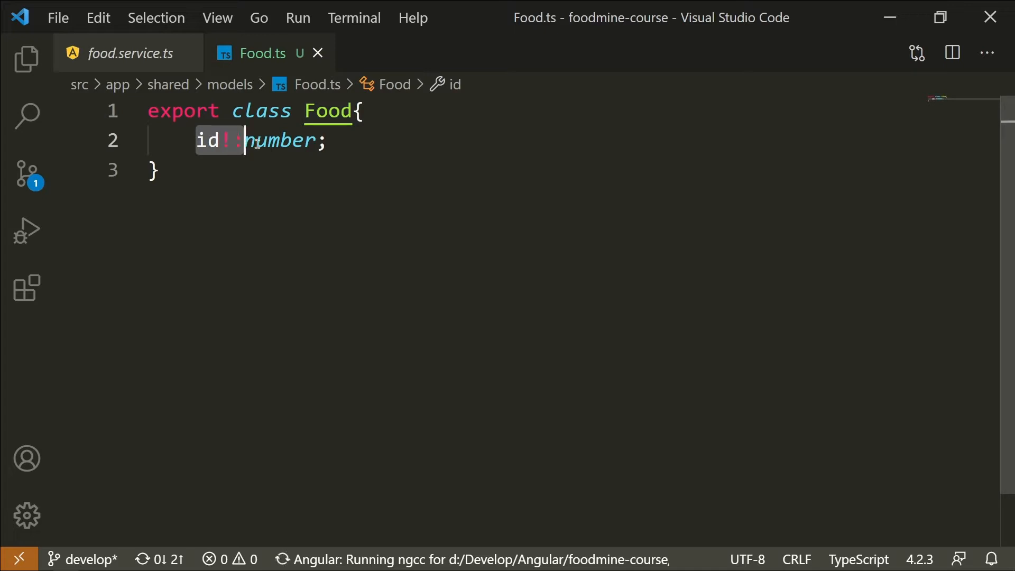
click(340, 141)
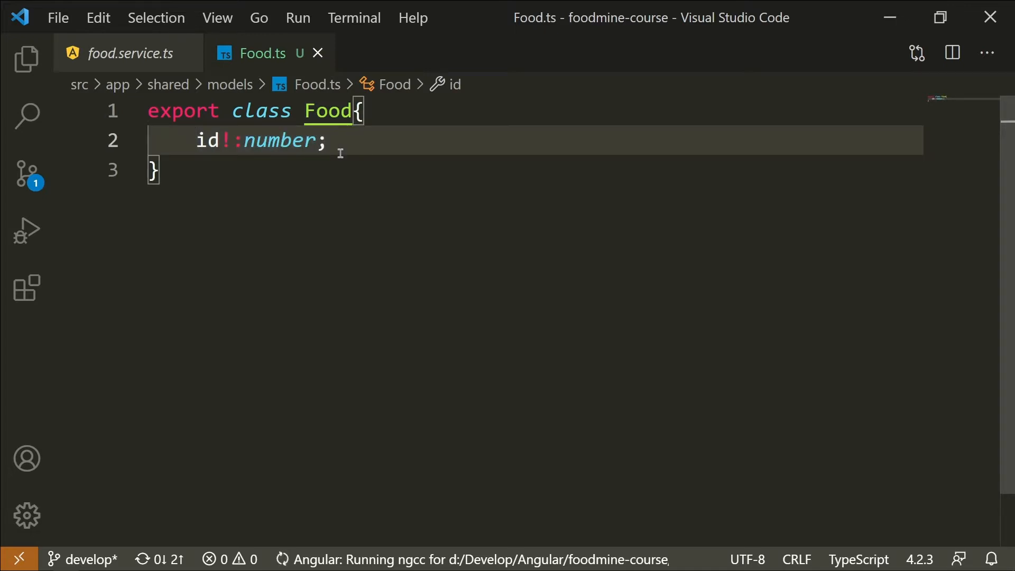
mouse_move(205, 141)
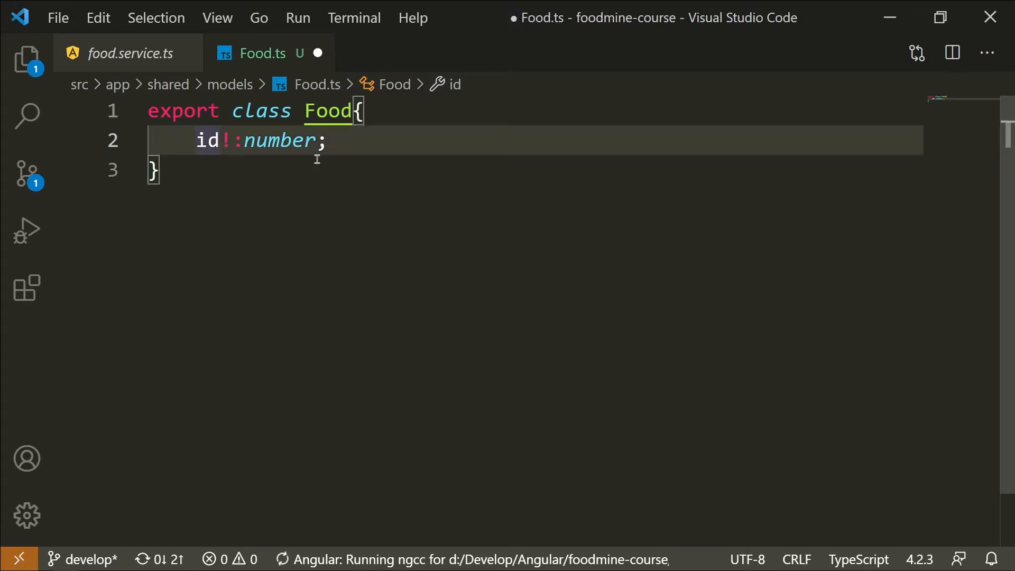
text(?)
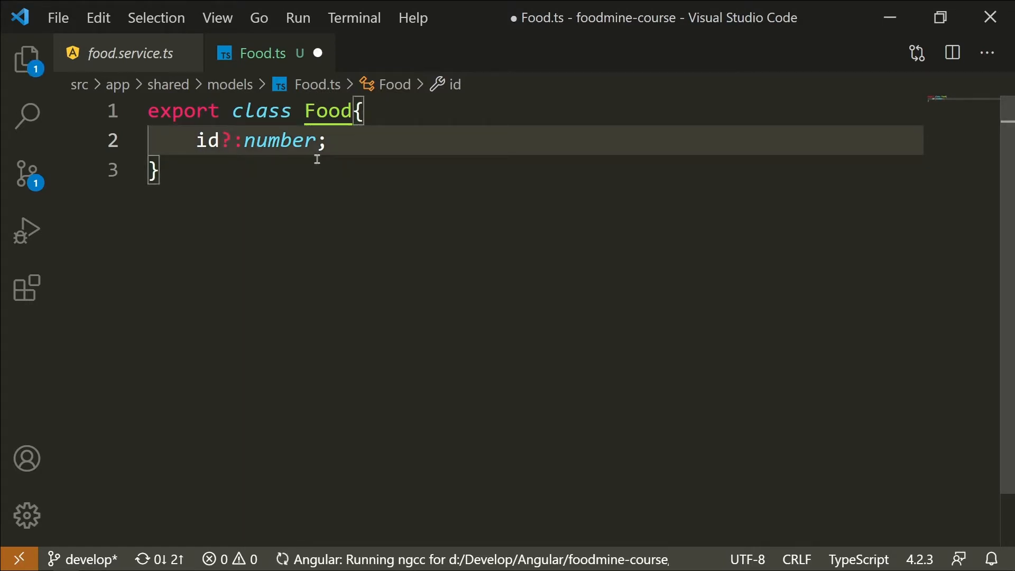
key(ctrl+s)
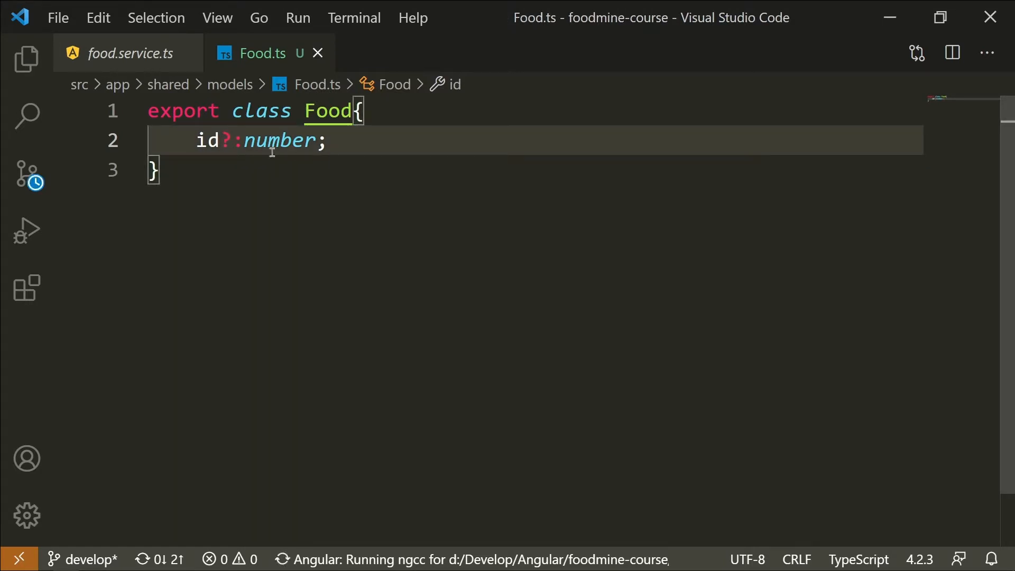
Step: Replace the optional marker with a default of 0, then switch to id!:number
click(197, 140)
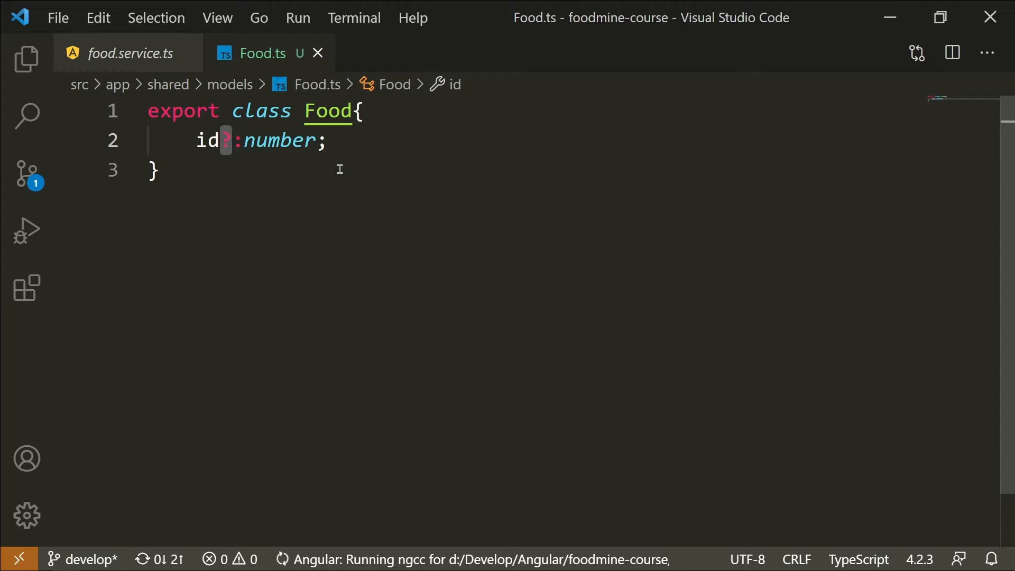
key(Backspace)
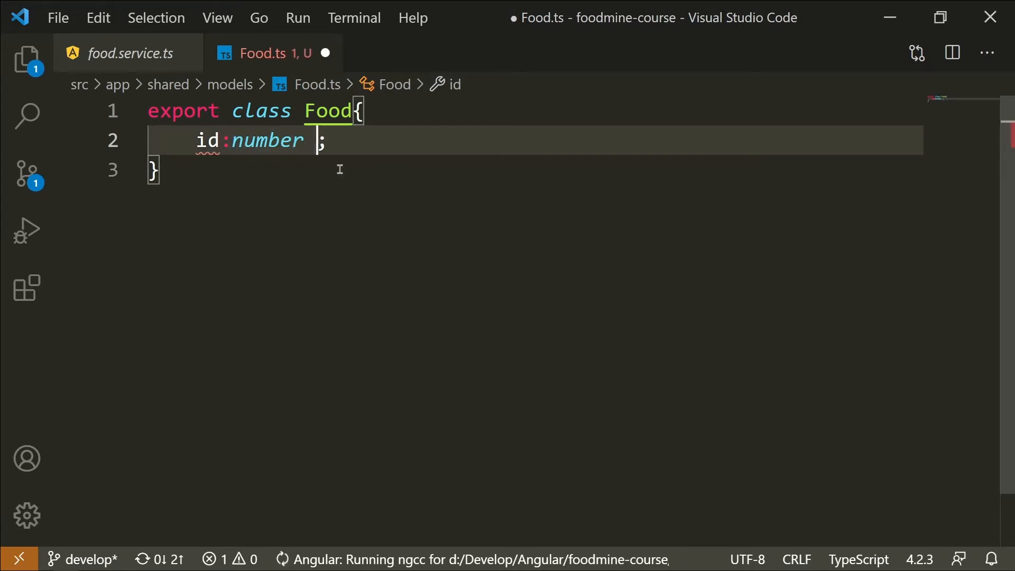
text(=)
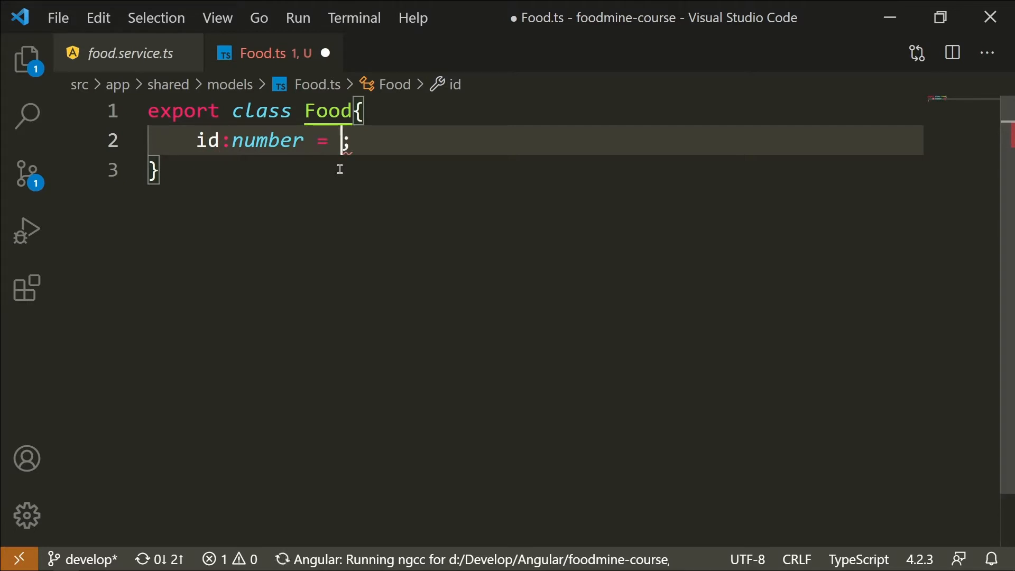
text(0)
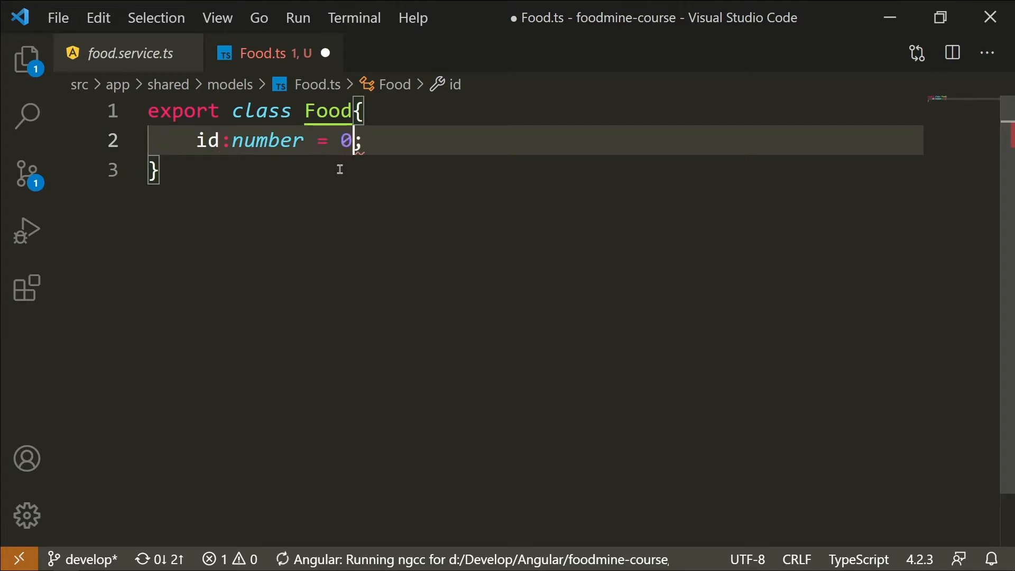
key(ctrl+s)
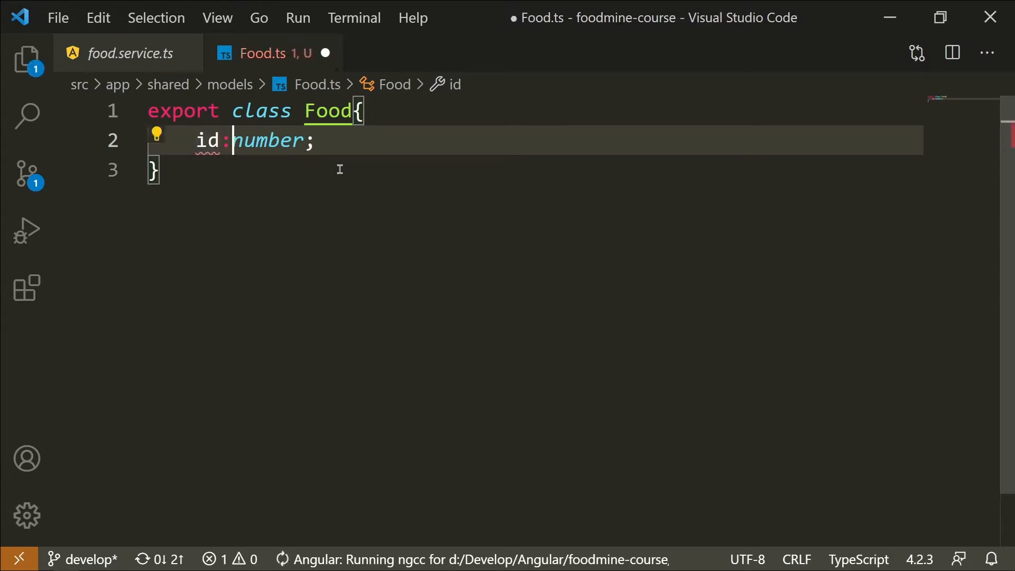
text(!)
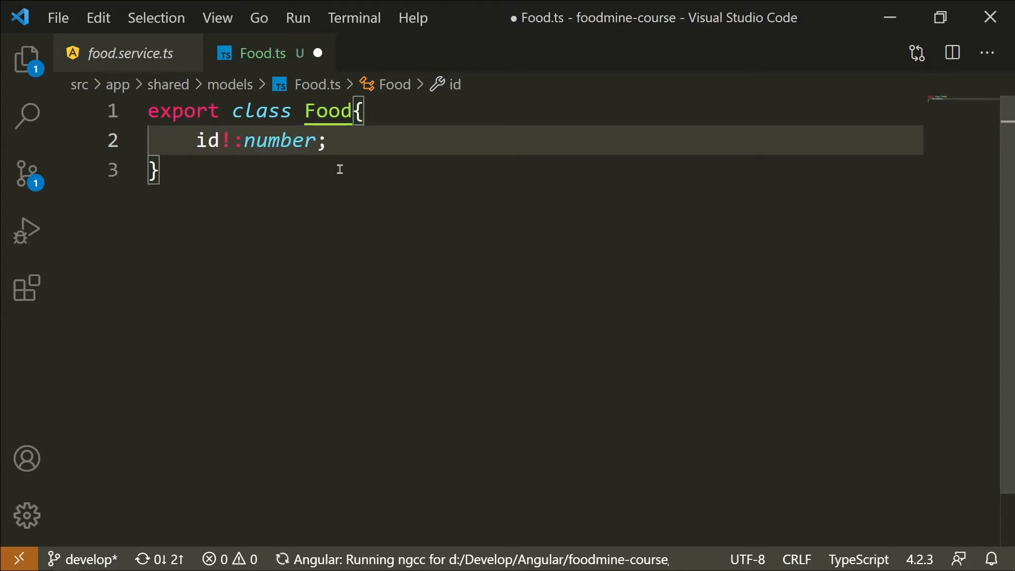
Step: Add name, price, tags?:string[], favorite = false, stars = 0, origins, imageUrl and cookTime properties
text(name!:string;)
text(tags)
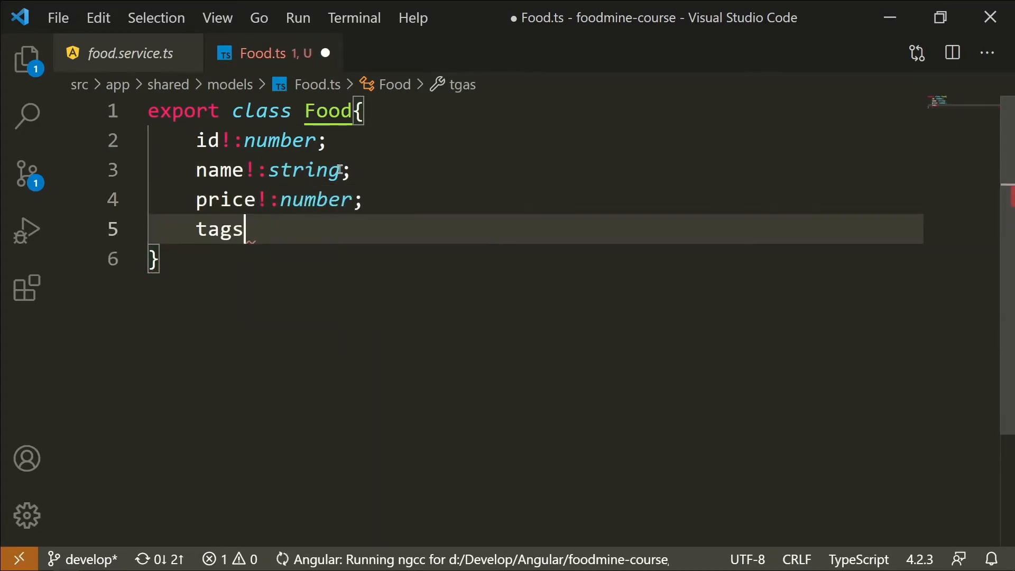
text(?:string[];)
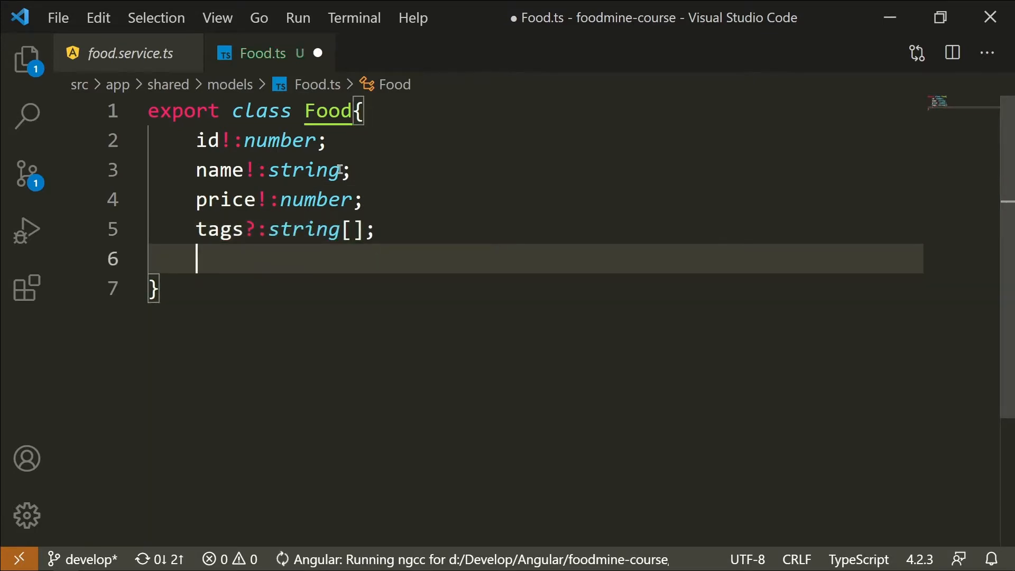
text(favorite:boolean = false;)
text(stars:number =)
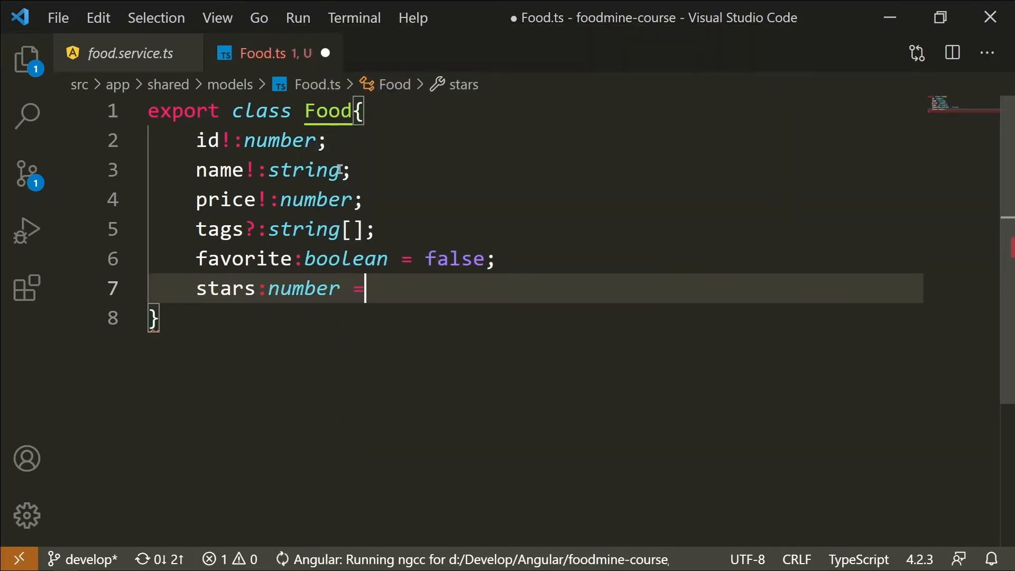
text(0;)
text(origins!)
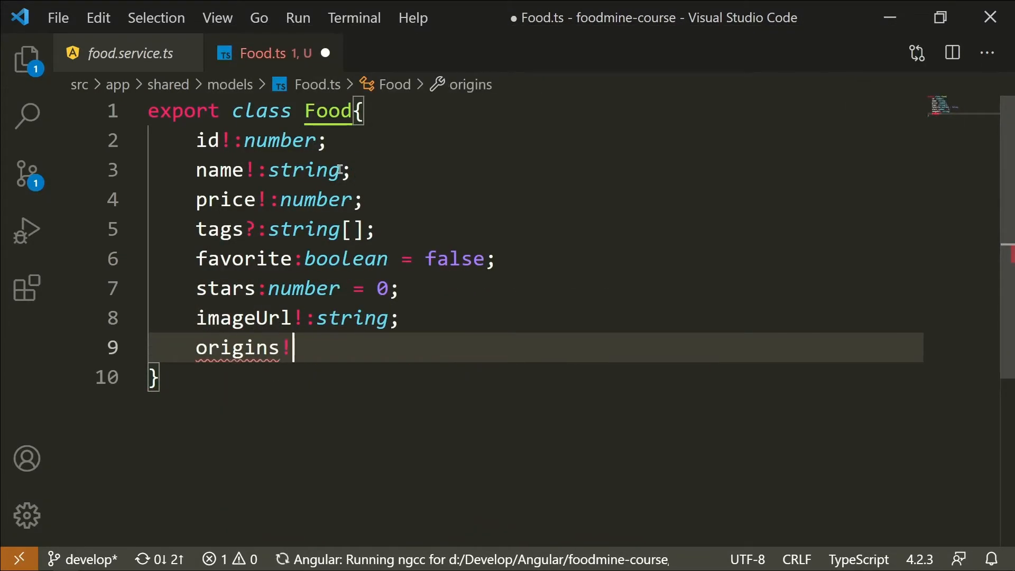
text(:string[];)
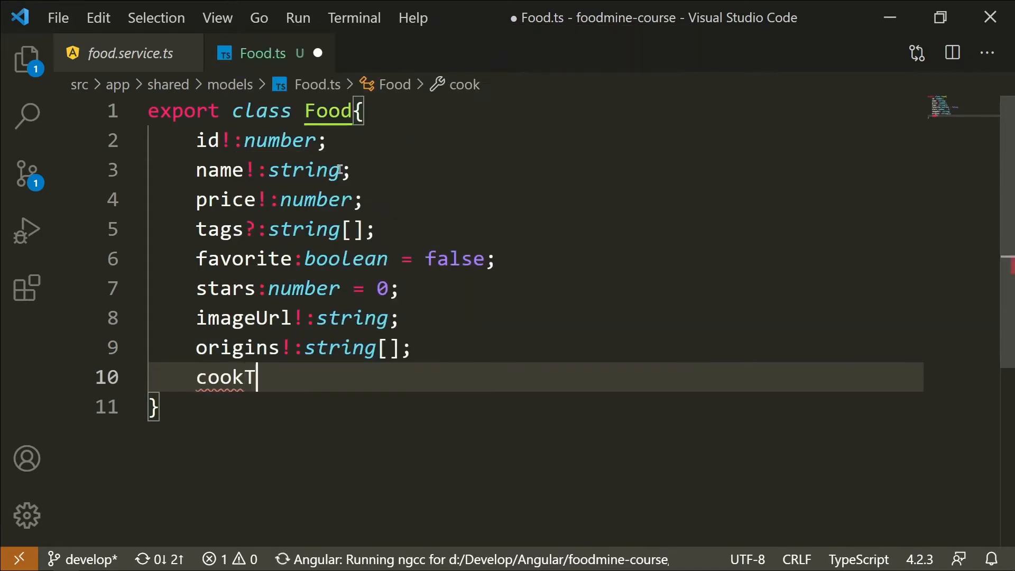
text(ime!:st)
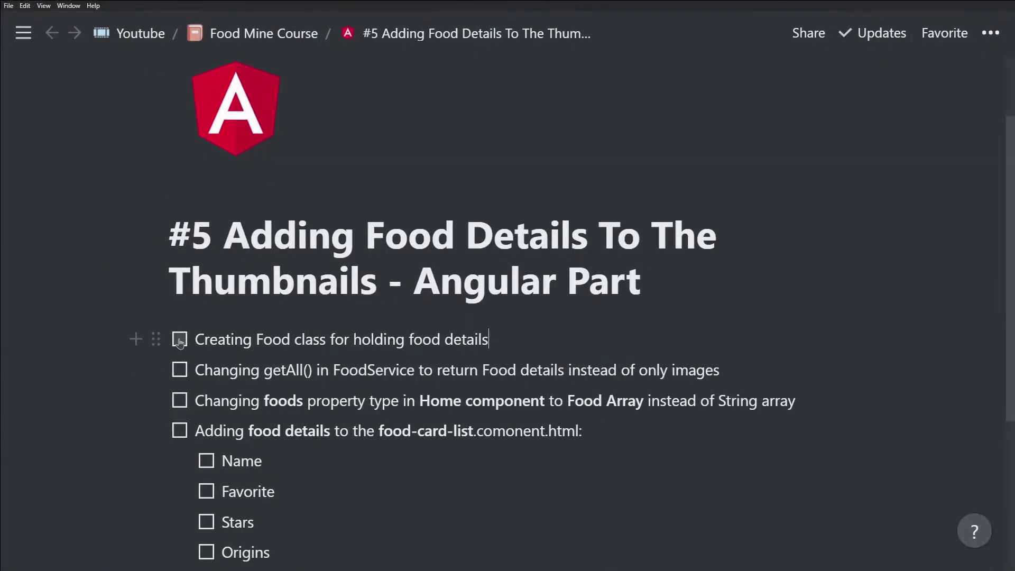
Step: Check off 'Creating Food class for holding food details' in the Notion checklist
click(179, 338)
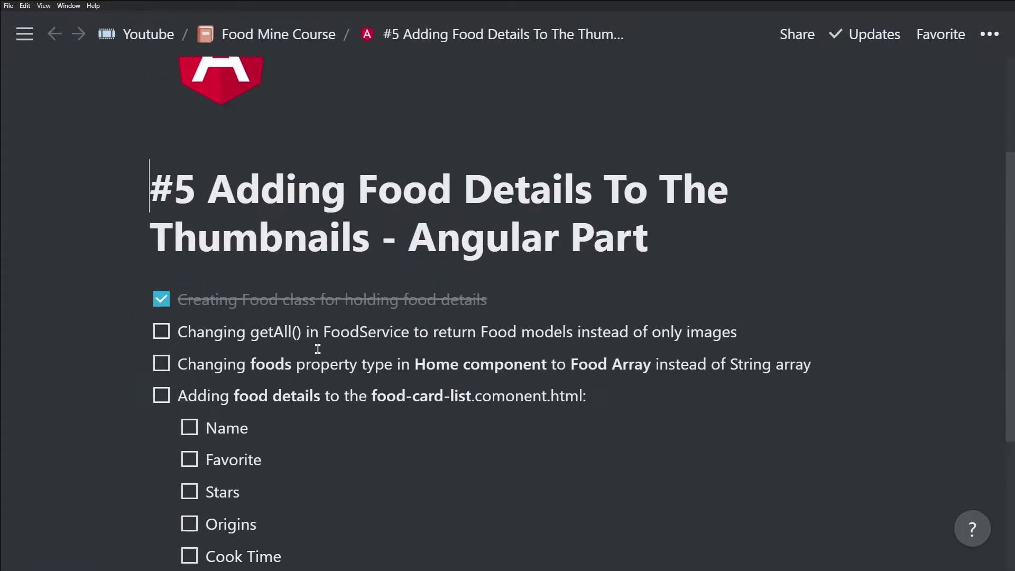
mouse_move(289, 364)
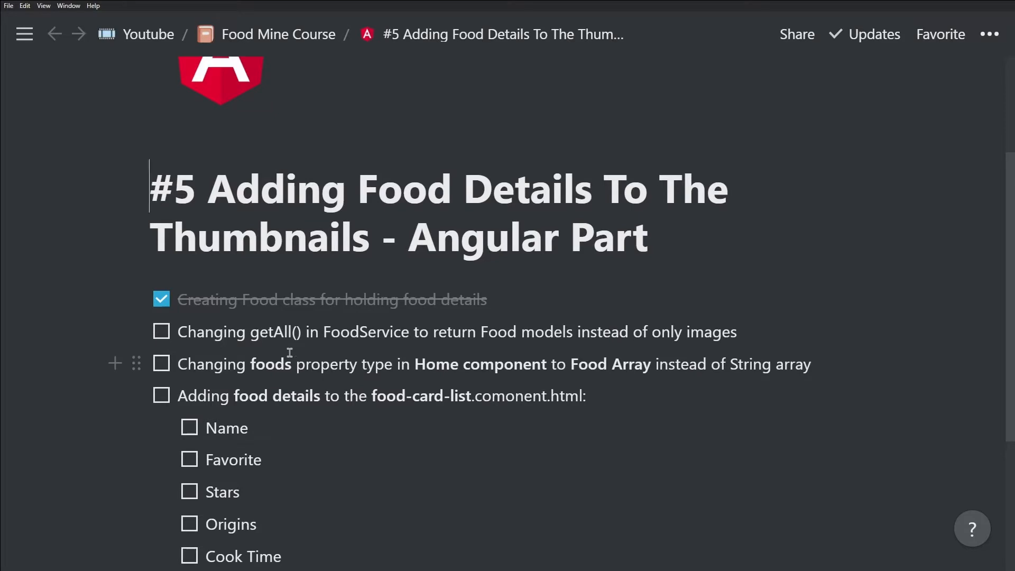
mouse_move(395, 350)
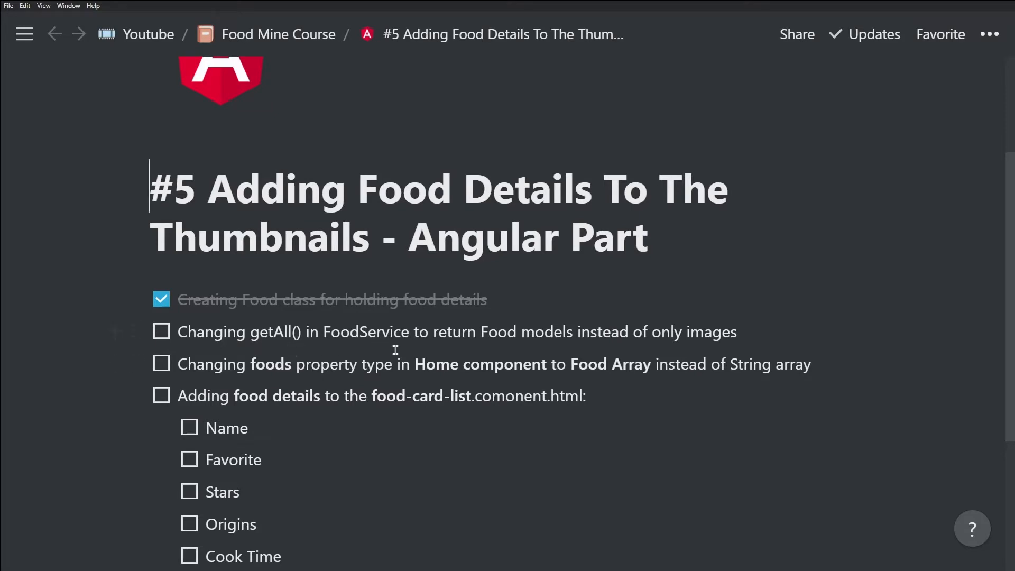
mouse_move(535, 347)
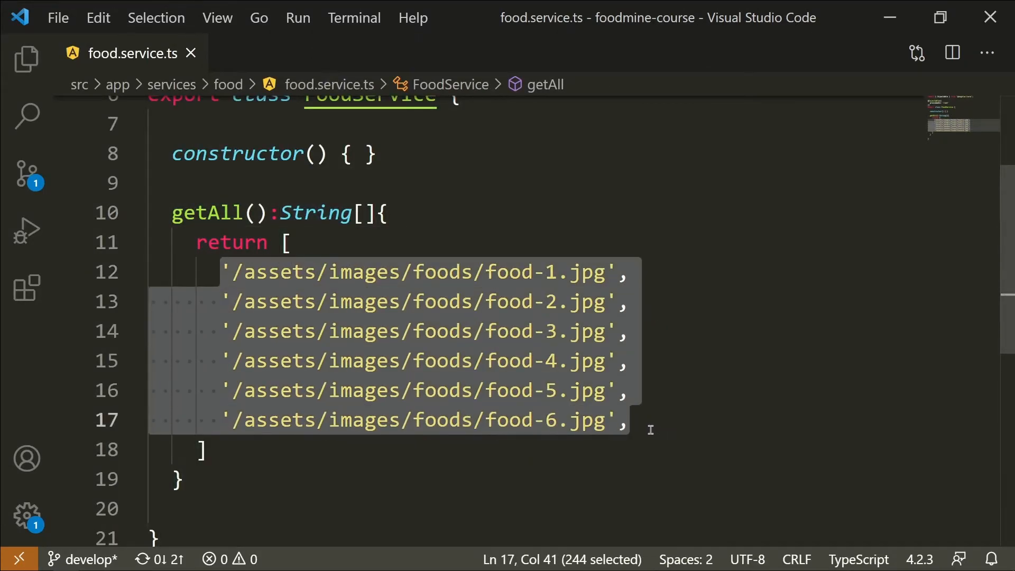
Step: Import Food from '../../shared/models/Food' into food.service.ts and type getAll() as Food[]
double_click(314, 213)
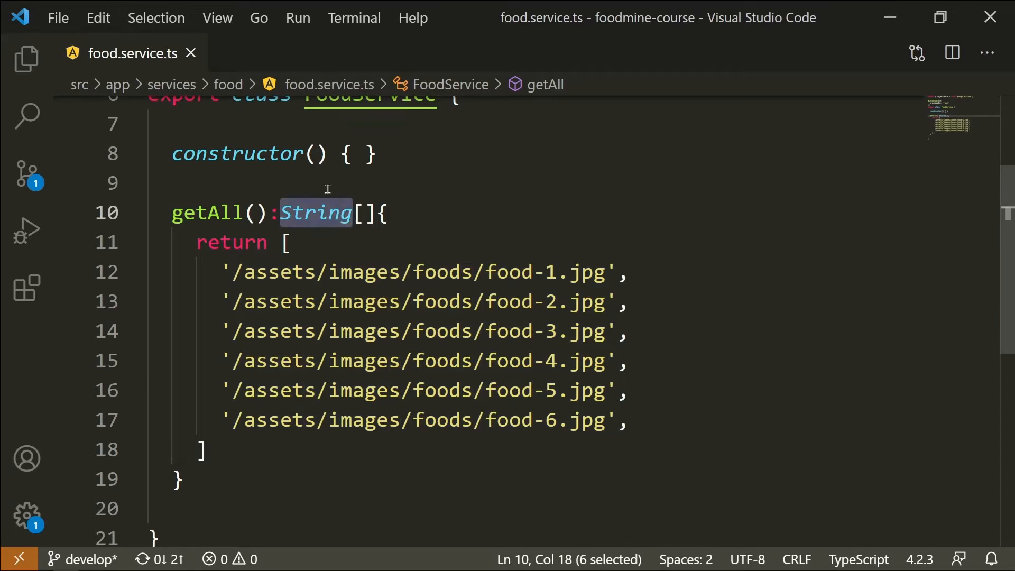
mouse_move(336, 241)
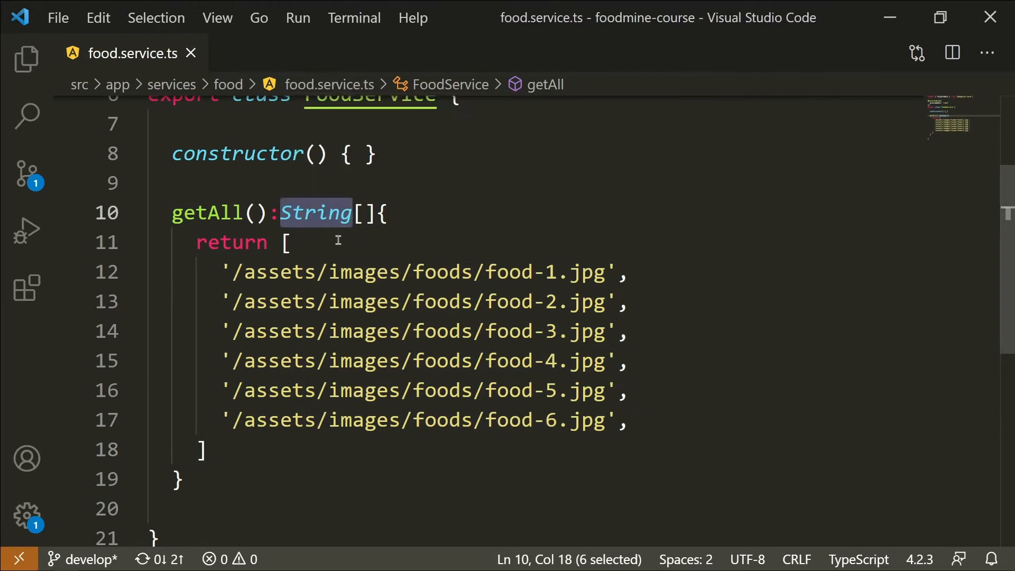
scroll(up, 3)
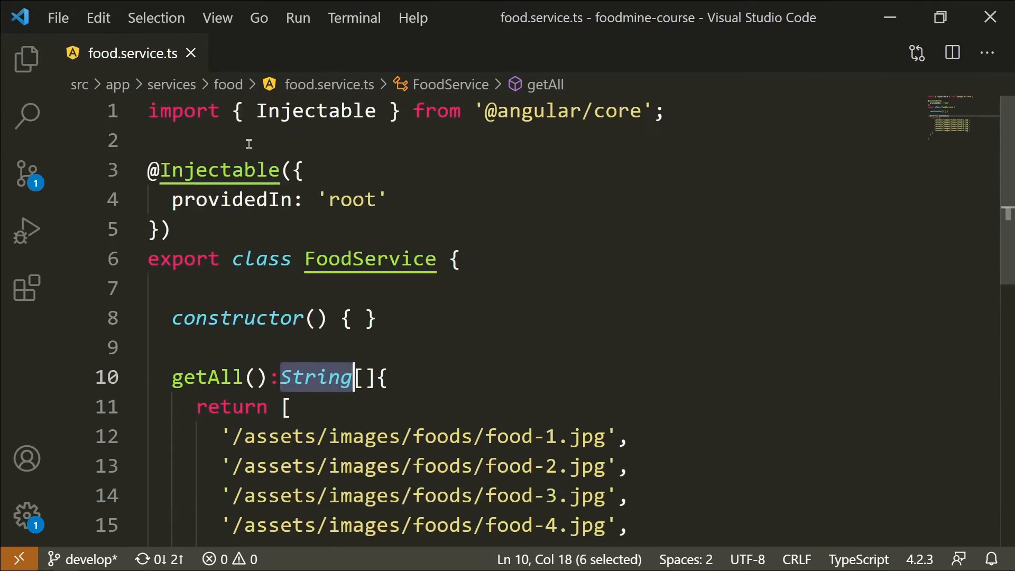
text(import {Food)
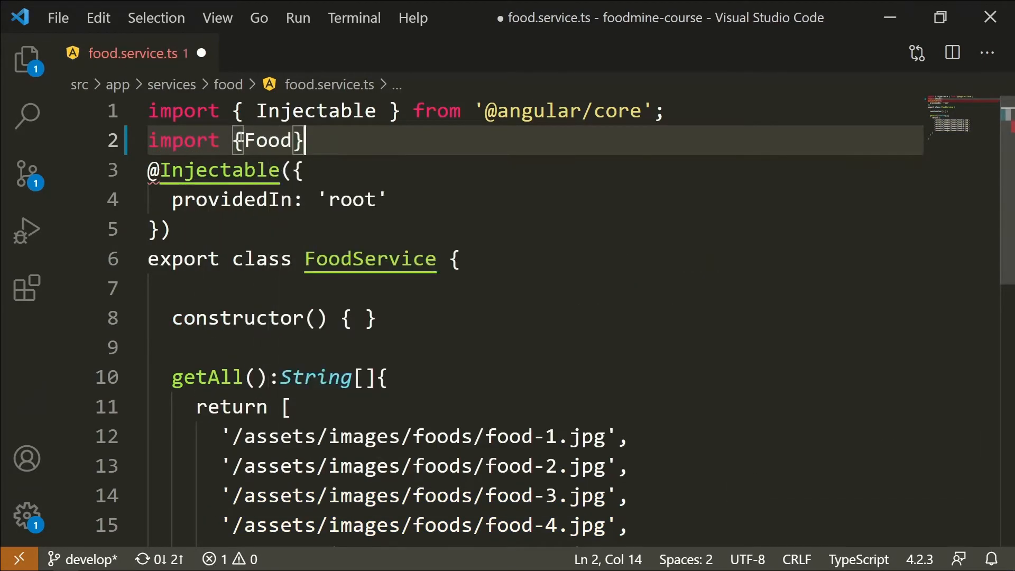
text(from '../../)
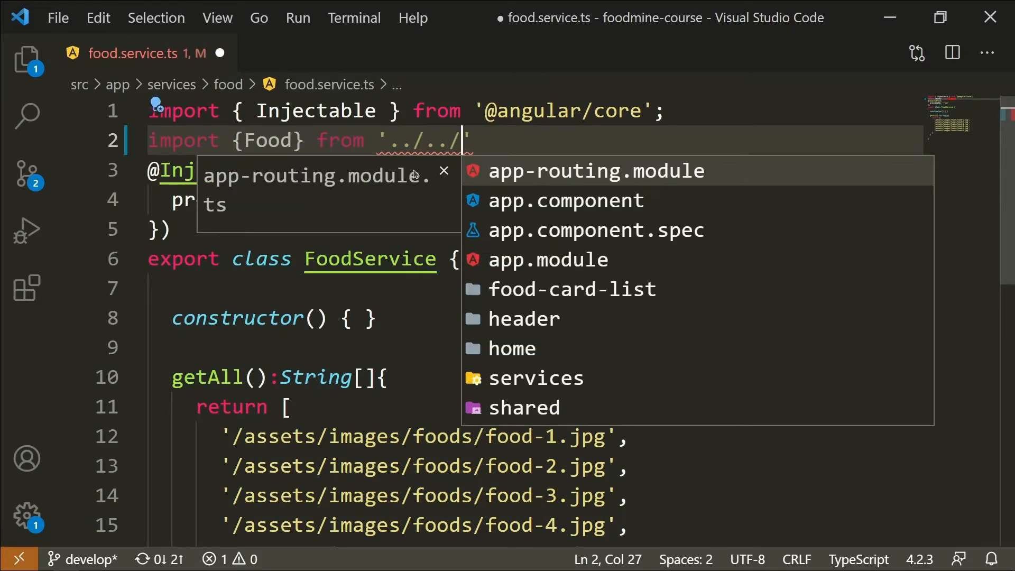
text(shared/models/)
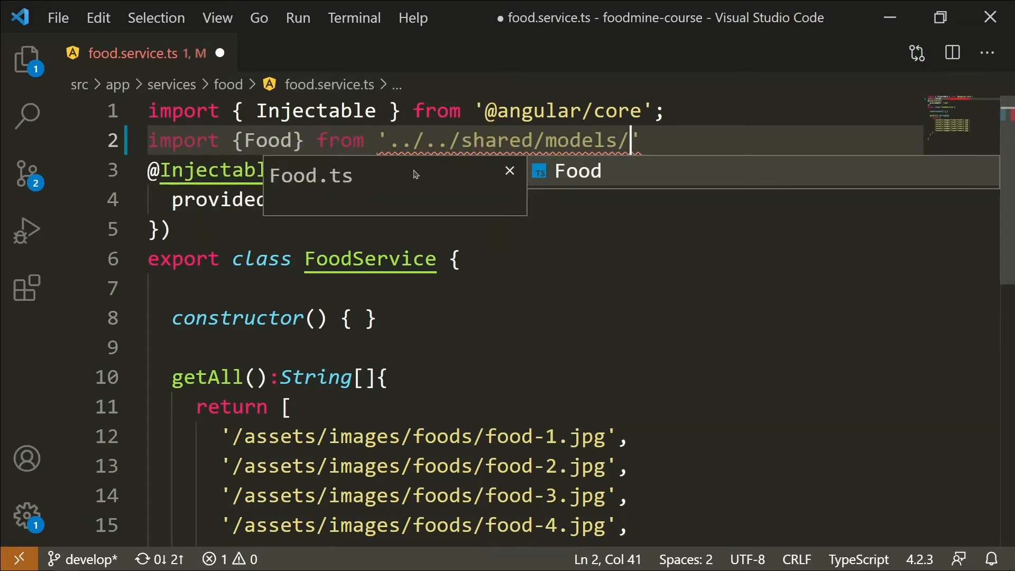
click(576, 170)
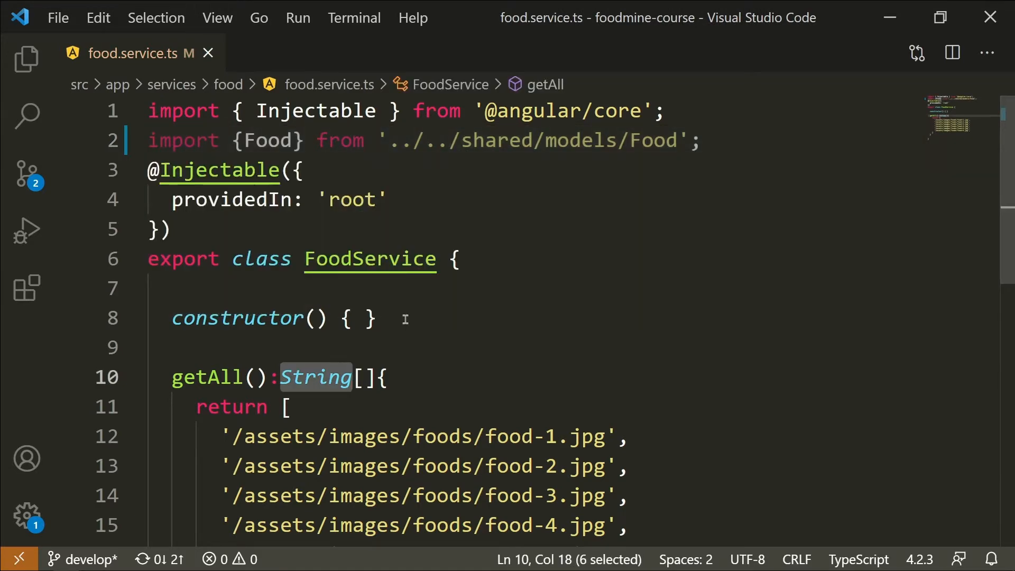
text(Food)
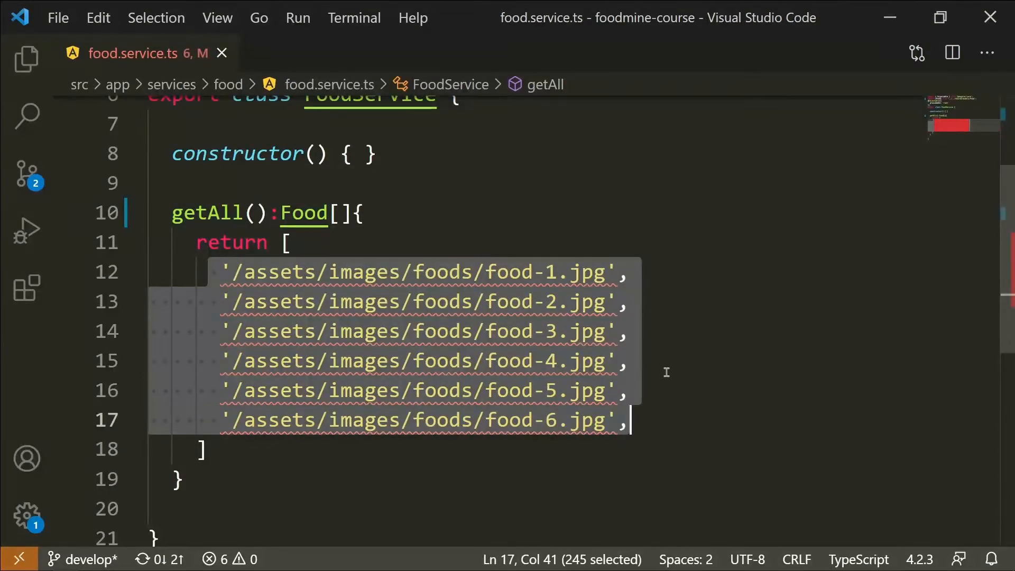
Step: Fill getAll()'s array with Food objects like Pizza Pepperoni, including id and cookTime '10-20'
text({)
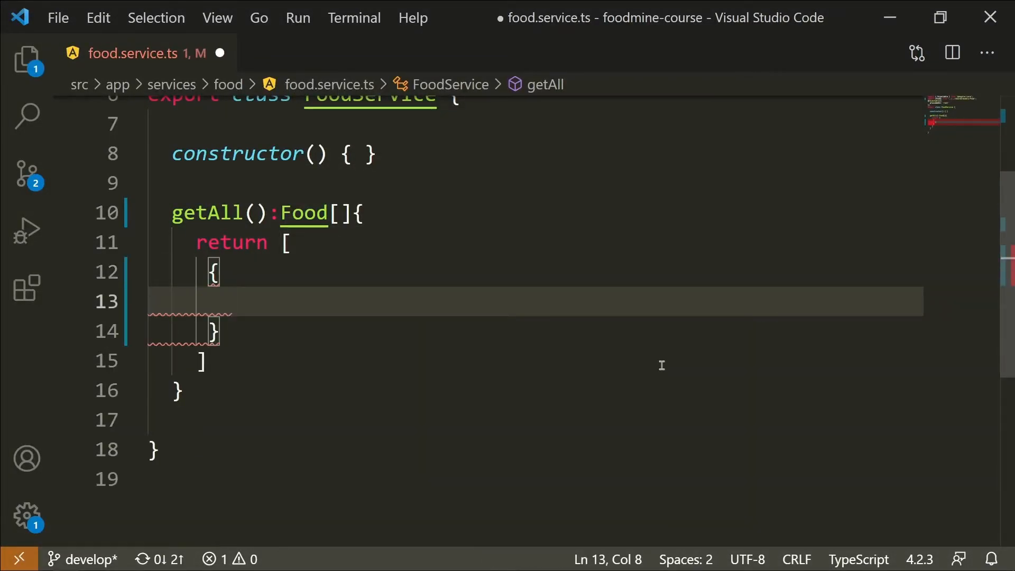
mouse_move(308, 190)
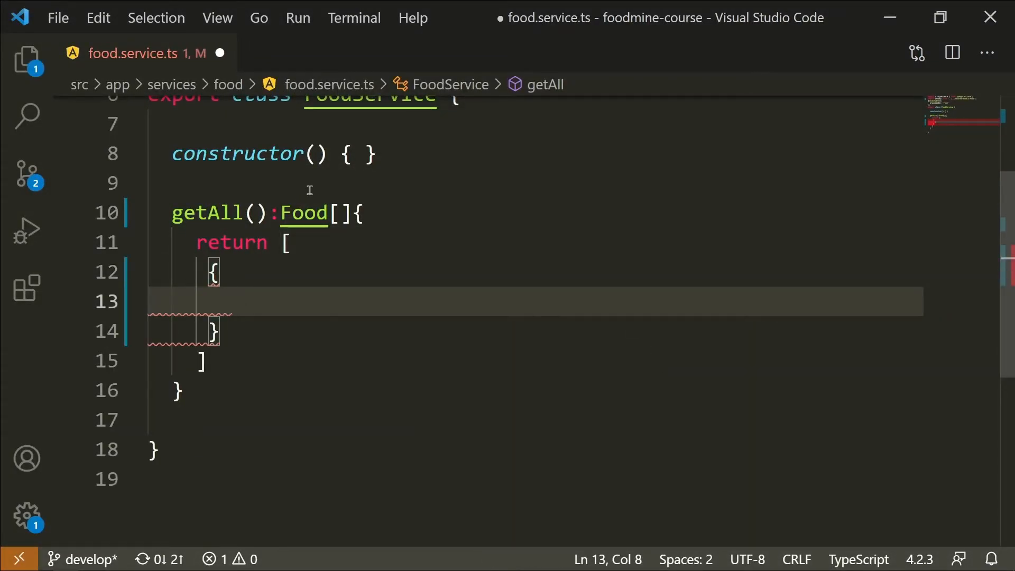
mouse_move(224, 349)
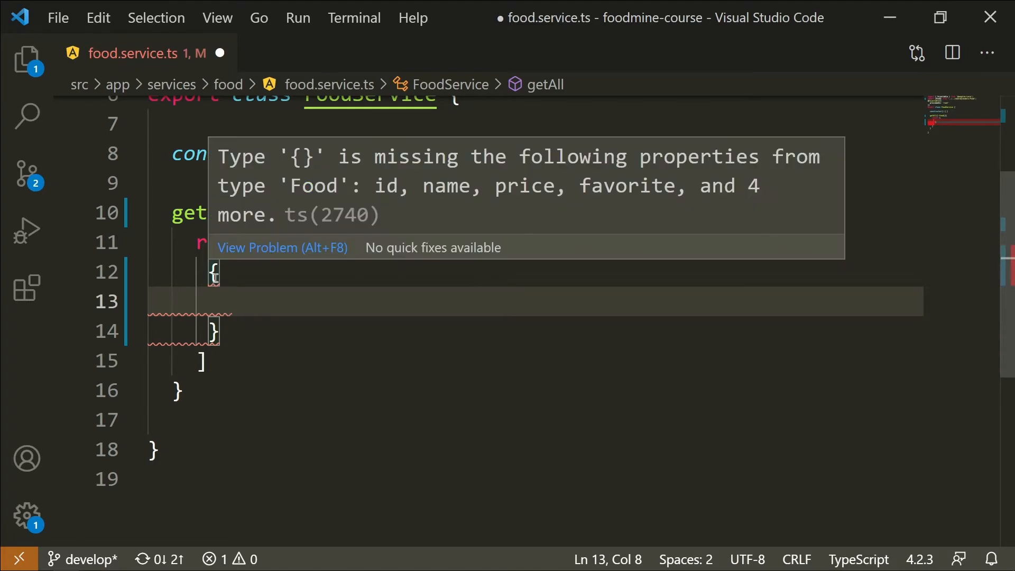
mouse_move(563, 171)
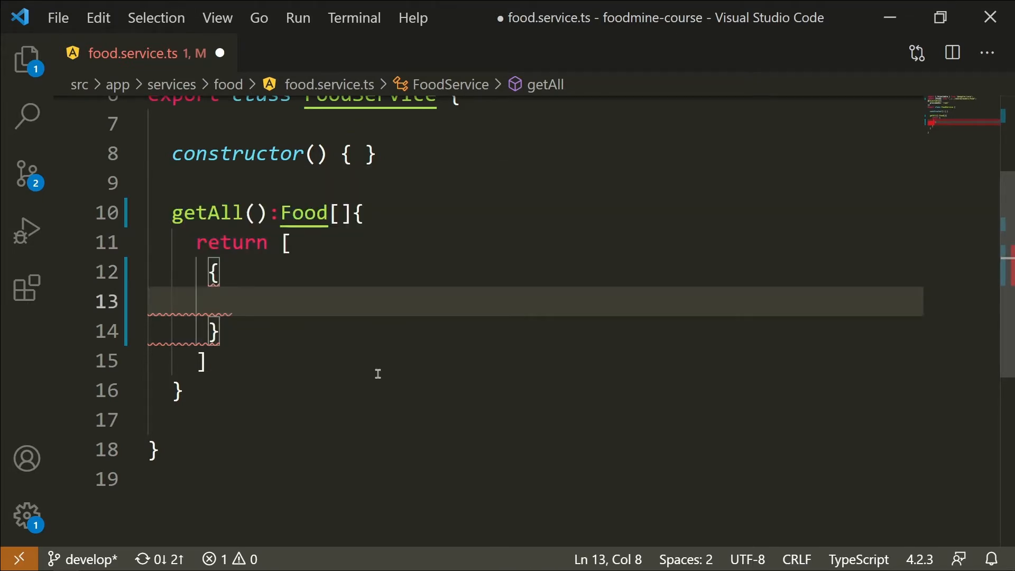
text(id:1,)
text(name:'Pizza Pepperoni',)
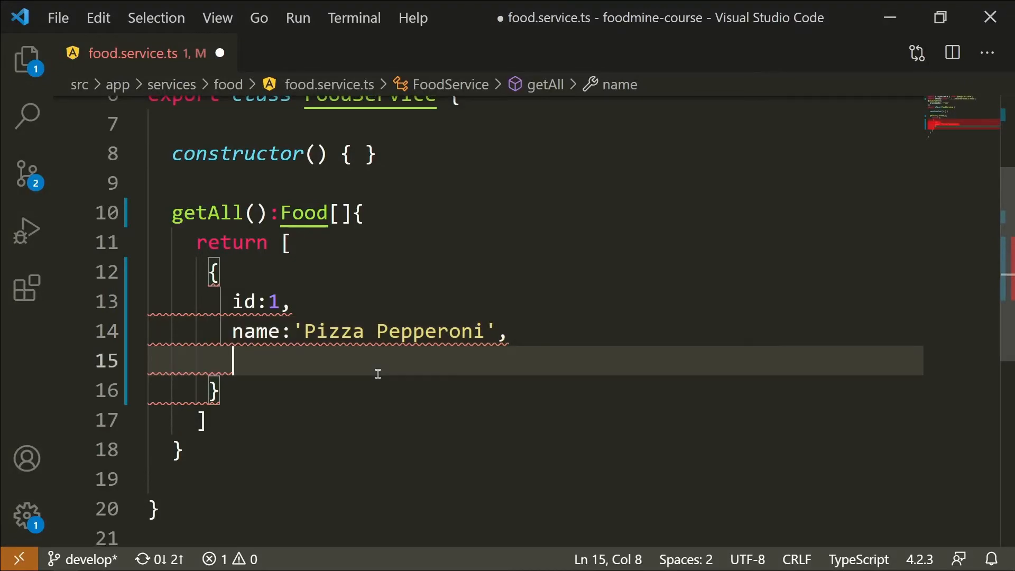
text(cookTime:'10-20')
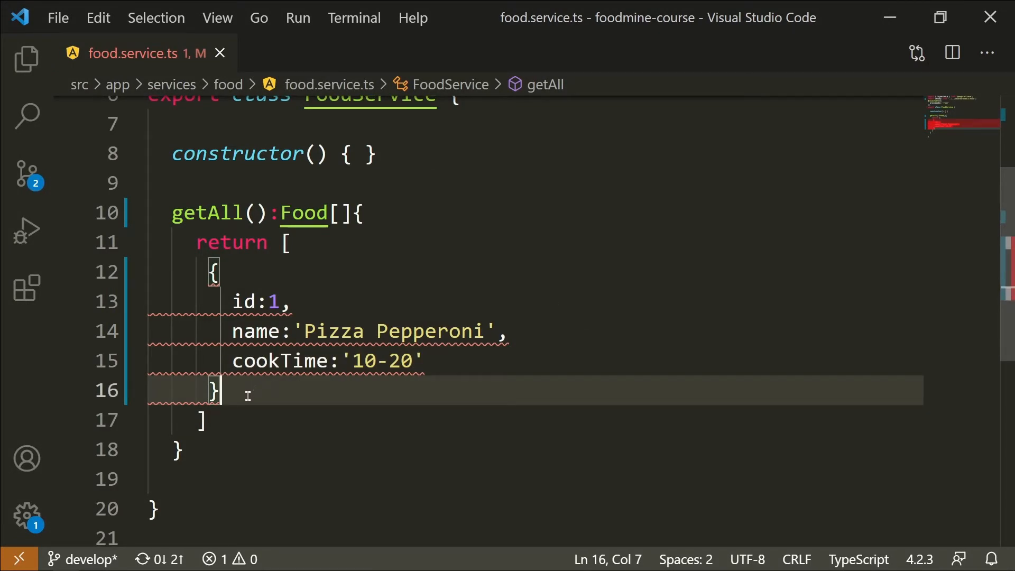
mouse_move(249, 407)
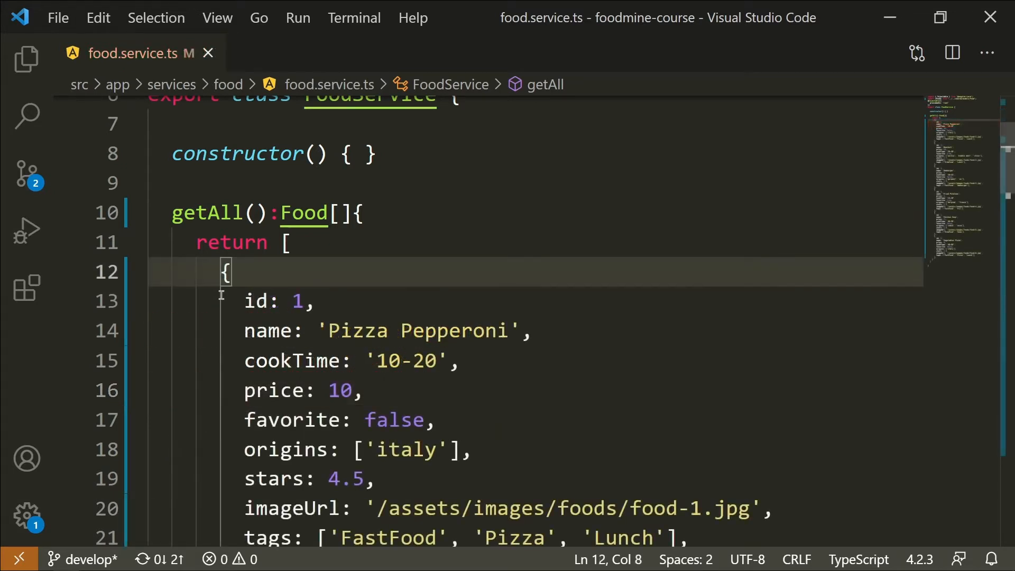
scroll(down, 3)
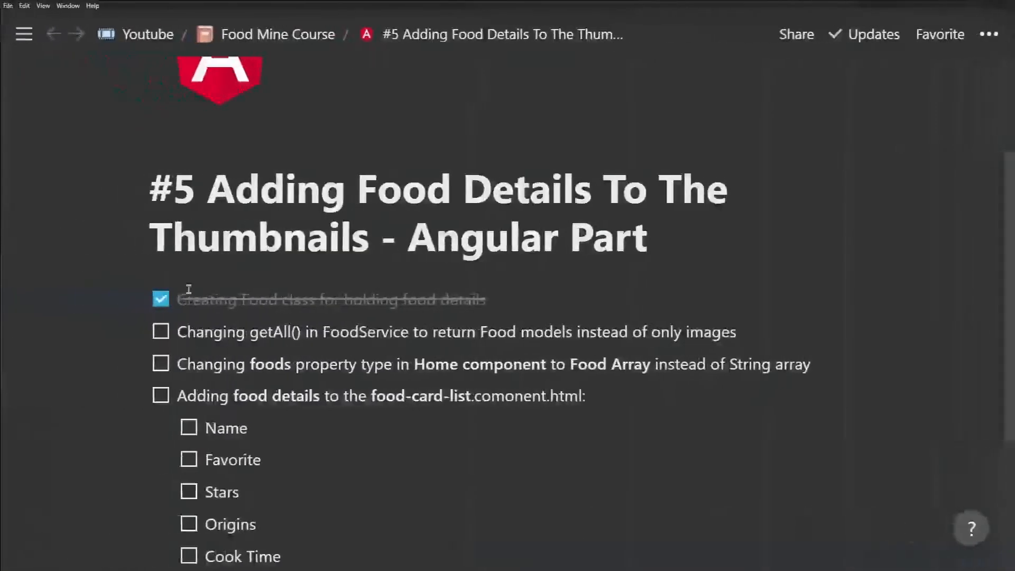
Step: Check off 'Changing getAll() in FoodService to return Food models' in Notion
click(160, 332)
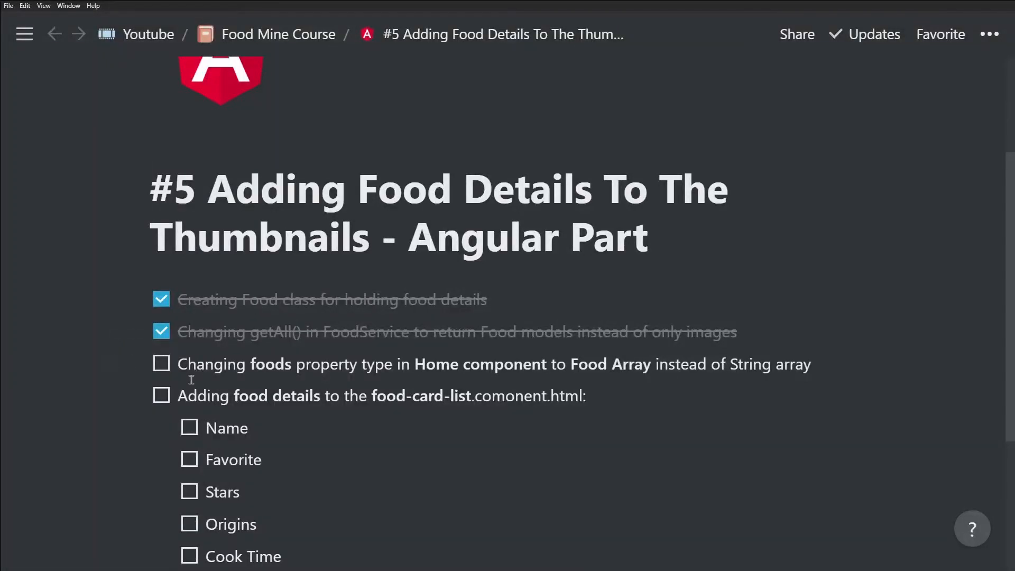
mouse_move(191, 364)
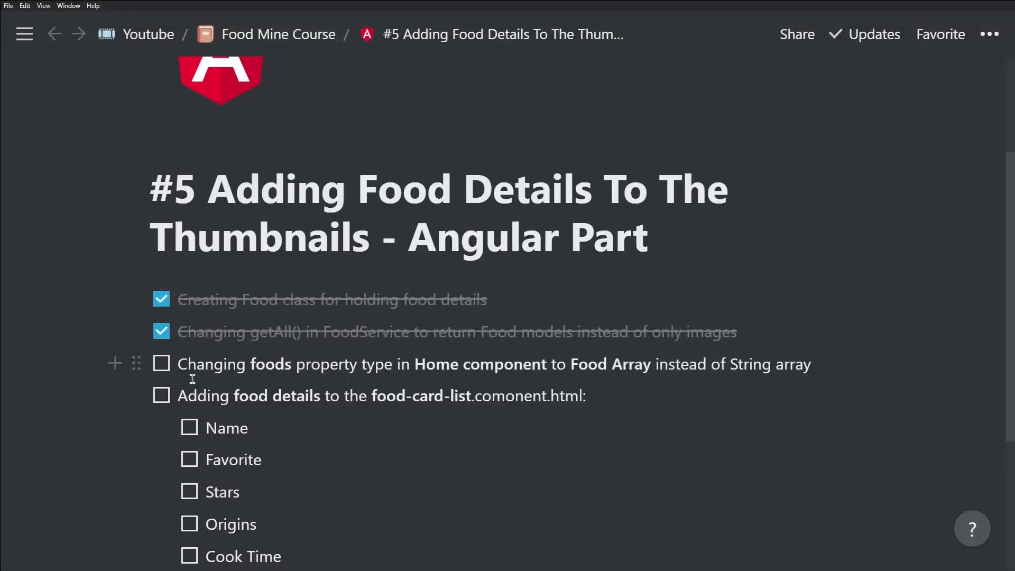
mouse_move(380, 384)
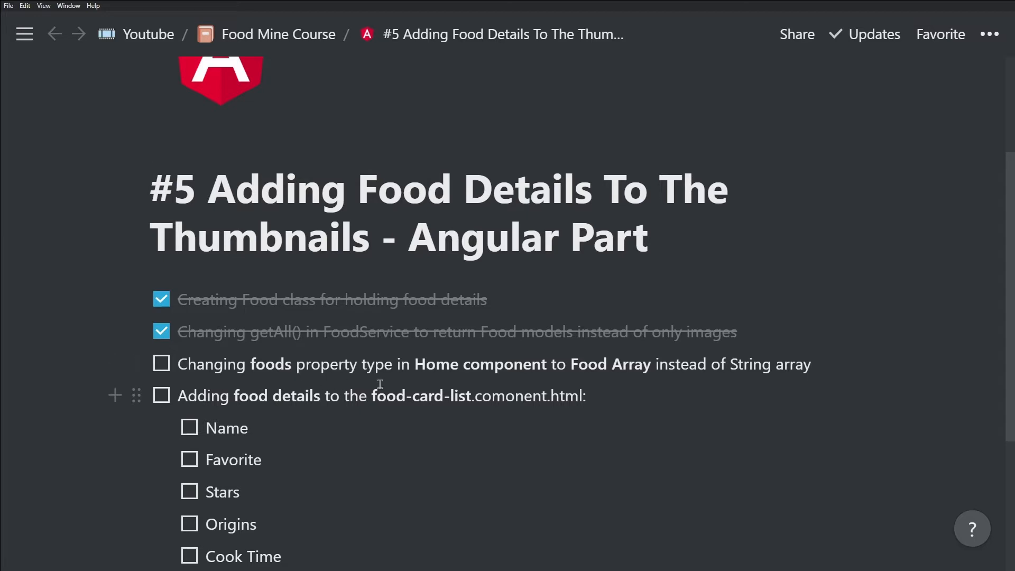
mouse_move(473, 372)
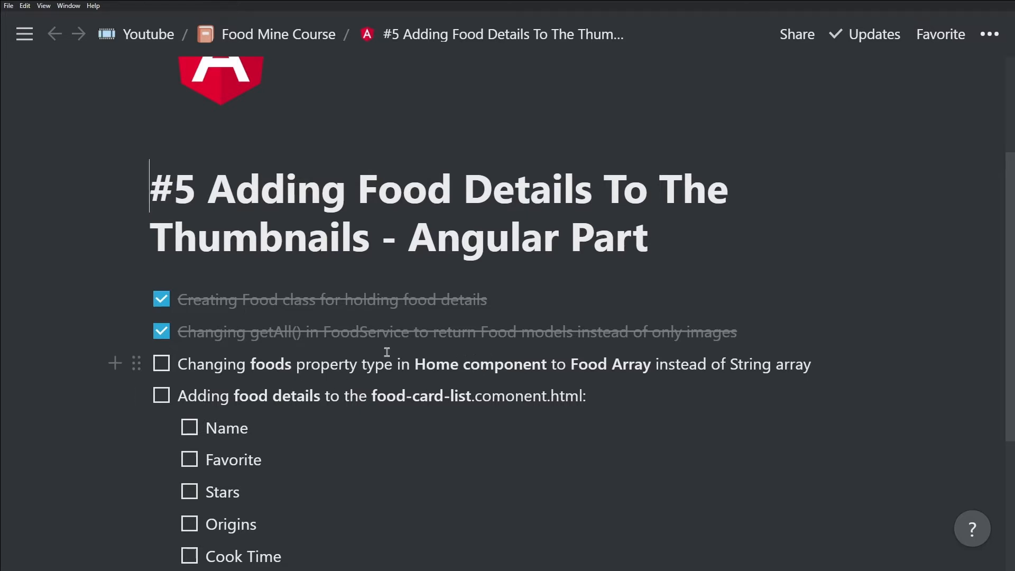
mouse_move(352, 353)
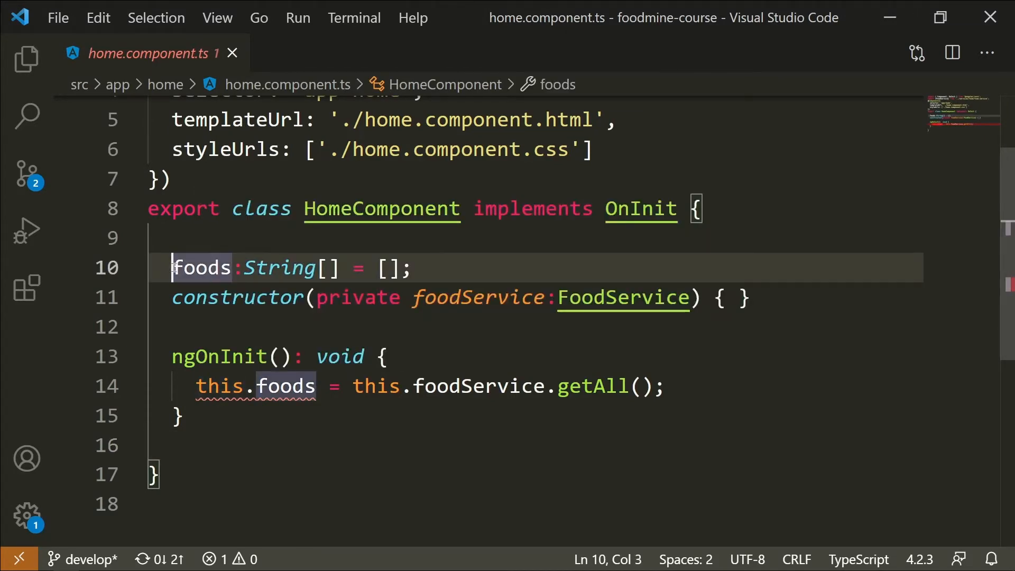
Step: Change the foods property type from String[] to Food[] in home.component.ts
double_click(279, 267)
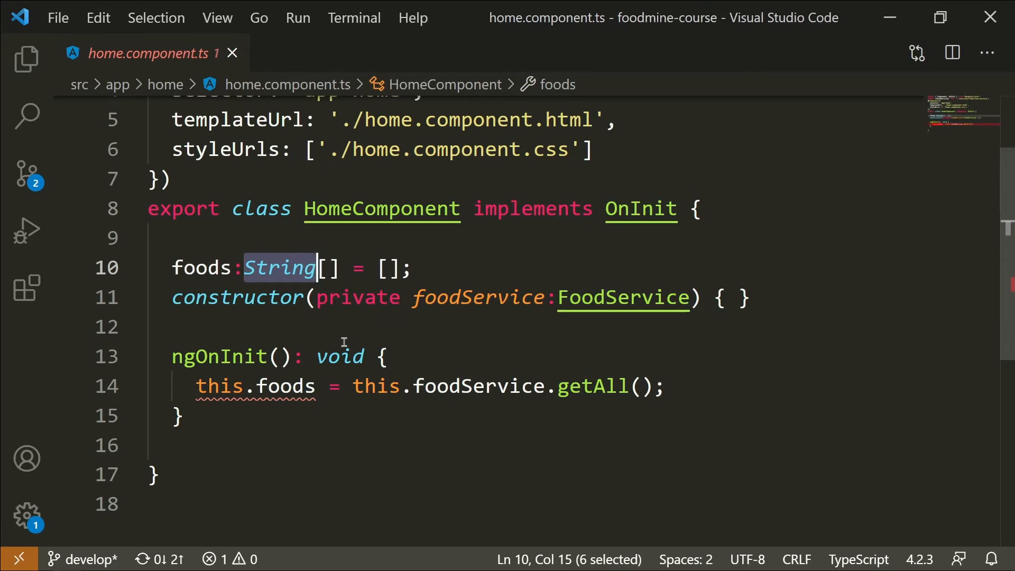
scroll(up, 3)
text(import {Food} from '../shared/models/Food';)
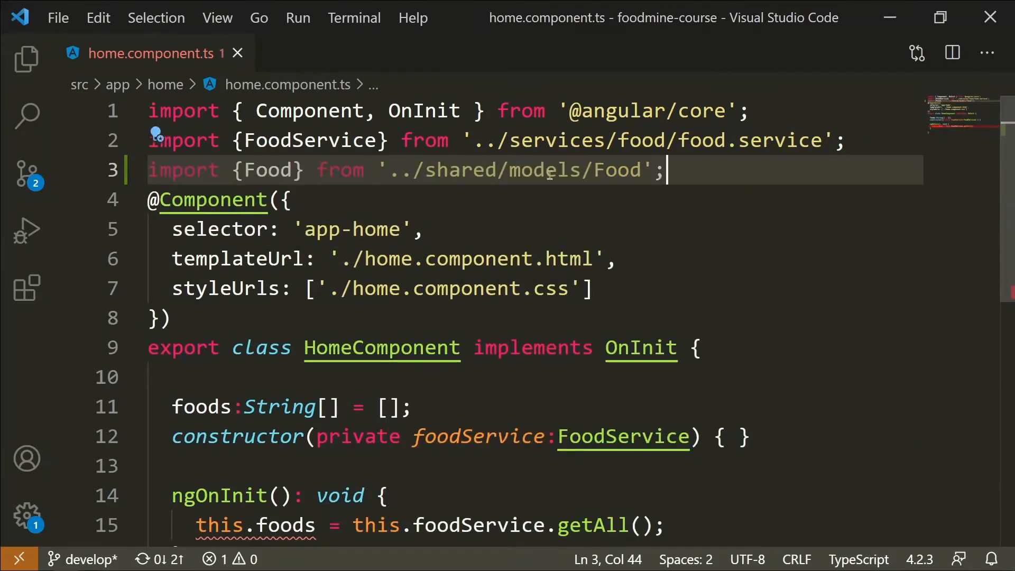
double_click(277, 188)
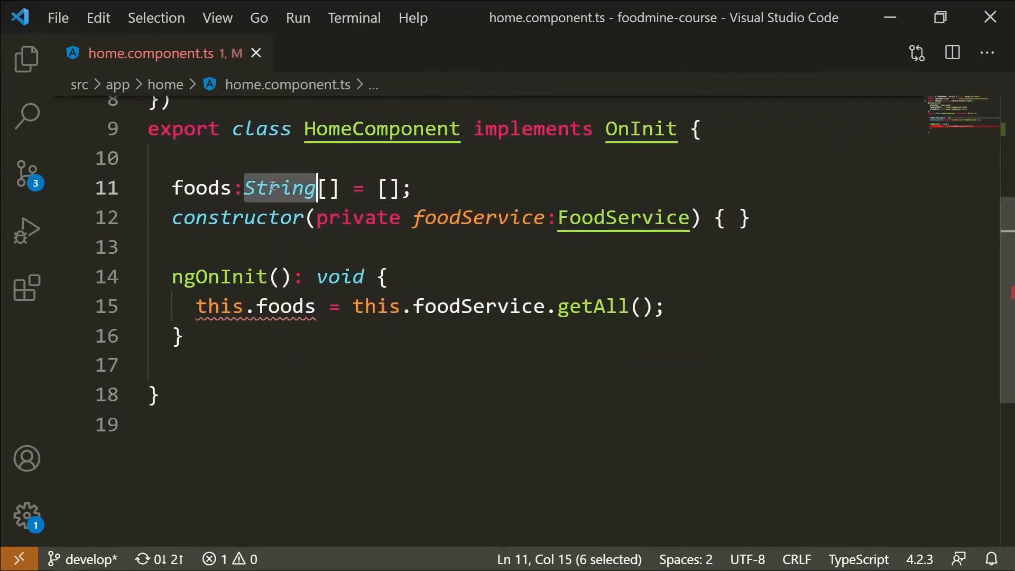
text(Food)
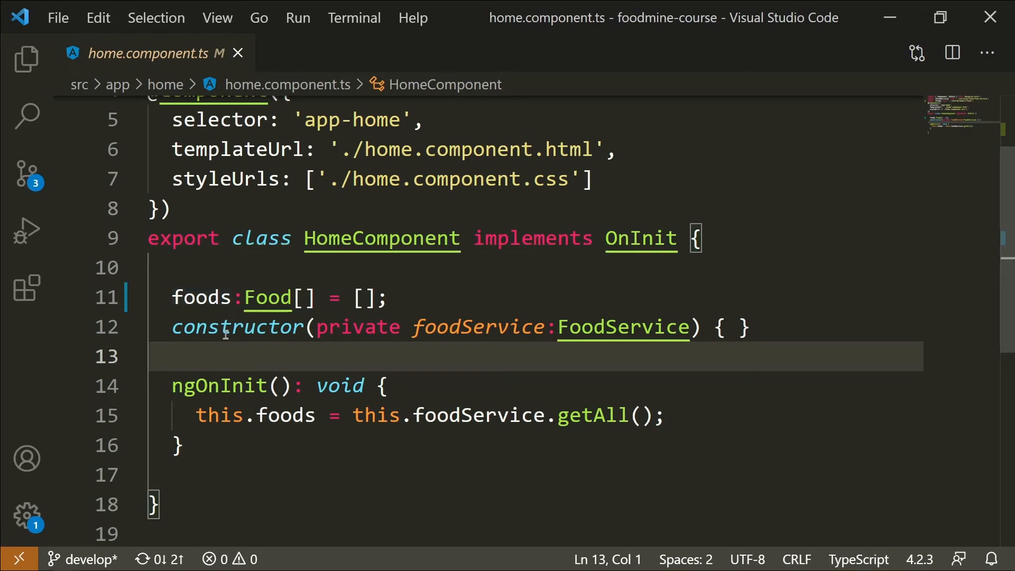
mouse_move(292, 334)
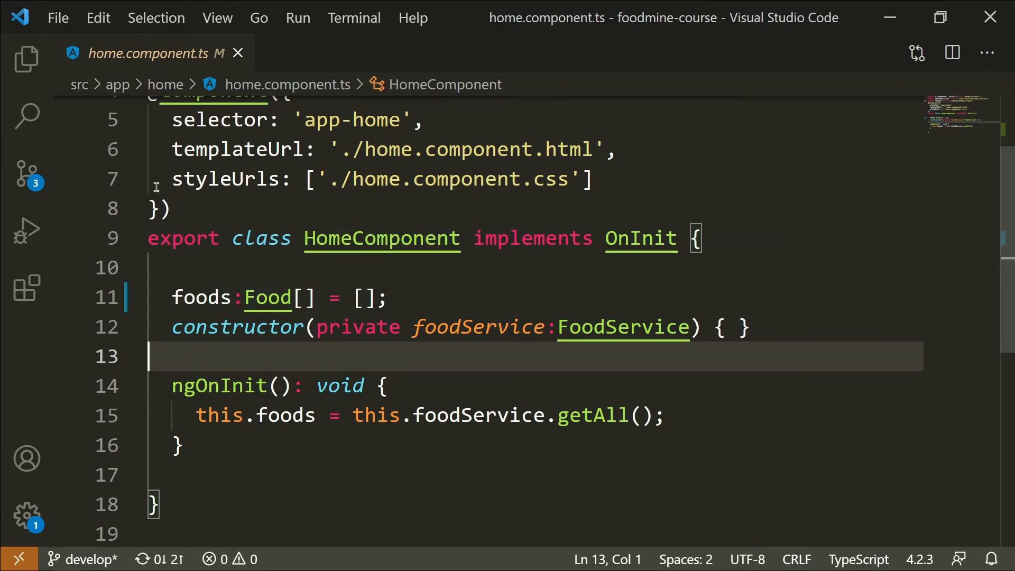
Step: Bind the img src in home.component.html to food.imageUrl
click(25, 59)
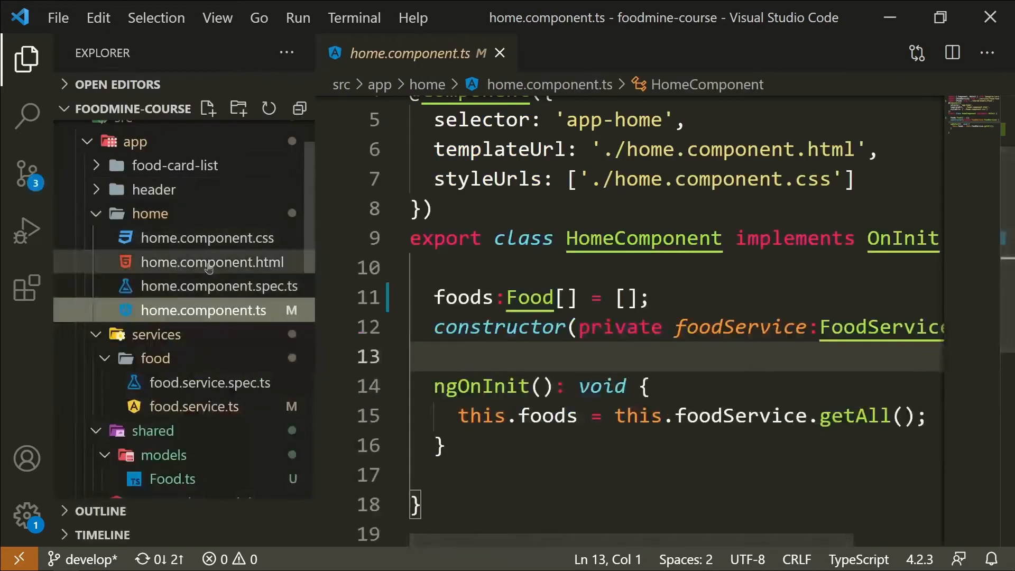
click(212, 261)
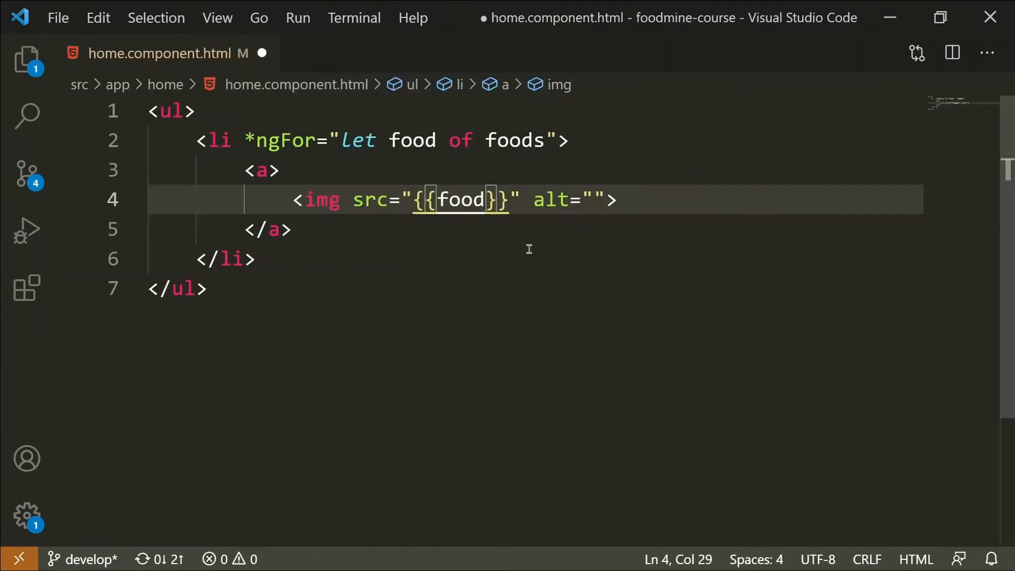
text(.imageUrl)
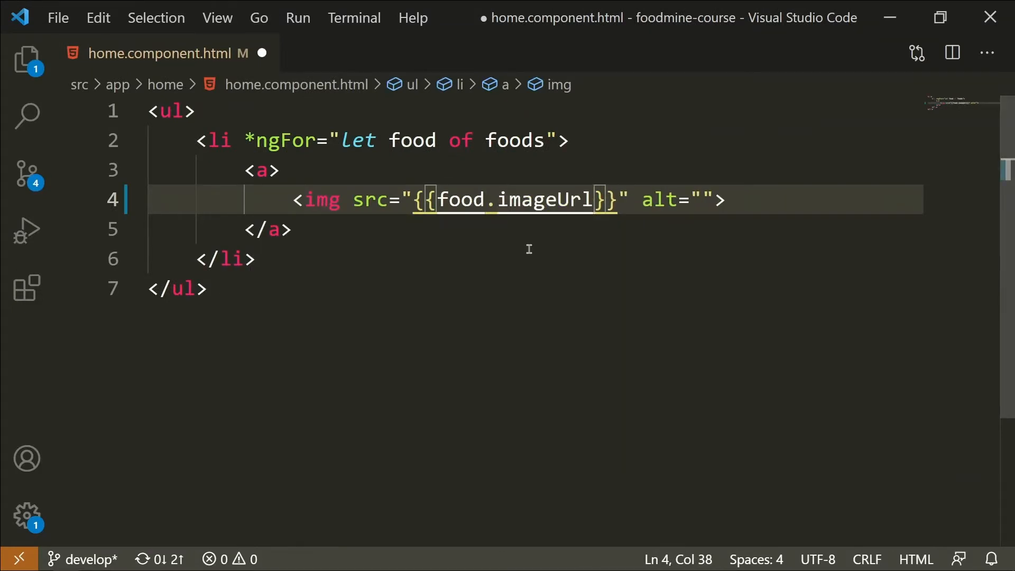
mouse_move(318, 199)
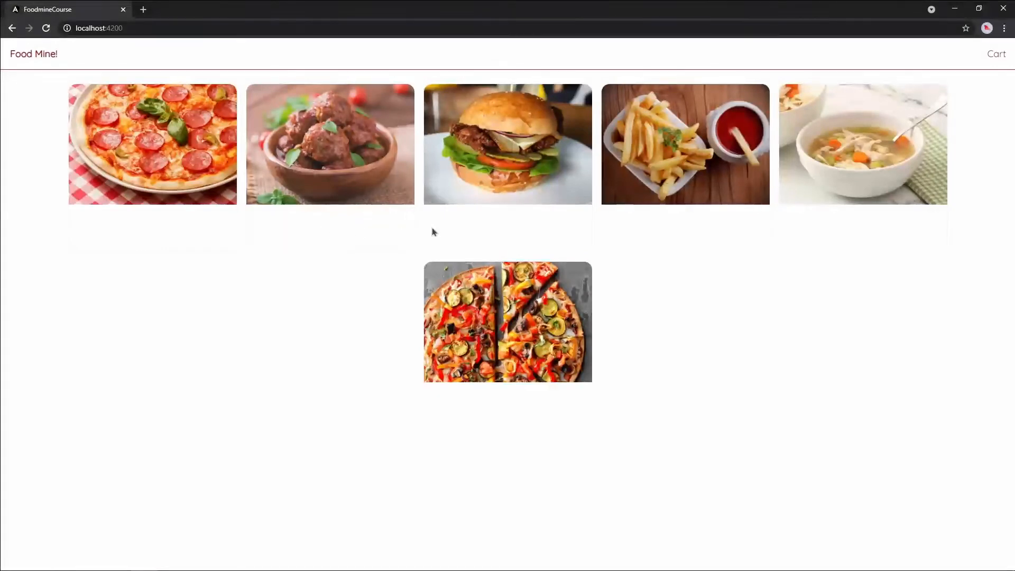
mouse_move(649, 263)
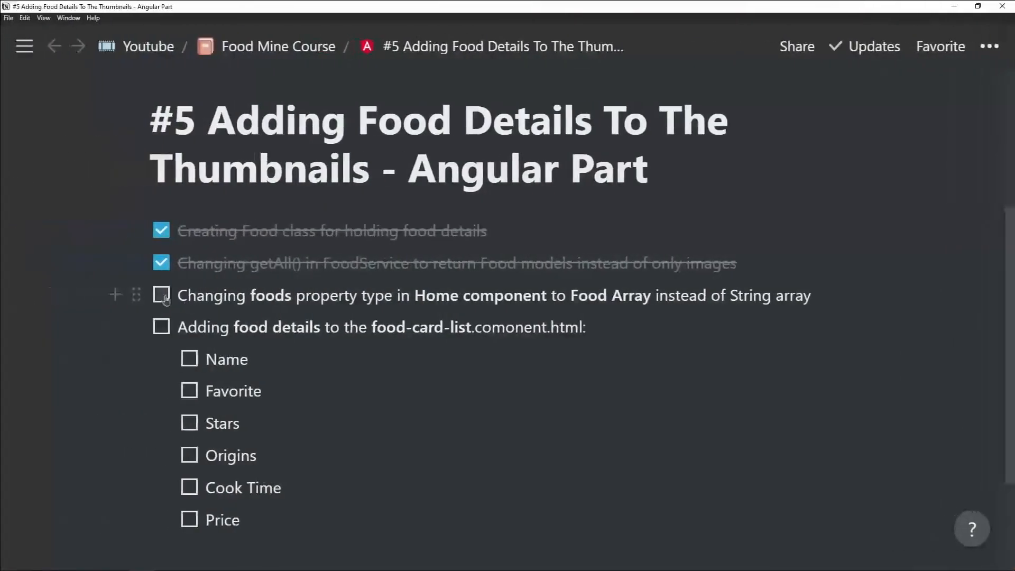
Step: Check off 'Changing foods property type in Home component to Food Array' in Notion
click(161, 295)
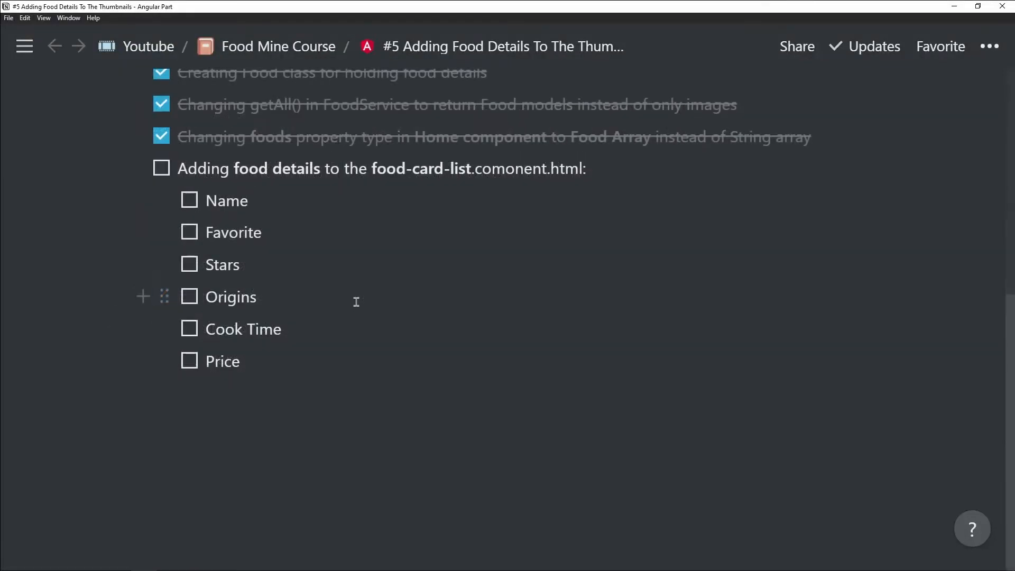
mouse_move(368, 309)
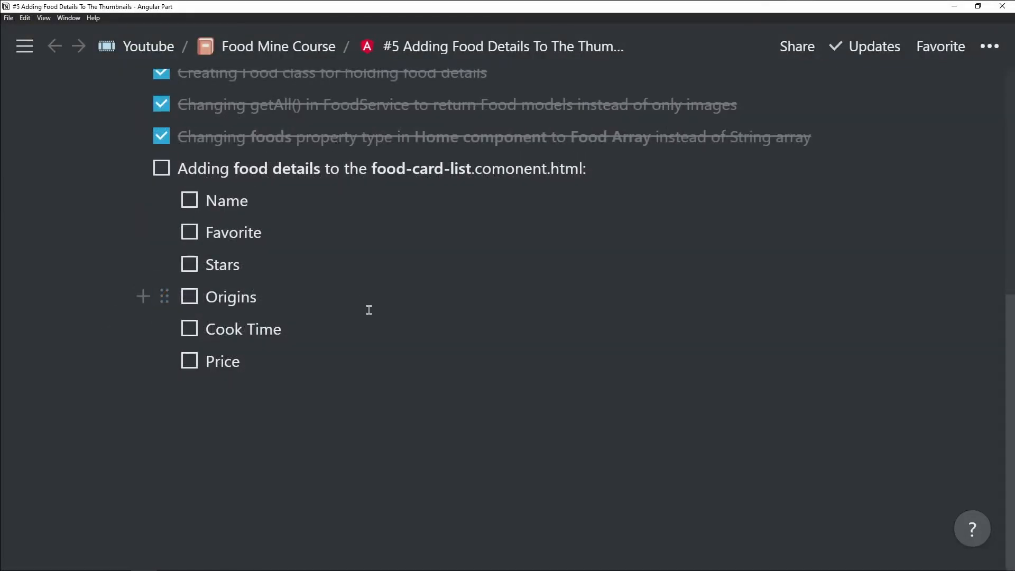
mouse_move(360, 355)
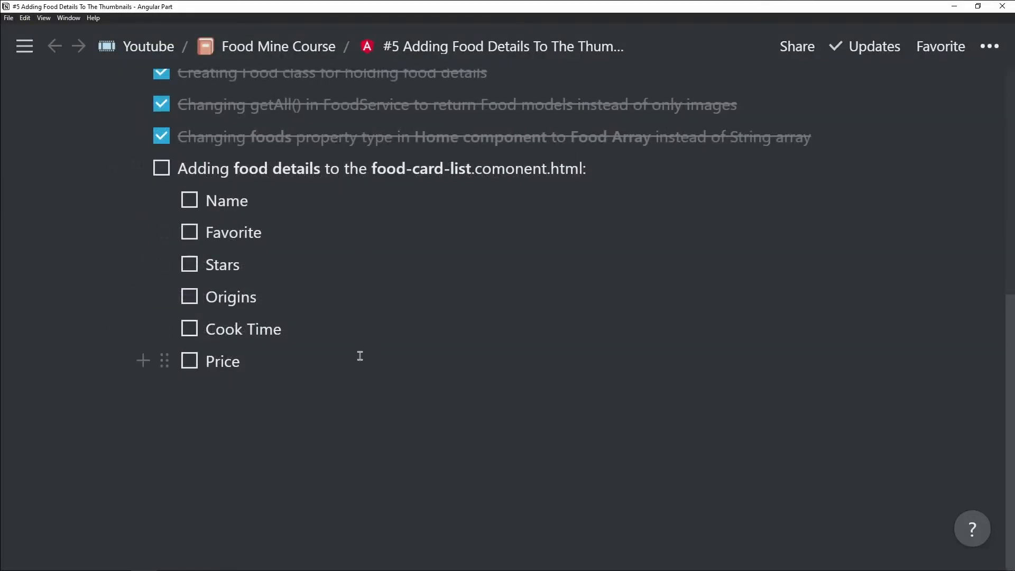
mouse_move(359, 308)
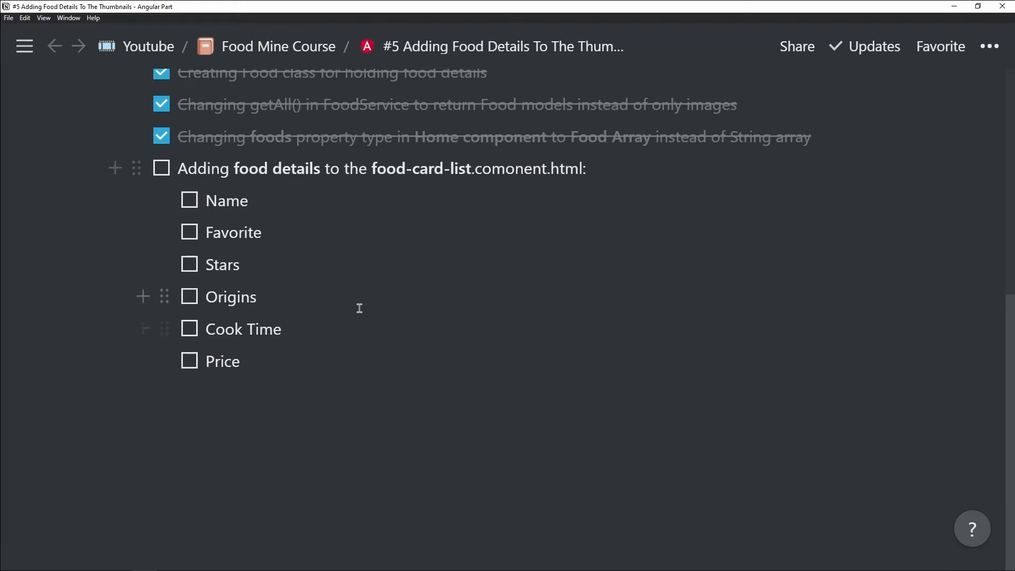
mouse_move(304, 363)
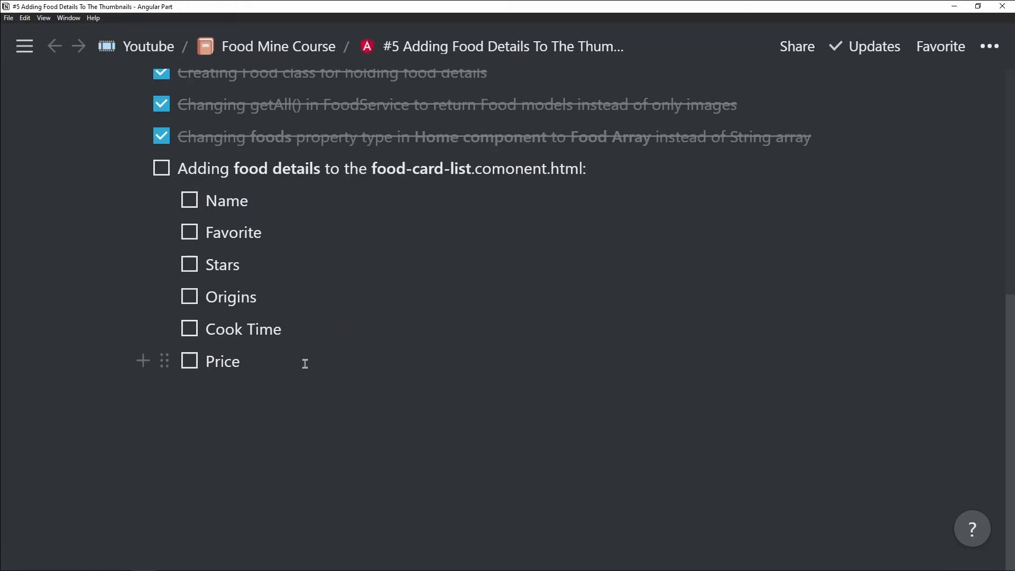
mouse_move(293, 205)
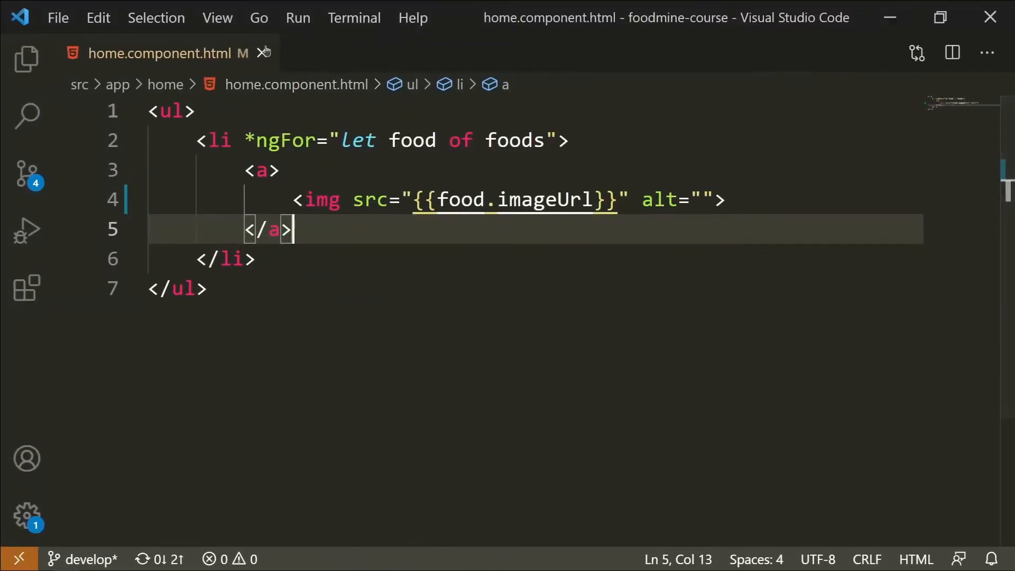
Step: Add div.content>div.name below the image showing {{food.name}}
key(enter)
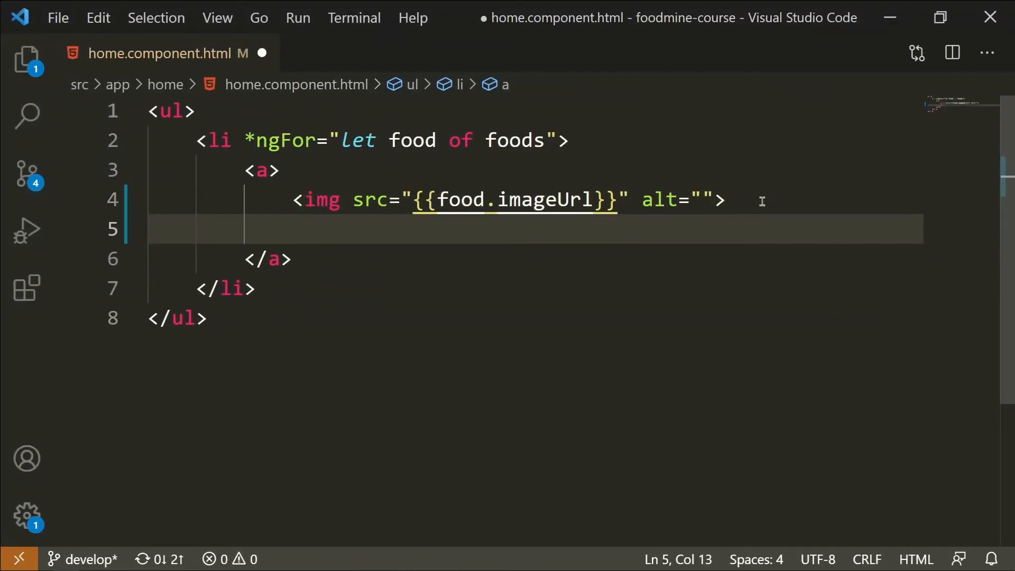
text(div.cont)
text({{)
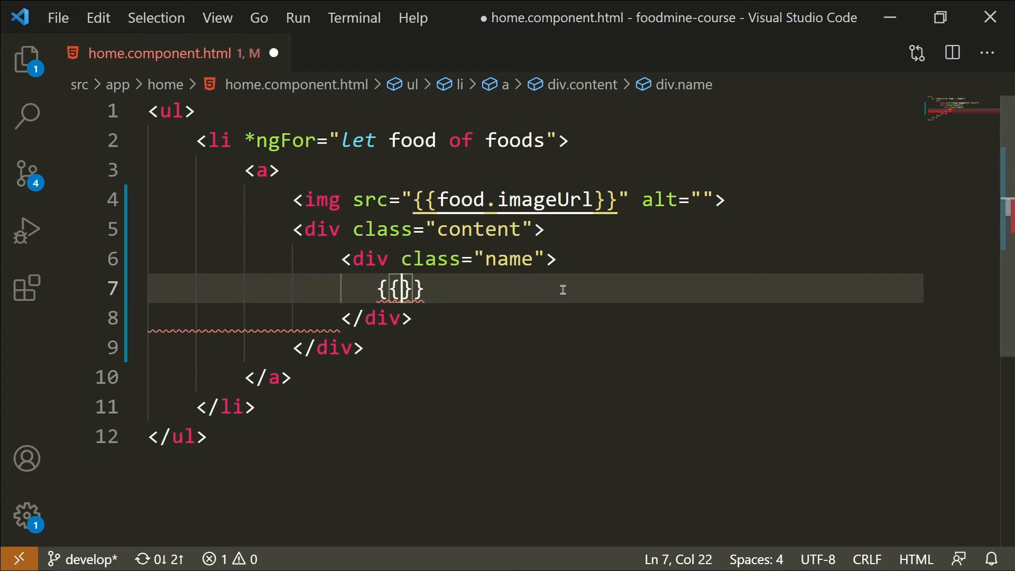
text(food.name)
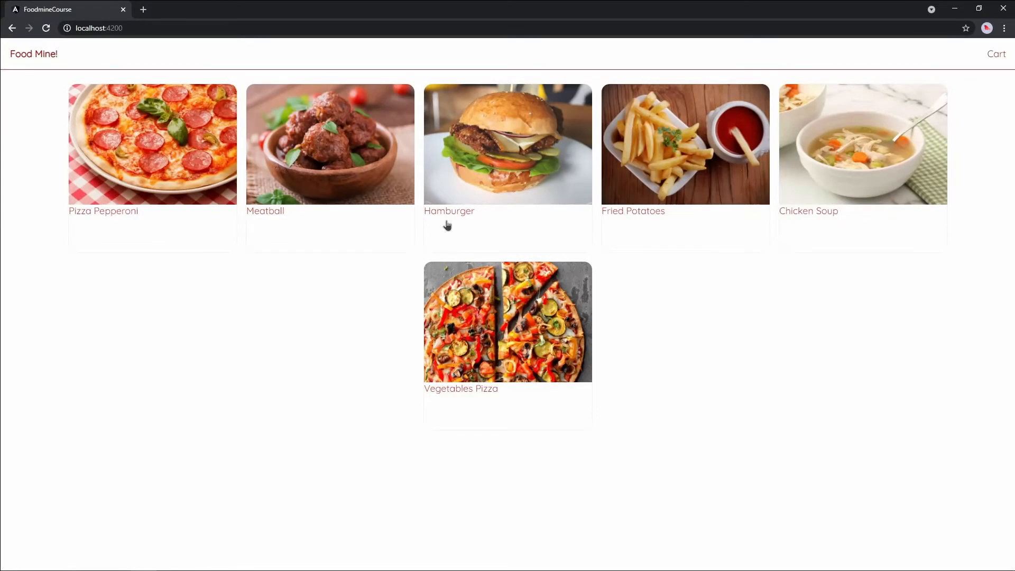
mouse_move(656, 221)
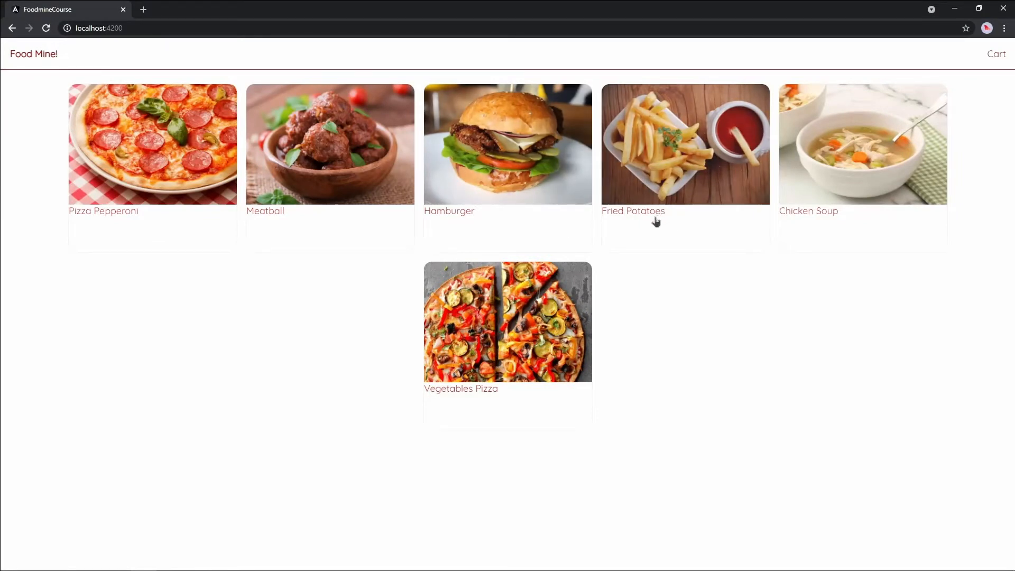
mouse_move(586, 224)
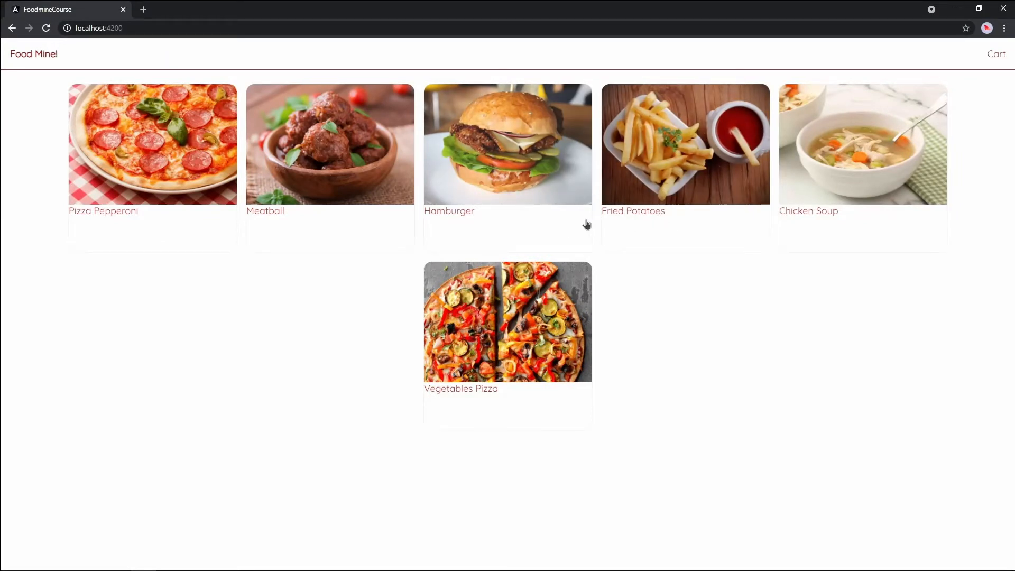
mouse_move(234, 286)
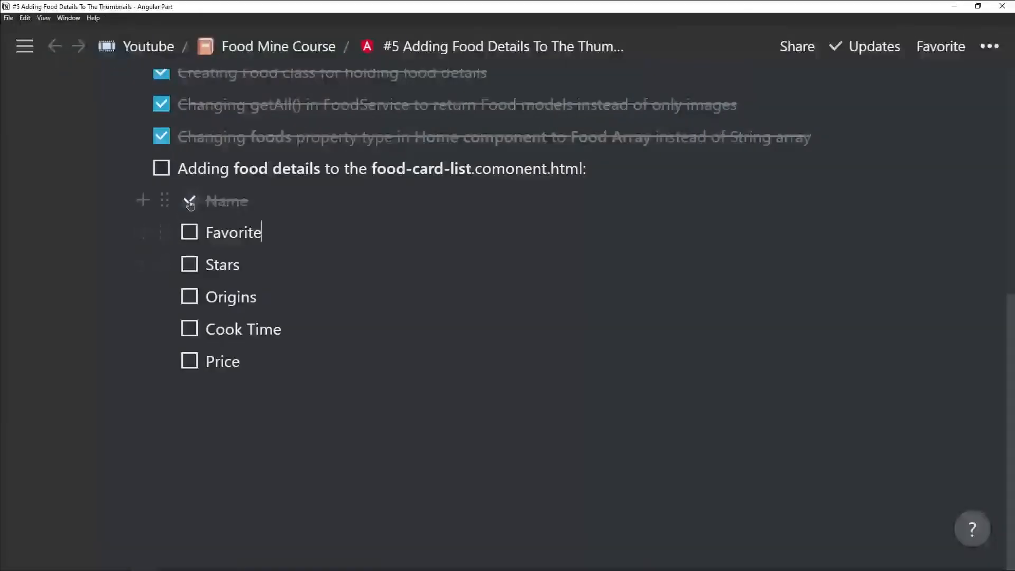
Step: Check off the 'Name' item in the Notion checklist
click(190, 201)
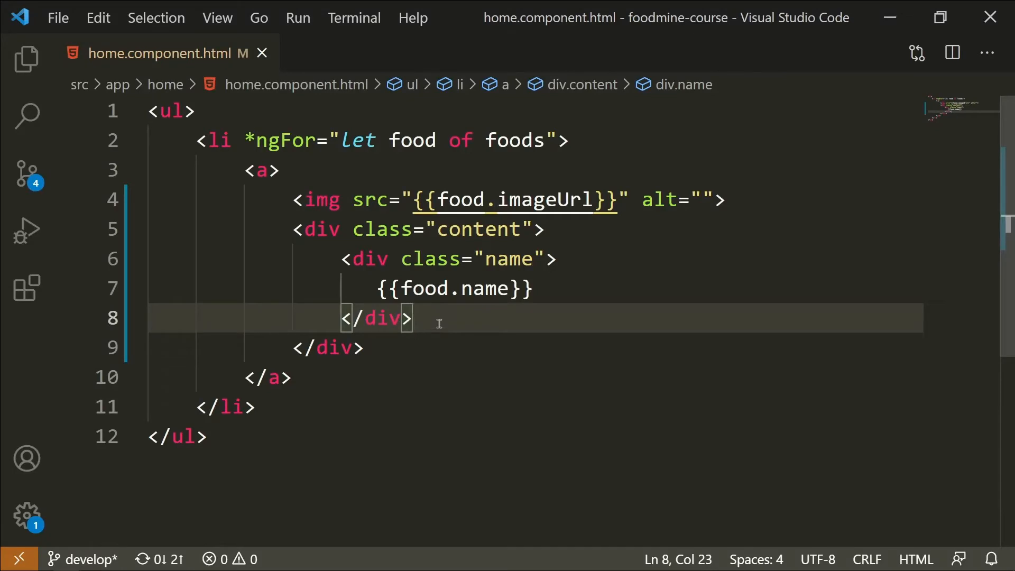
Step: Add a span.favorite containing a ❤ emoji below the name div
text(span)
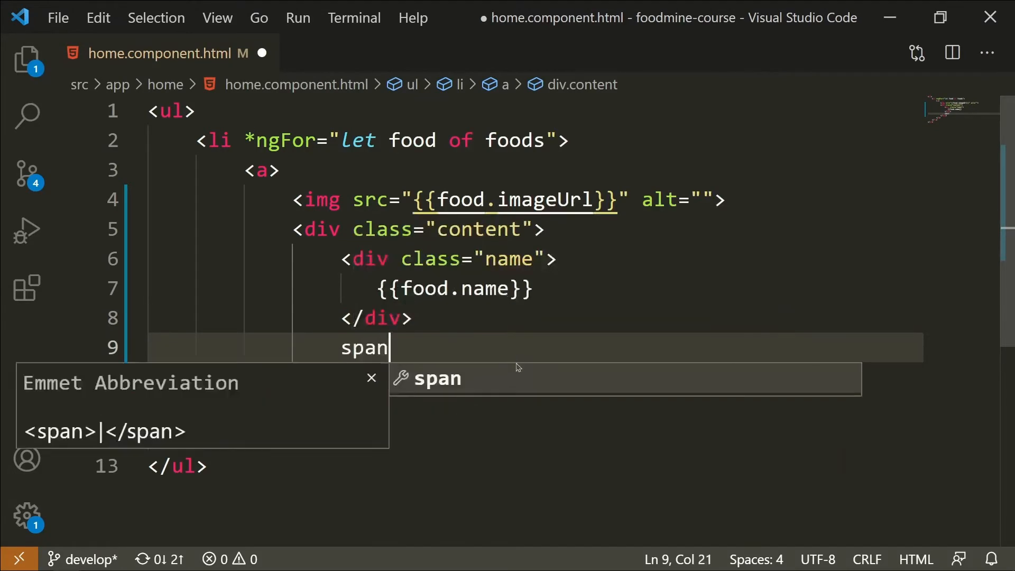
text(.favorite">)
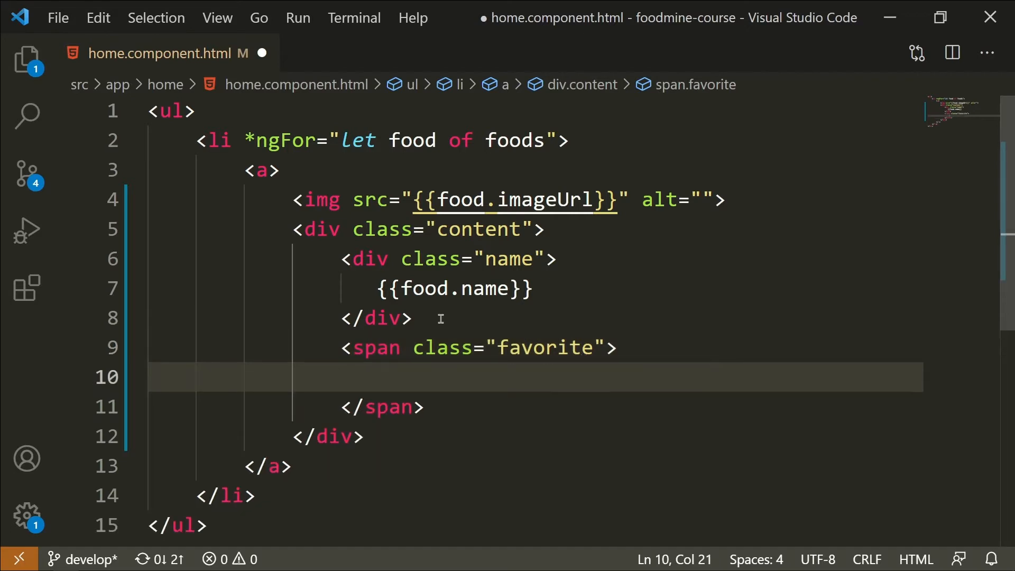
text(❤)
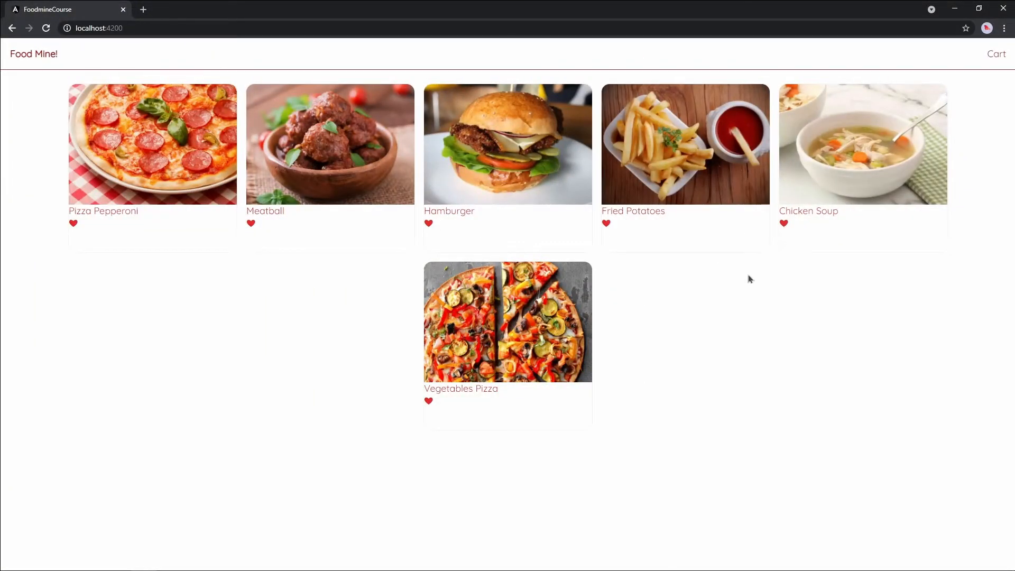
mouse_move(655, 322)
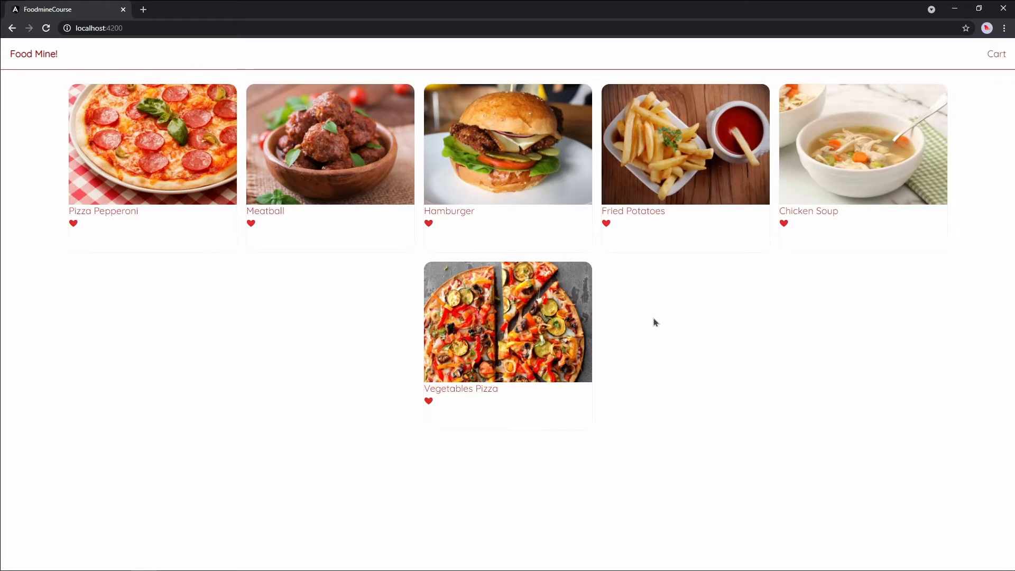
mouse_move(609, 227)
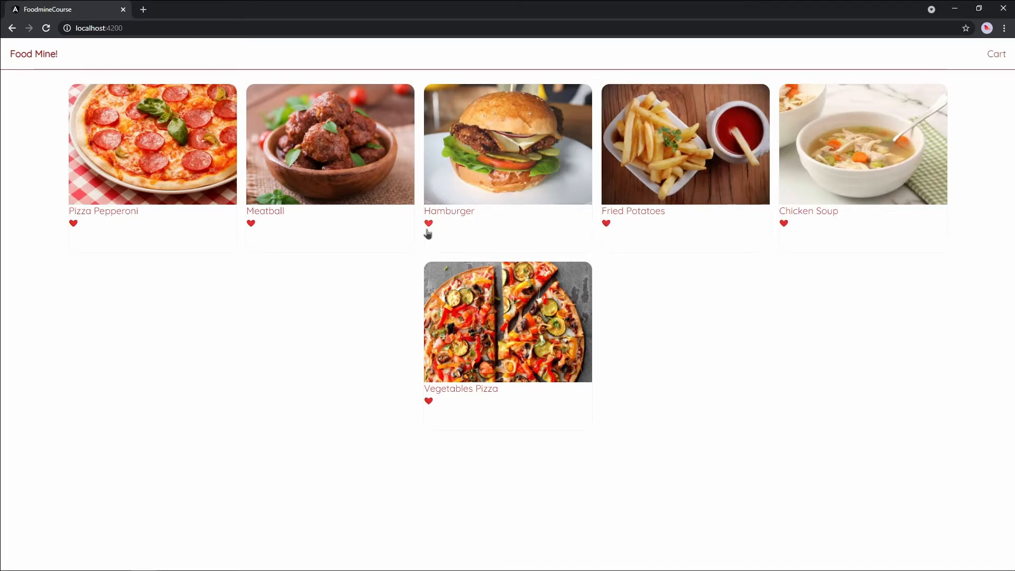
mouse_move(382, 265)
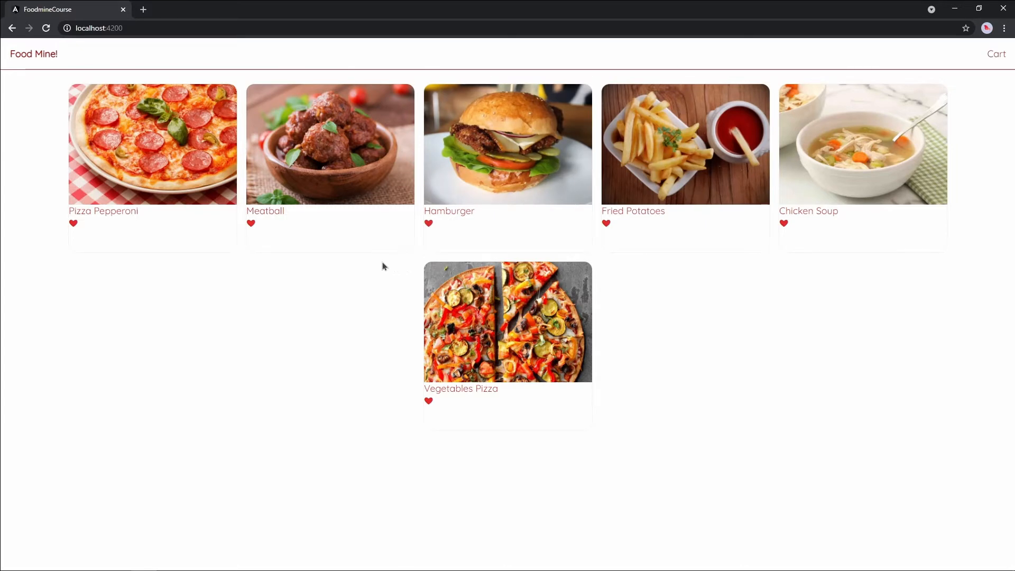
mouse_move(398, 259)
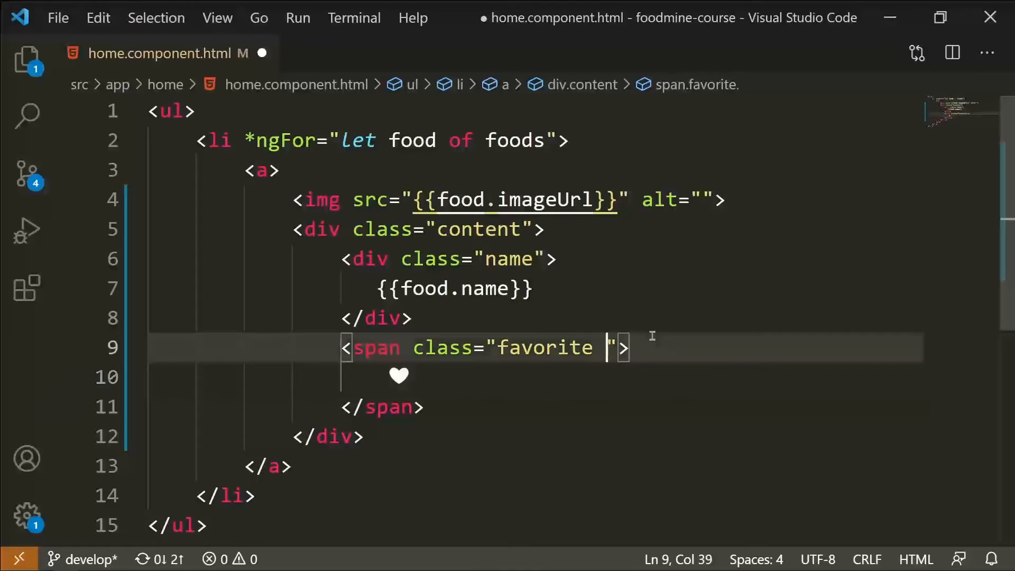
Step: Append {{food.favorite?'':'not'}} to the favorite span's class attribute
text({{}})
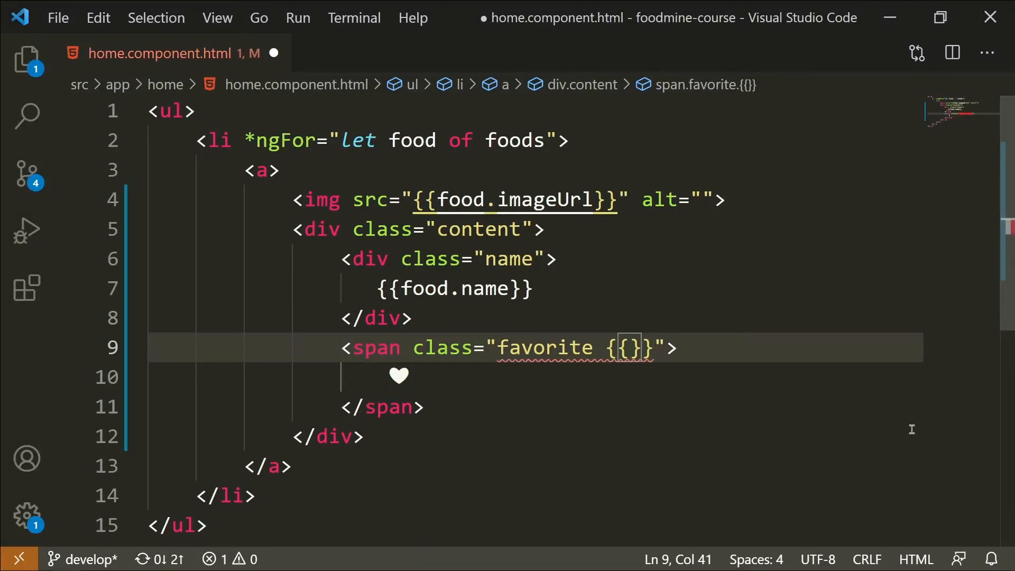
text(food.favorite)
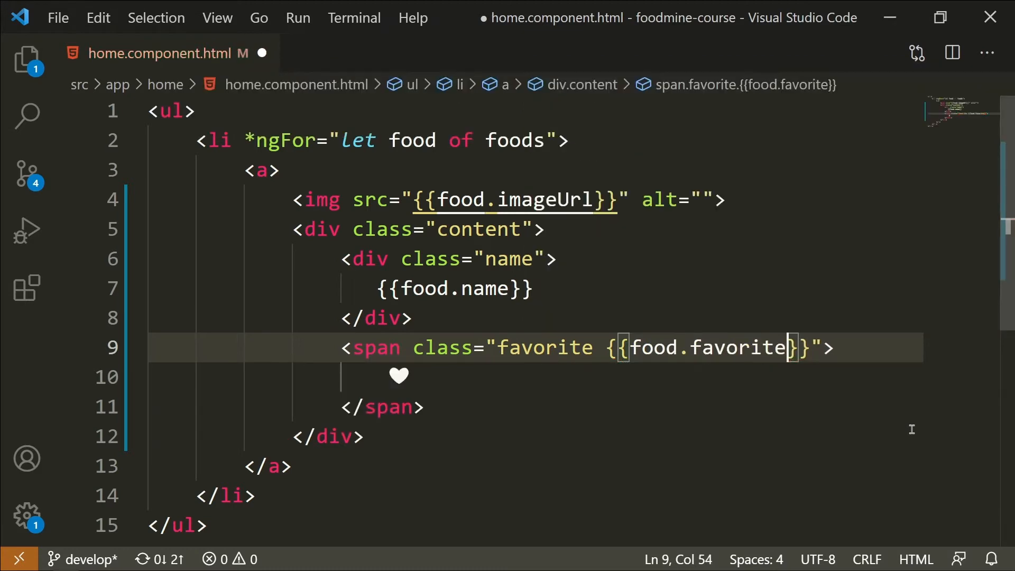
text(?'':')
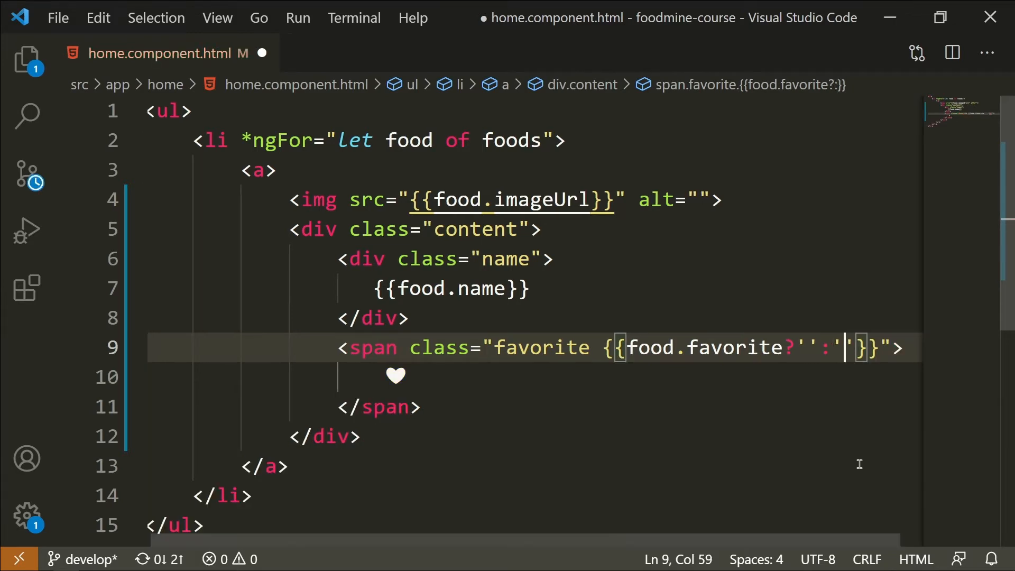
text(not)
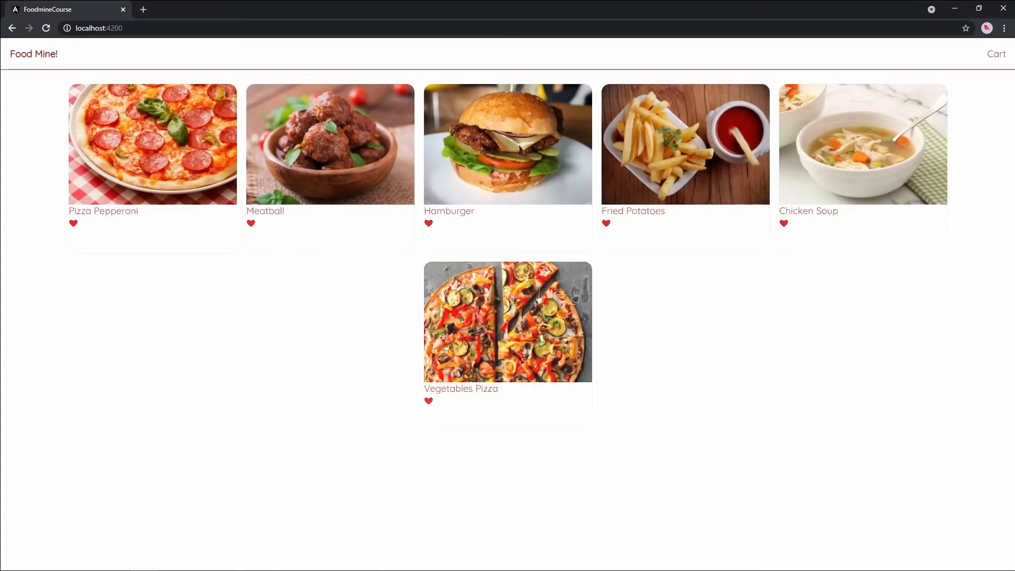
mouse_move(626, 288)
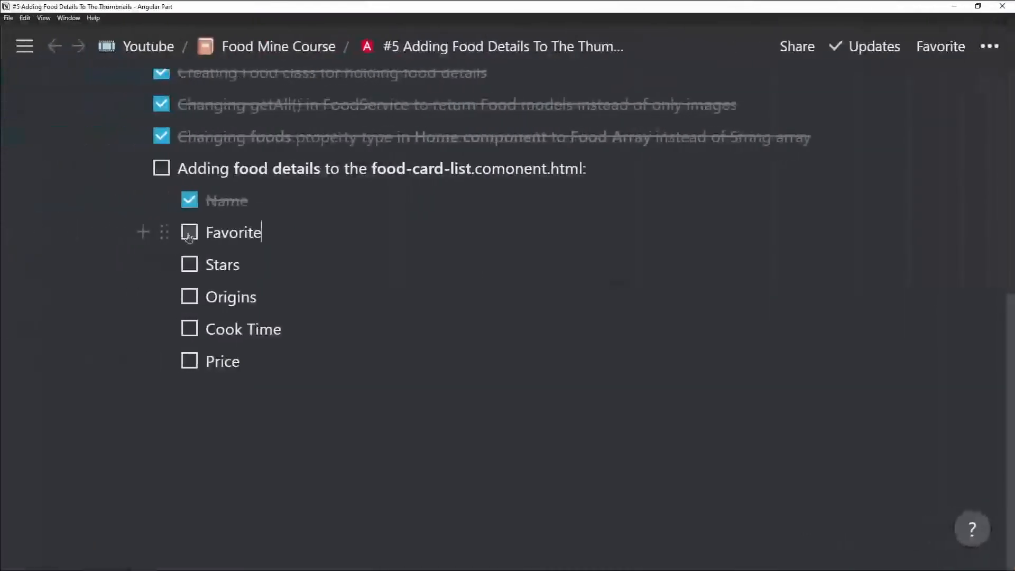
Step: Check off the 'Favorite' item in the Notion food details checklist
click(190, 232)
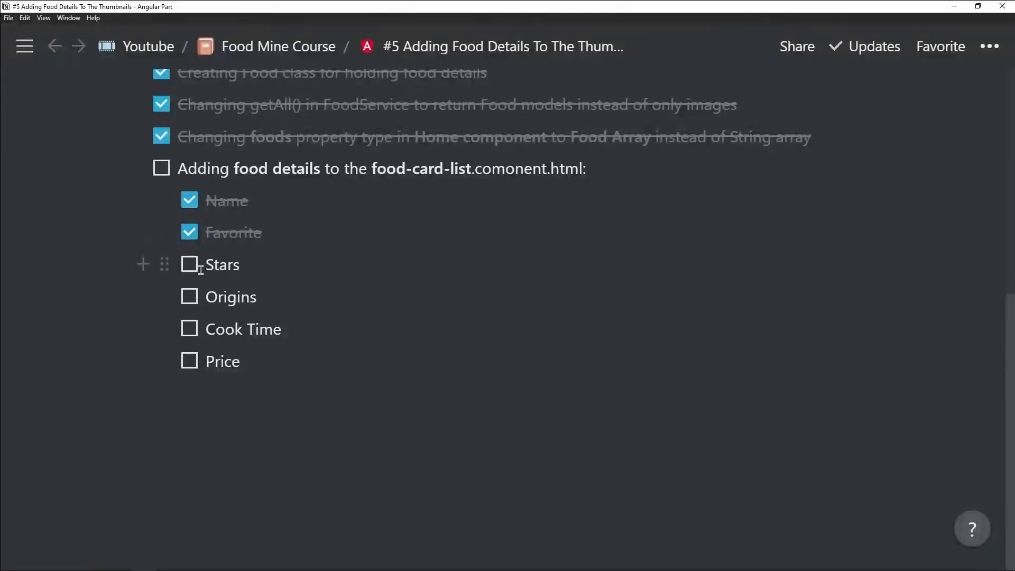
scroll(up, 3)
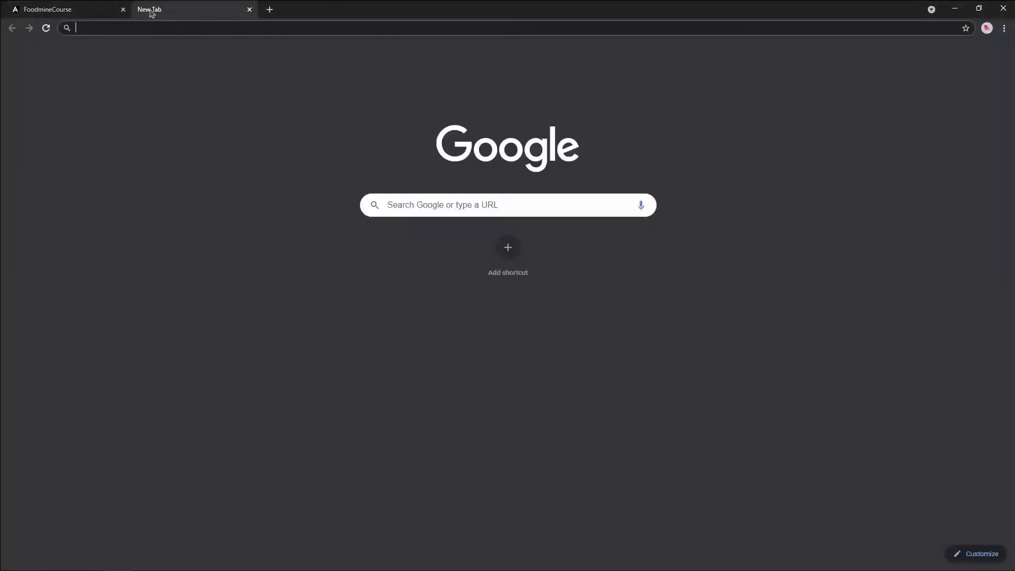
Step: Search 'ng star rating', open the ng-starrating npm page and copy its install command
text(ng sta)
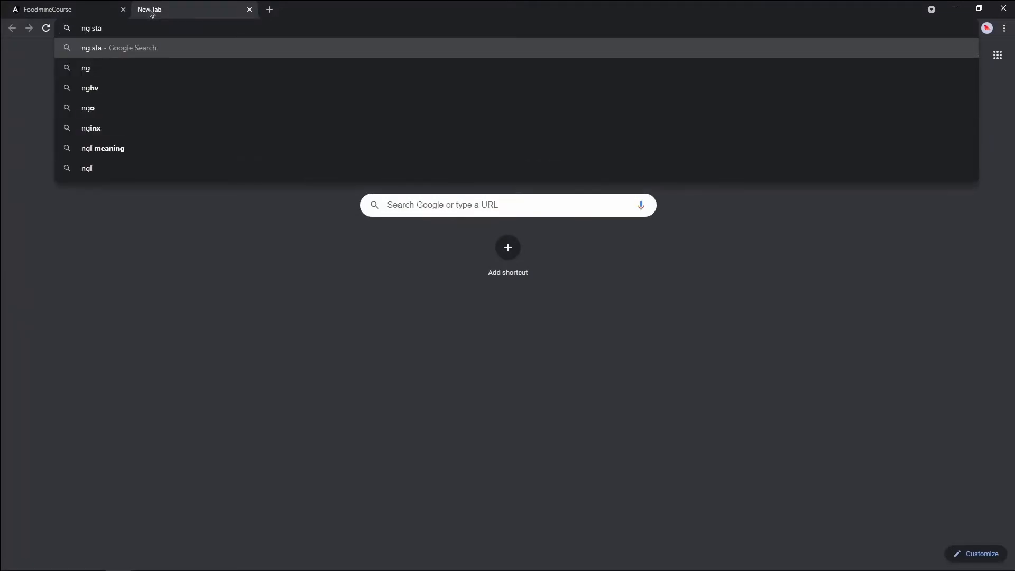
key(Return)
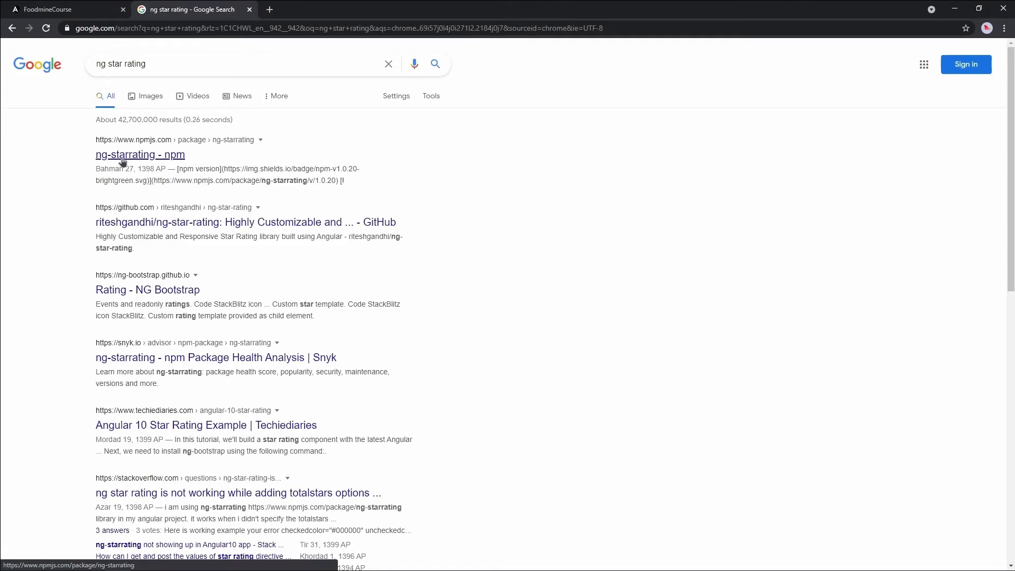
click(140, 155)
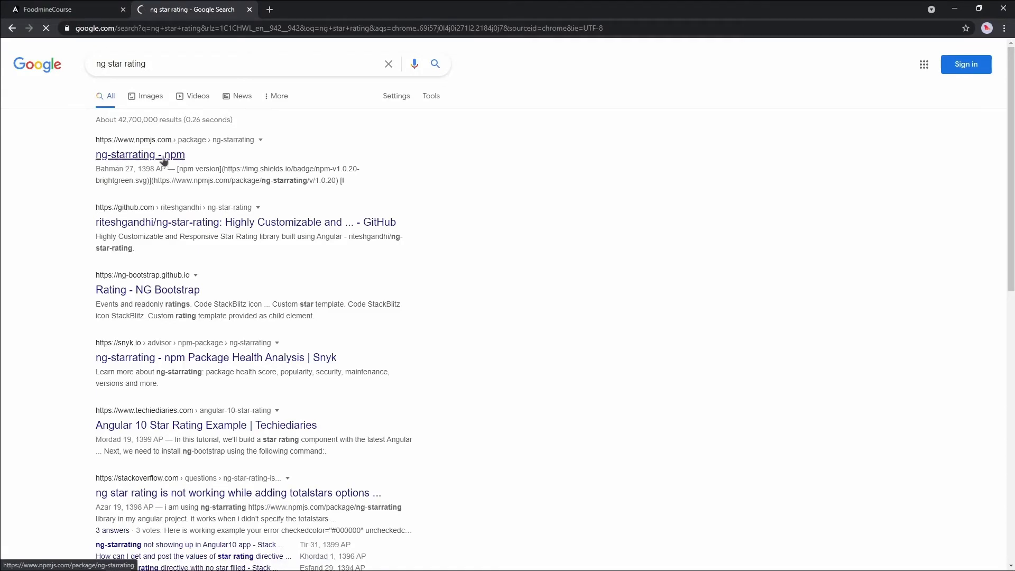
click(140, 155)
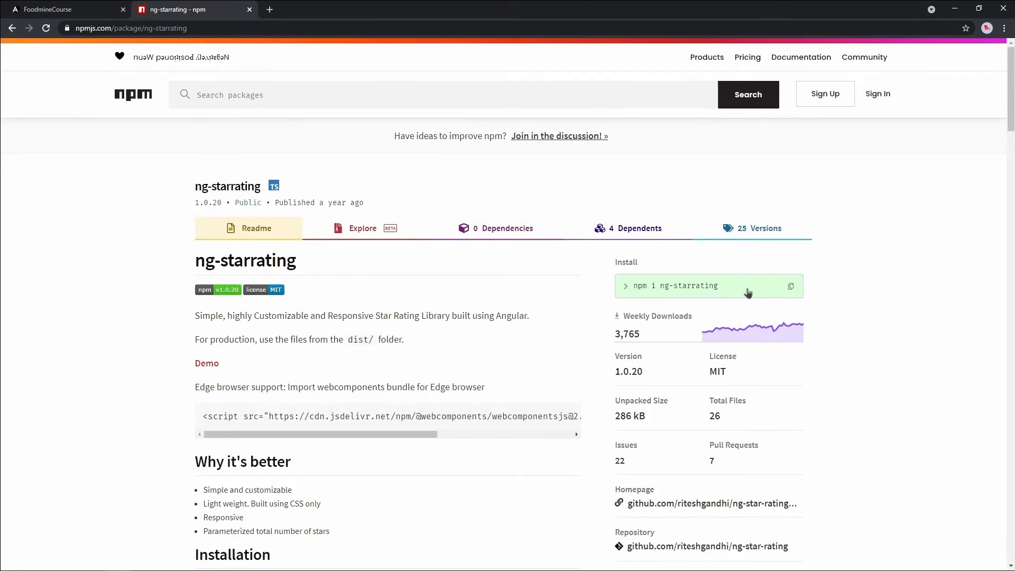
scroll(down, 3)
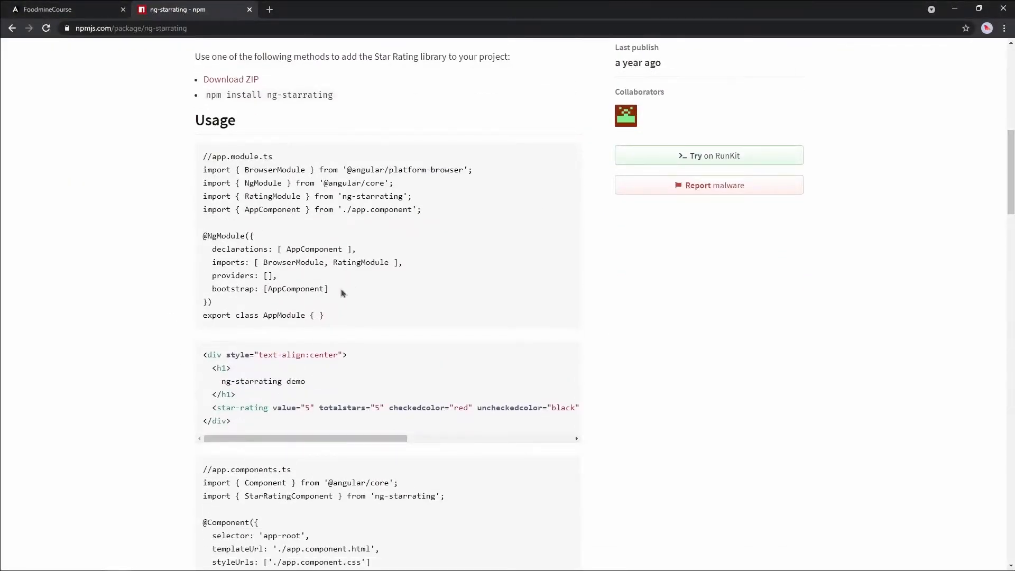
scroll(up, 3)
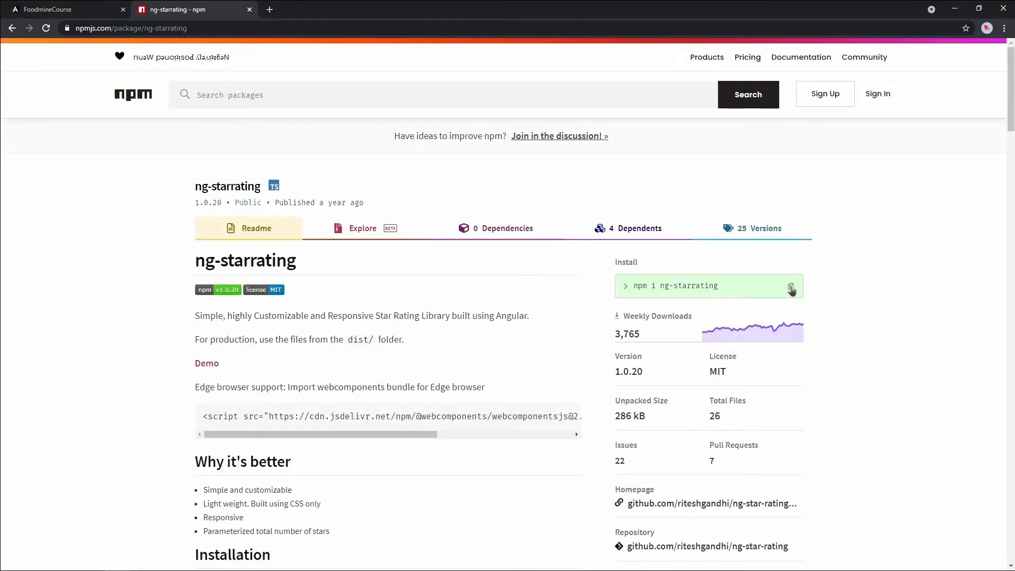
click(792, 285)
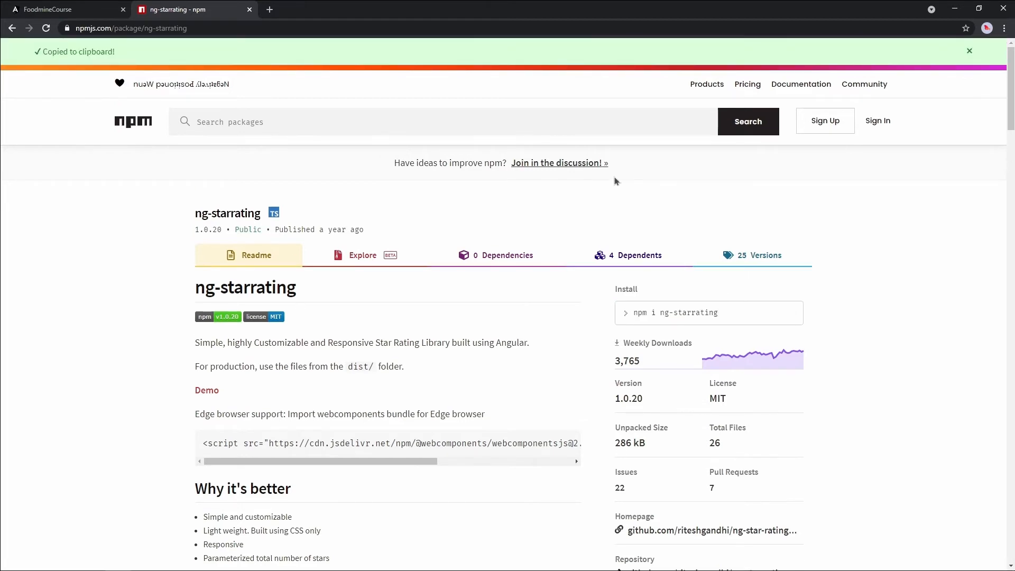
click(969, 51)
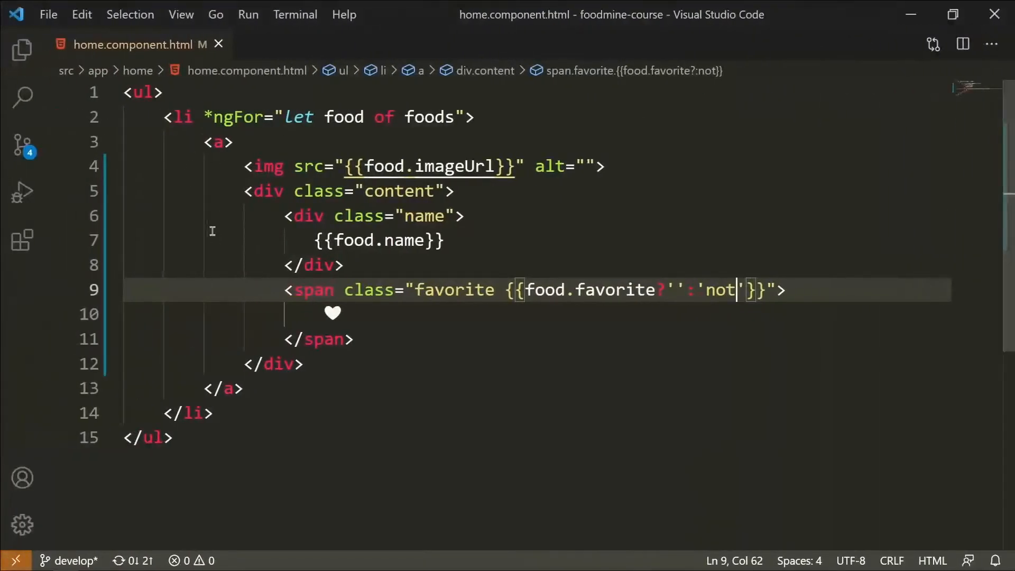
Step: Run 'npm i ng-starrating' in the integrated terminal
key(ctrl+`)
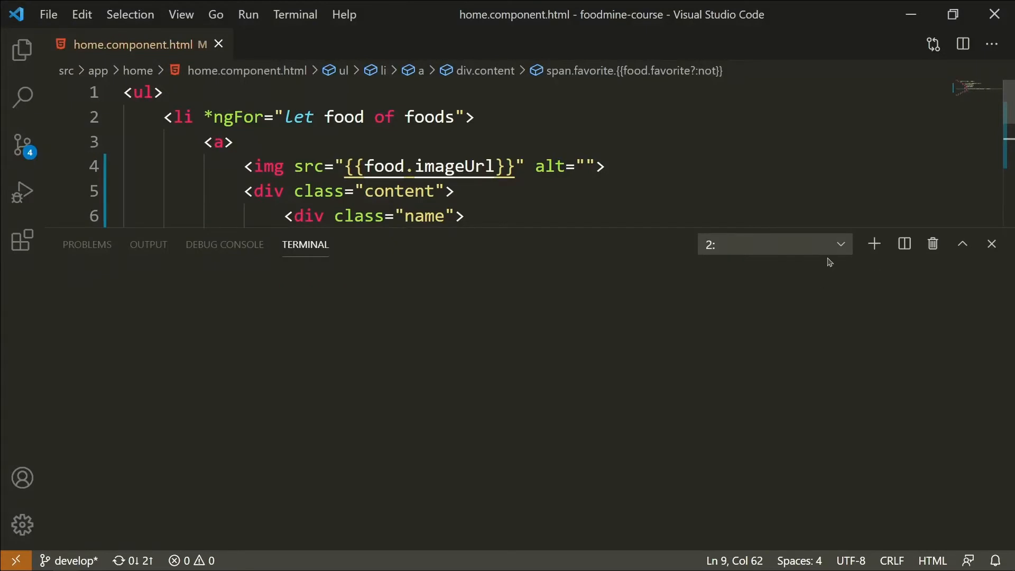
text(npm i ng-starrating)
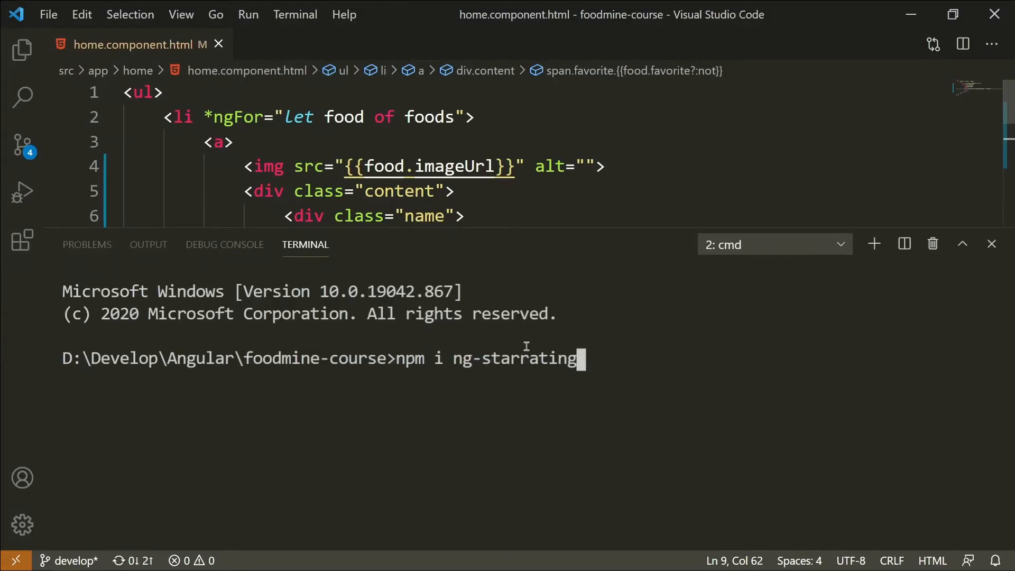
key(Return)
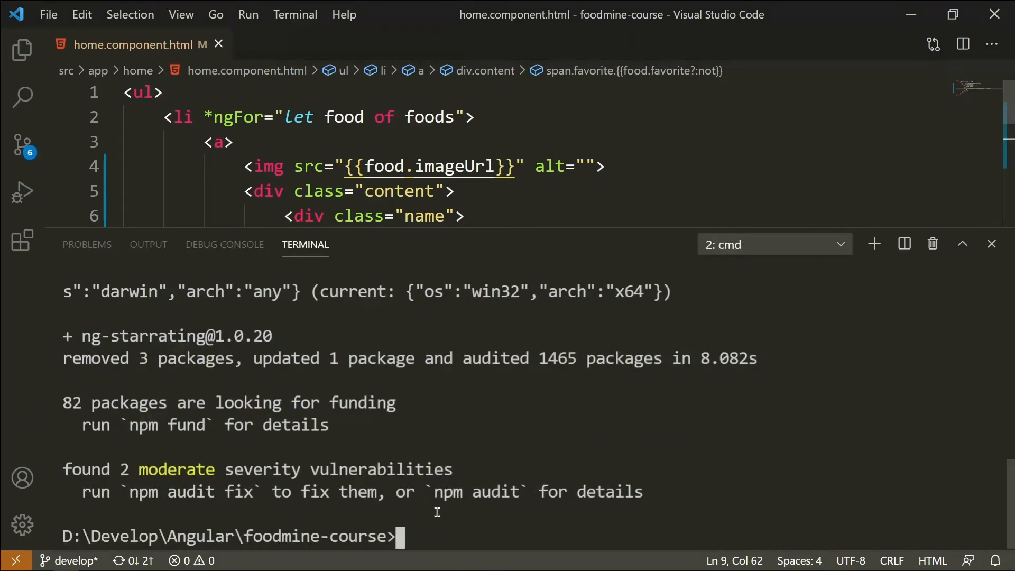
mouse_move(992, 244)
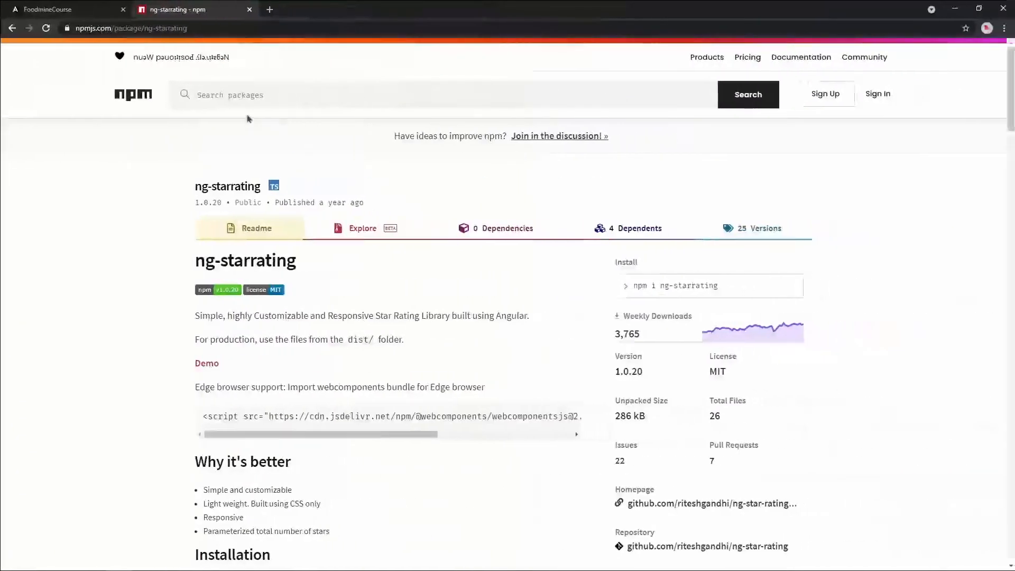
Step: Scroll to the ng-starrating usage snippet and select the RatingModule name for copying
scroll(down, 3)
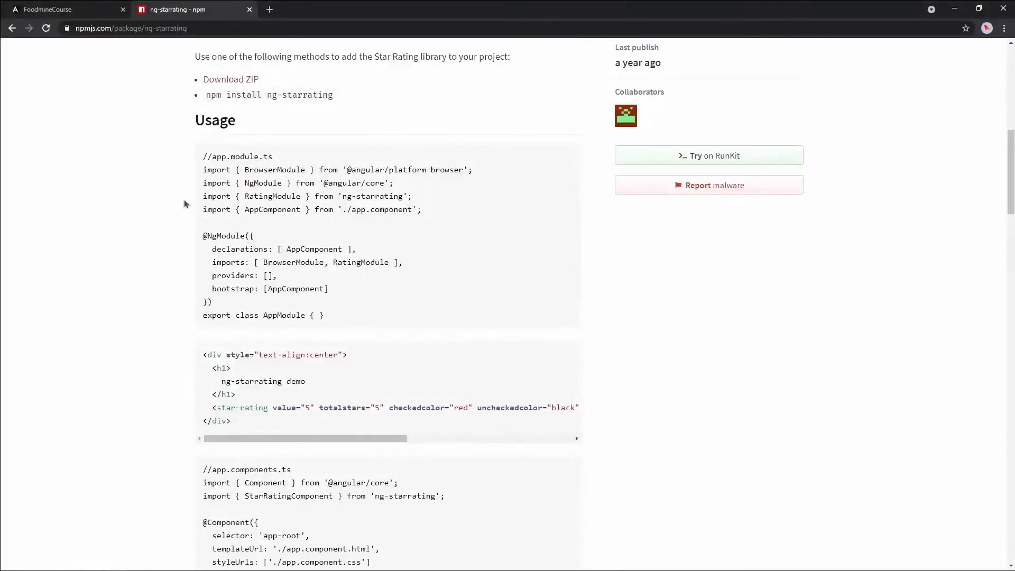
double_click(273, 143)
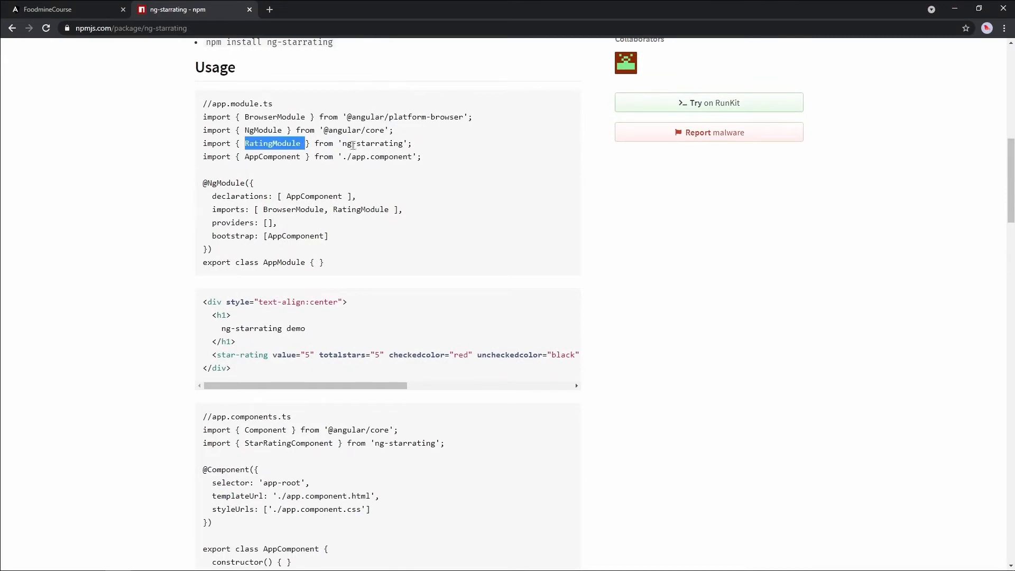
double_click(241, 104)
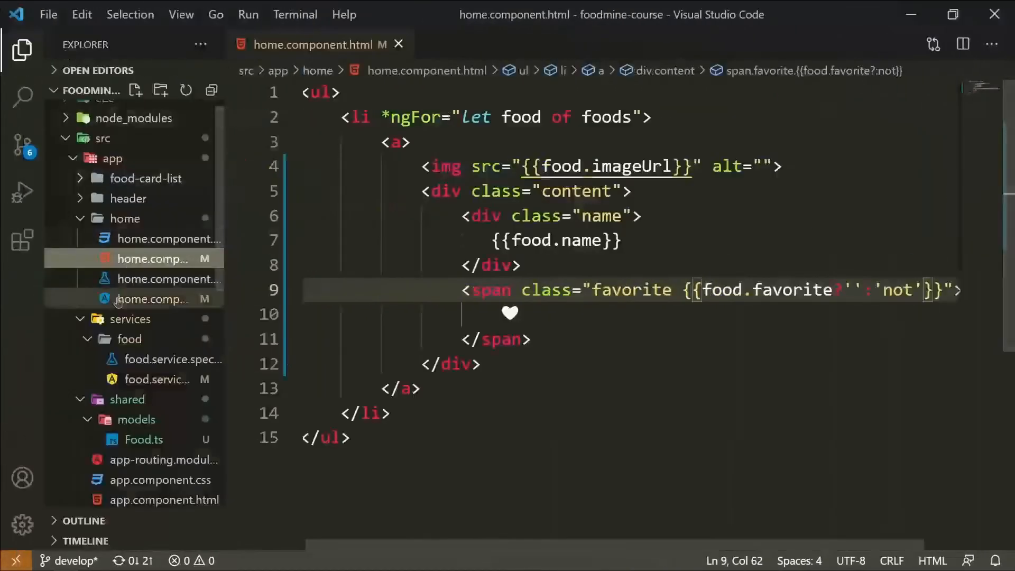
Step: In app.module.ts, add import {RatingModule} from 'ng-starrating' below the component imports
click(150, 378)
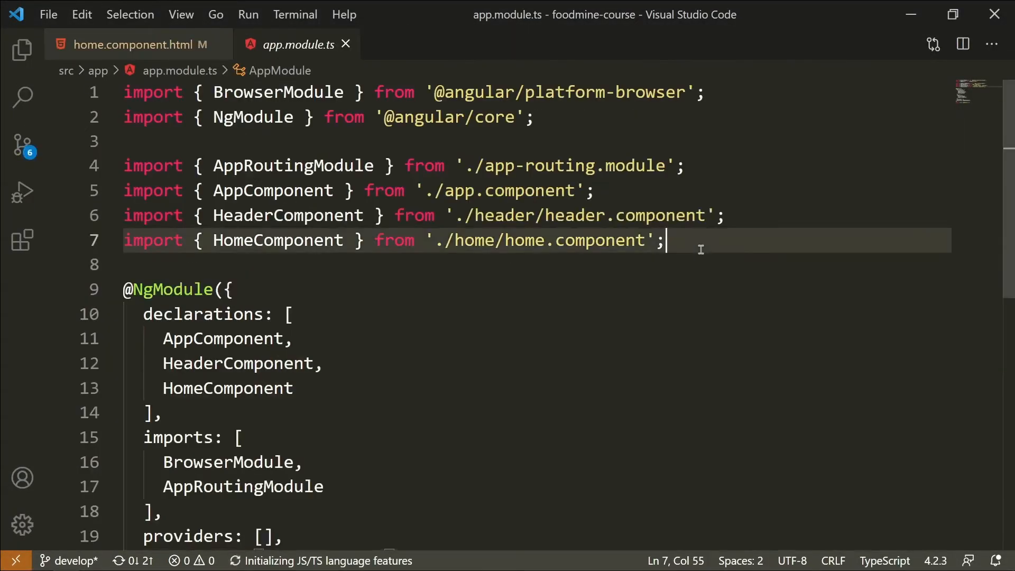
key(Enter)
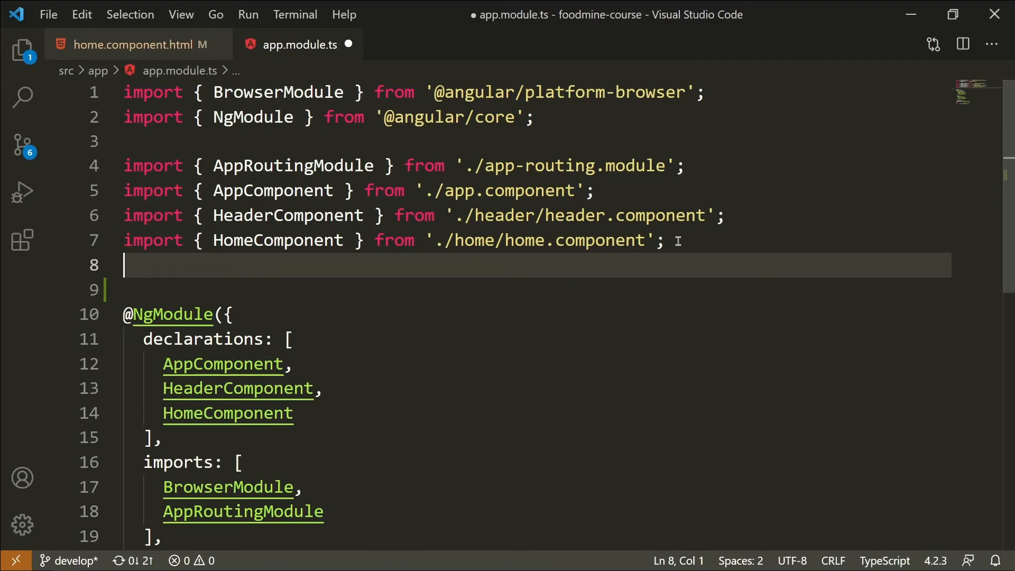
text(import {Rat)
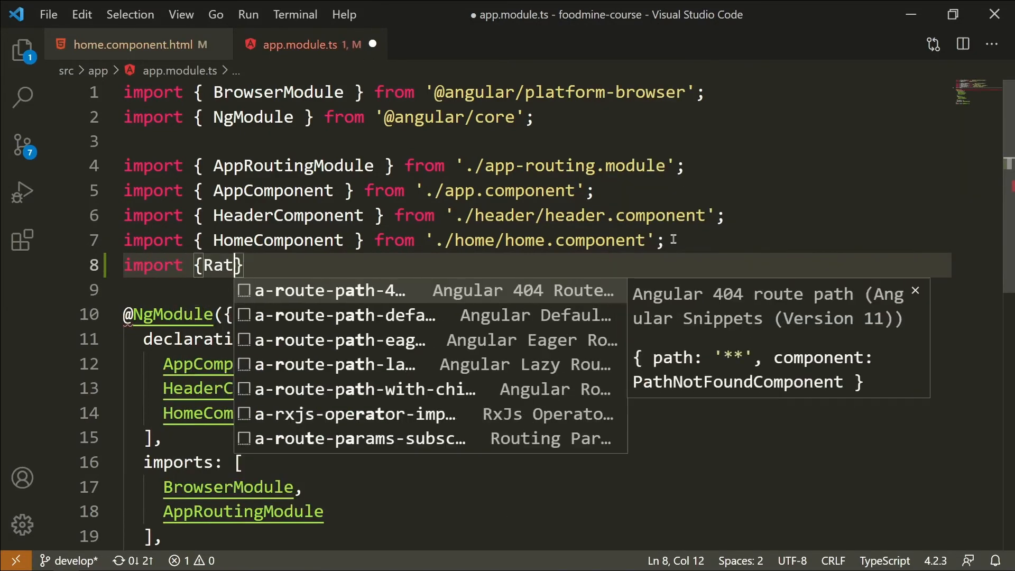
text(ingModule)
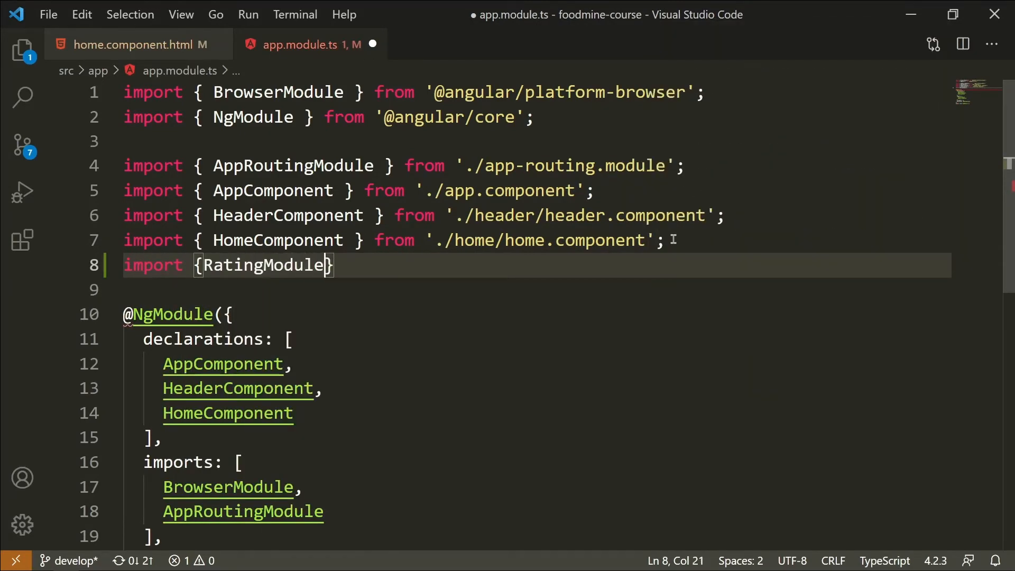
text(from 'ng-starrating';)
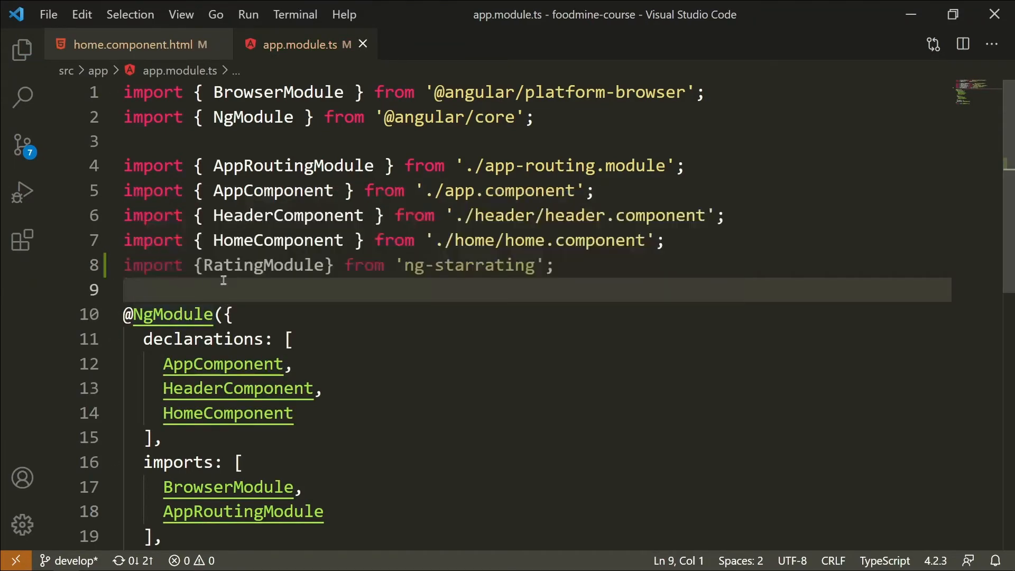
double_click(262, 264)
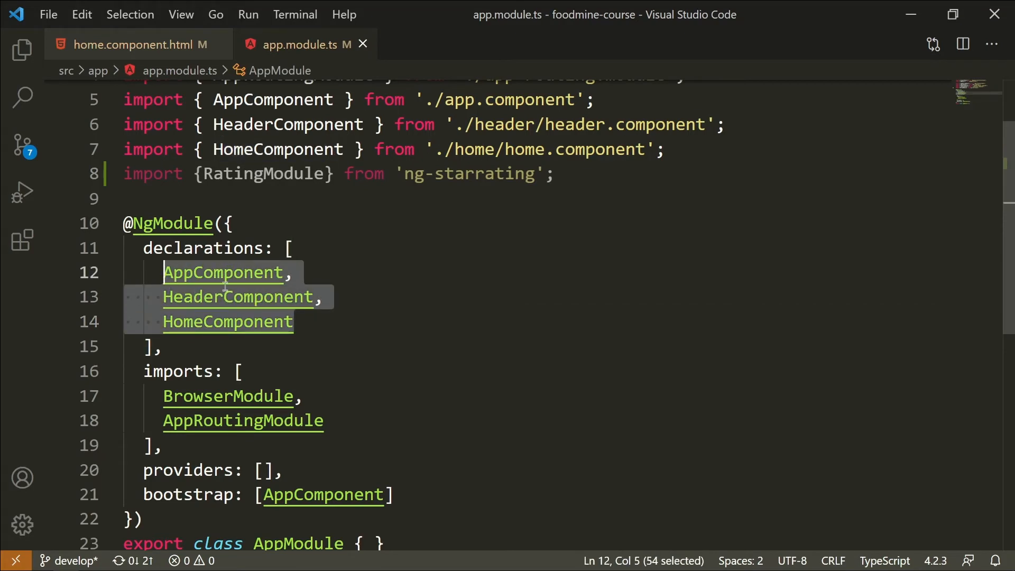
click(294, 322)
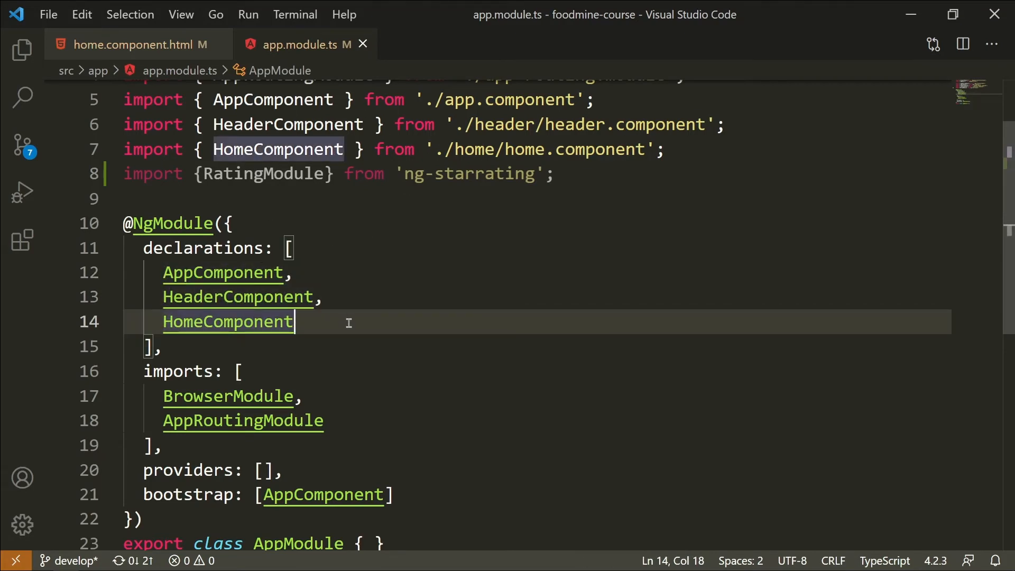
Step: Append RatingModule to the end of the module's imports array
click(242, 174)
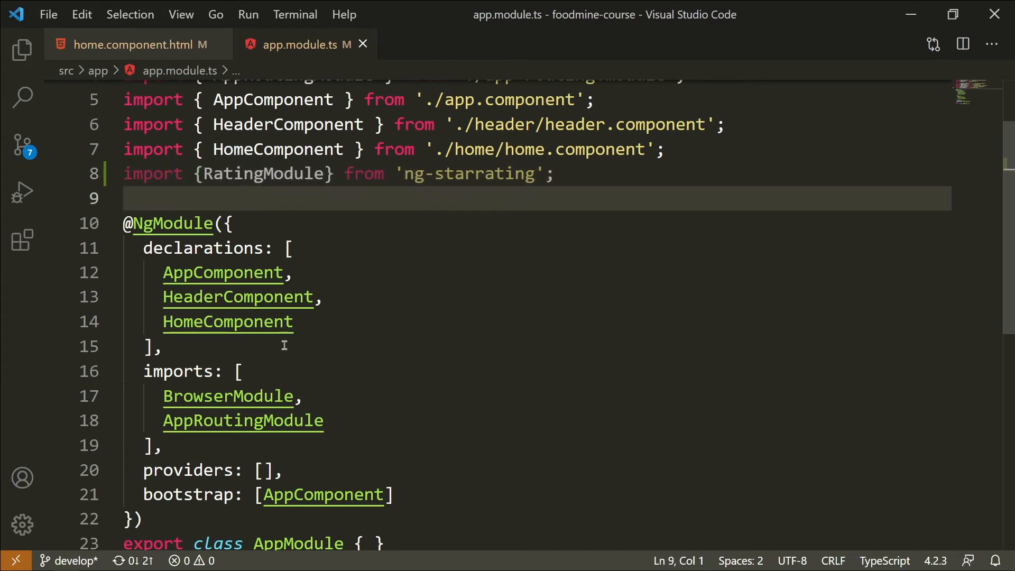
text(Ra)
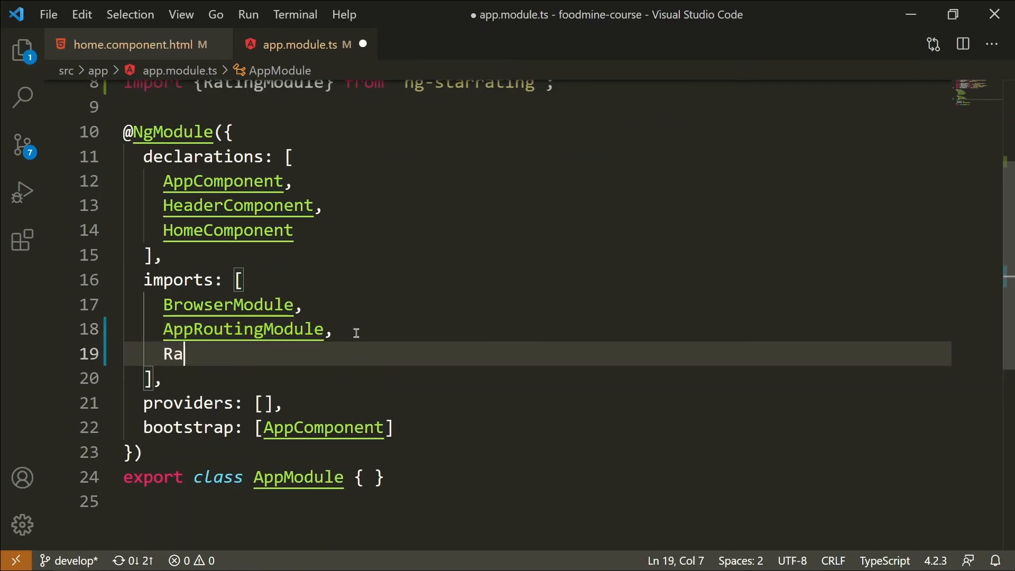
text(tingModule)
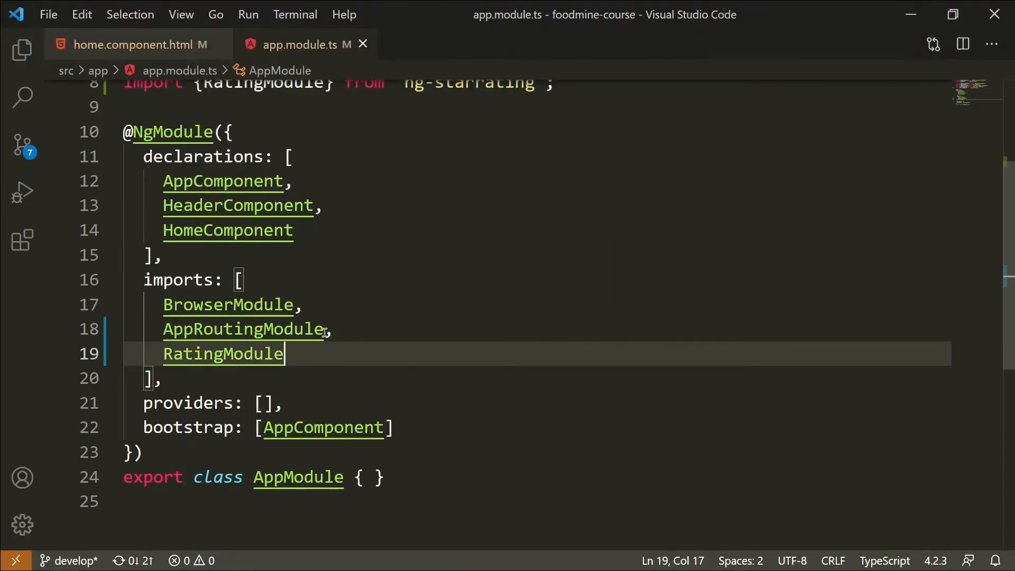
scroll(up, 3)
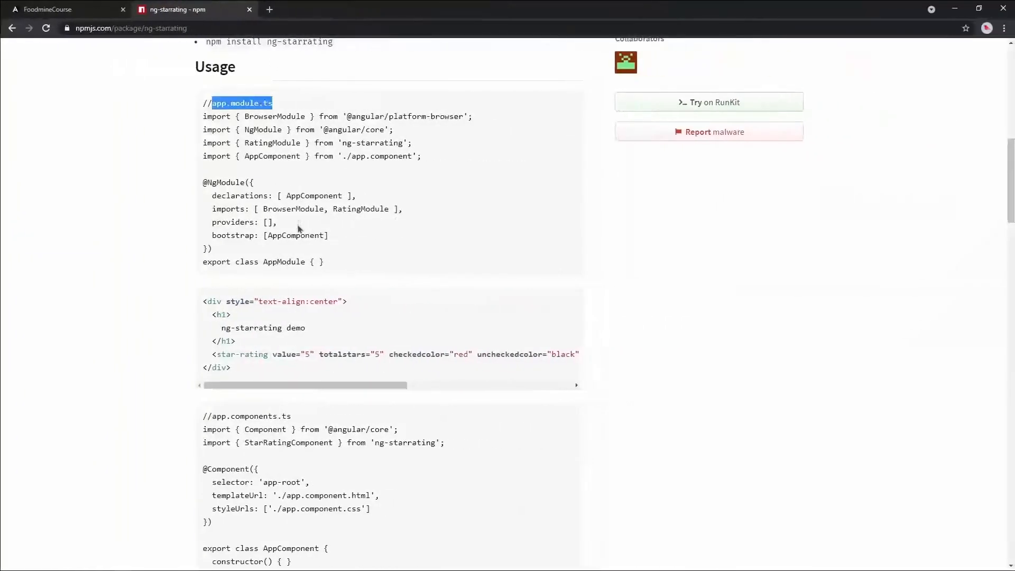
Step: Scroll the npm Usage section down to the <star-rating> markup line
scroll(down, 3)
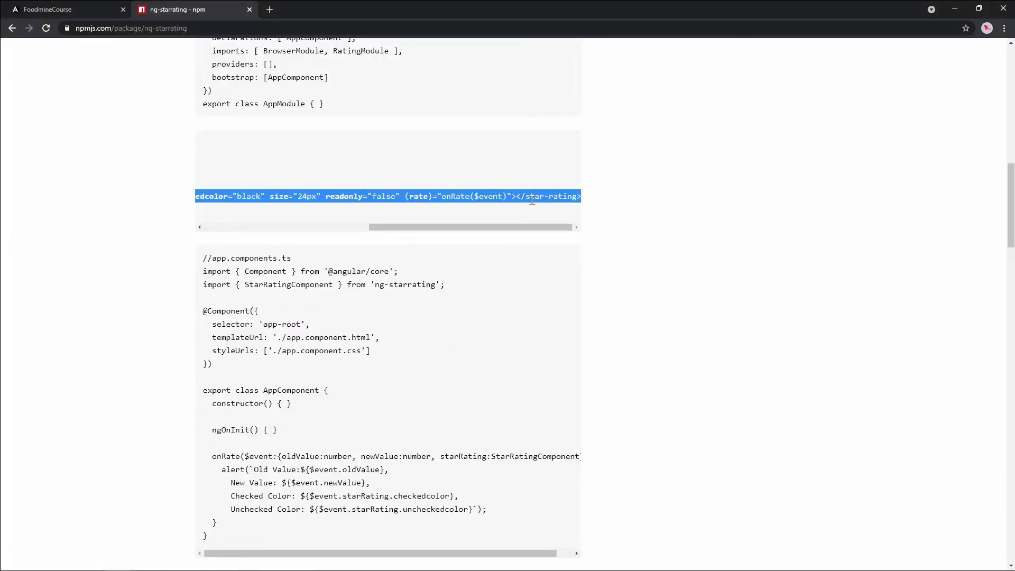
mouse_move(271, 187)
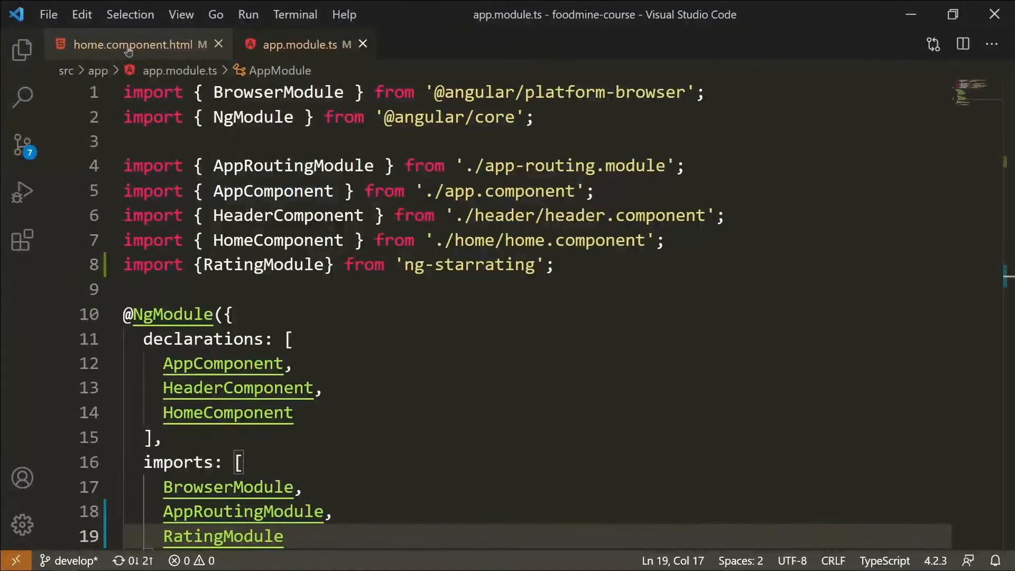
Step: Paste the <star-rating> markup after the favorite span in home.component.html, one attribute per line
click(136, 44)
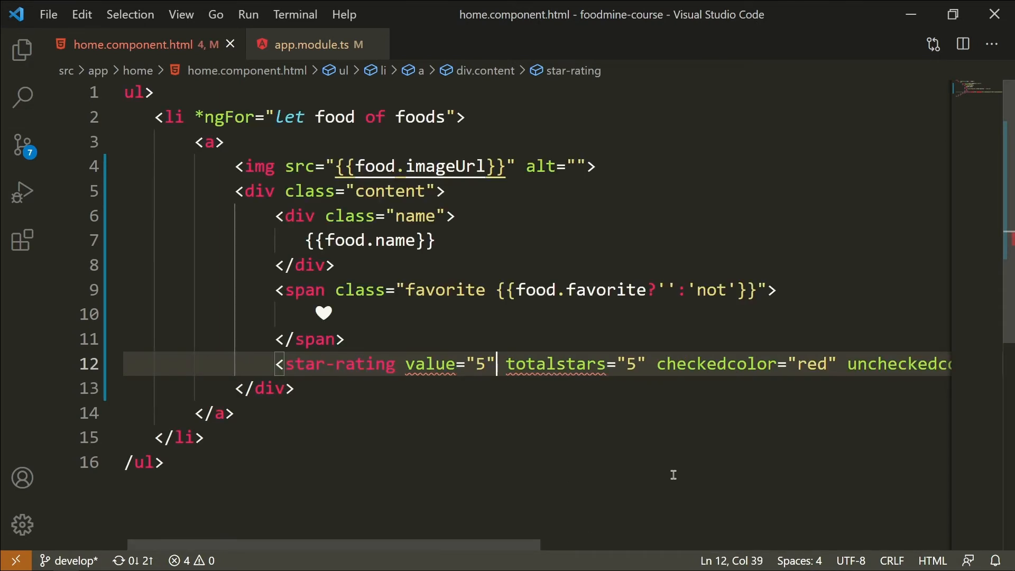
key(Enter)
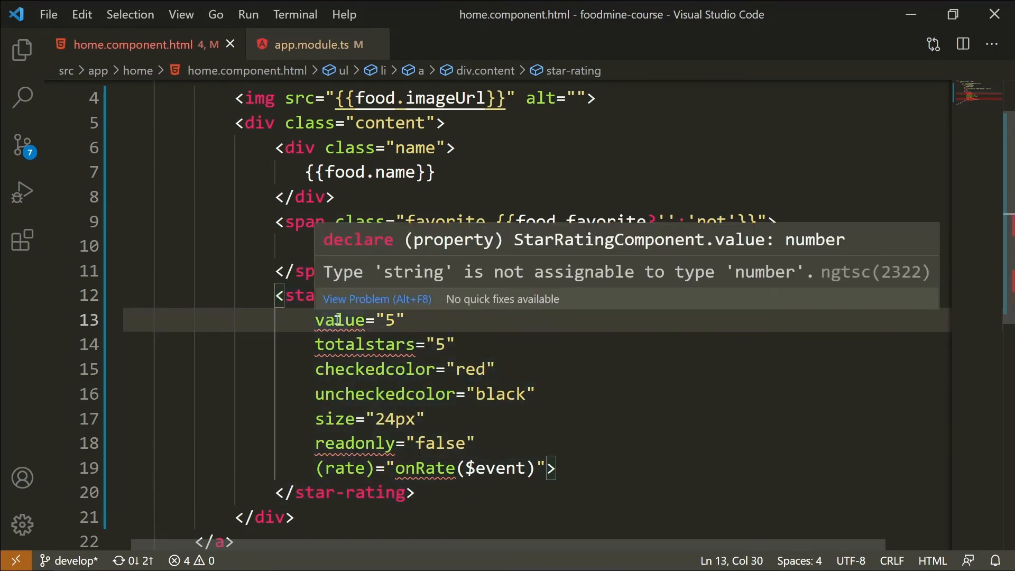
mouse_move(446, 288)
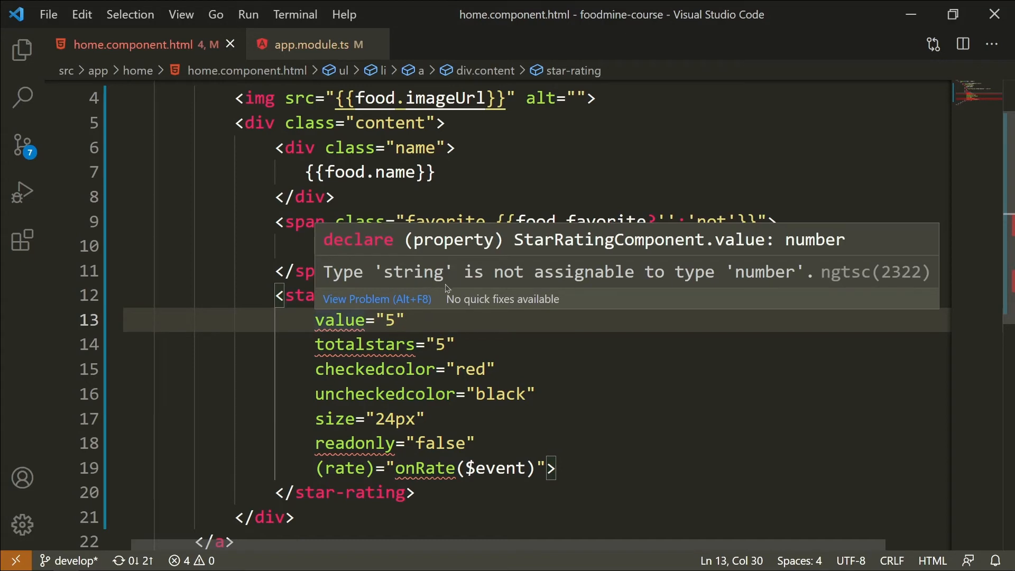
mouse_move(715, 294)
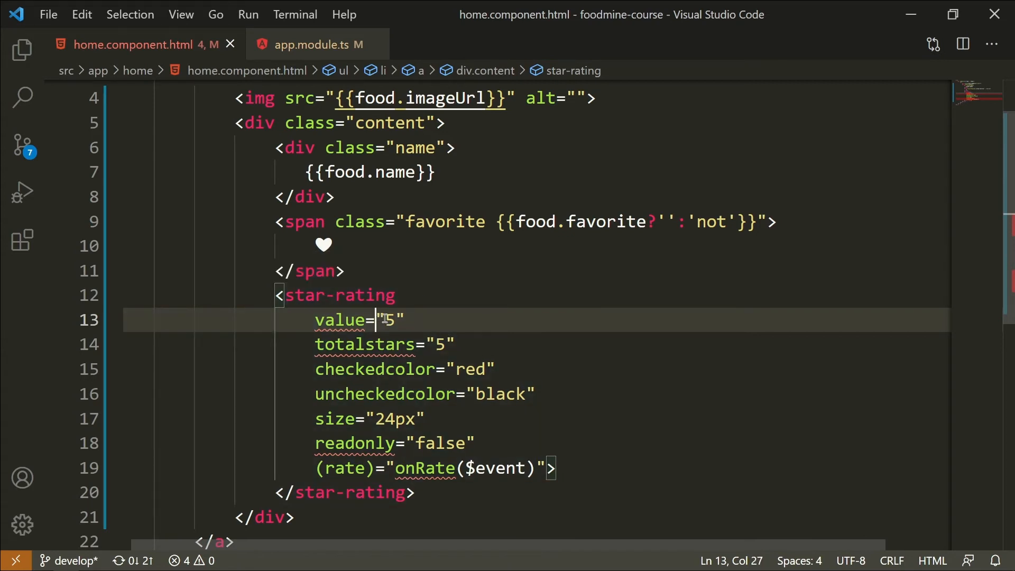
double_click(387, 320)
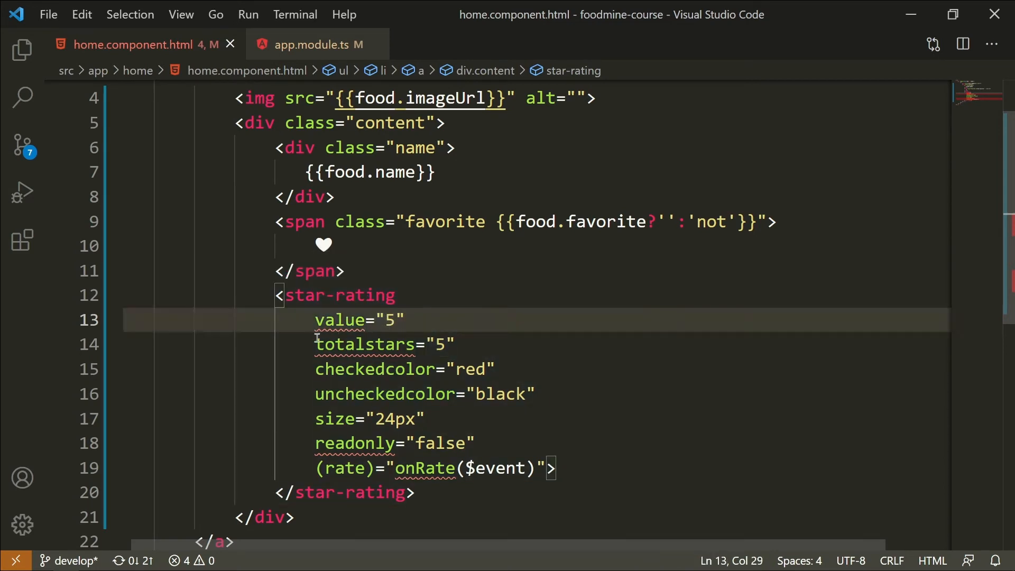
mouse_move(424, 324)
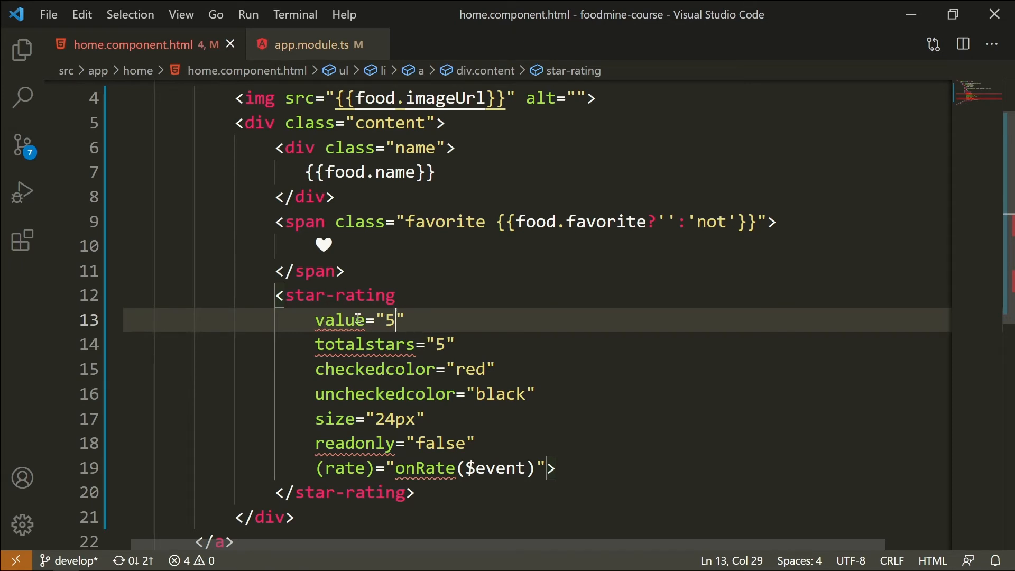
mouse_move(379, 211)
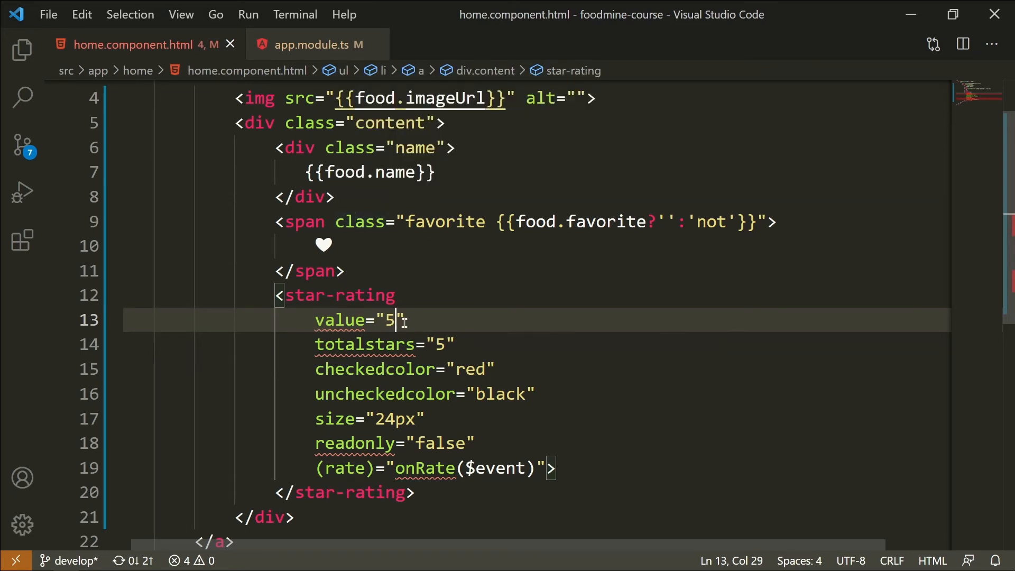
mouse_move(340, 319)
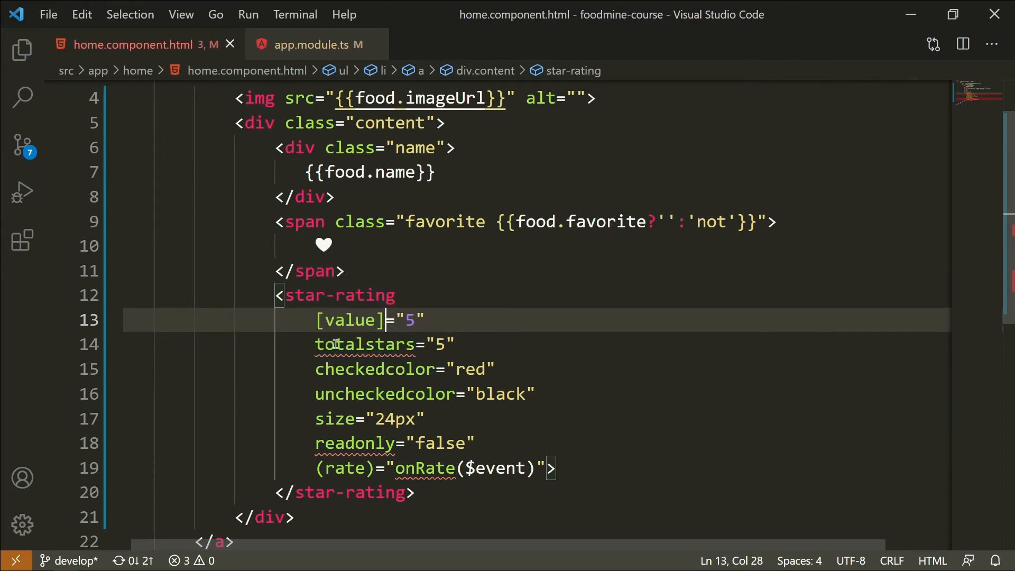
Step: Set [totalstars]="5" and change the star size from 24 to 18
click(360, 344)
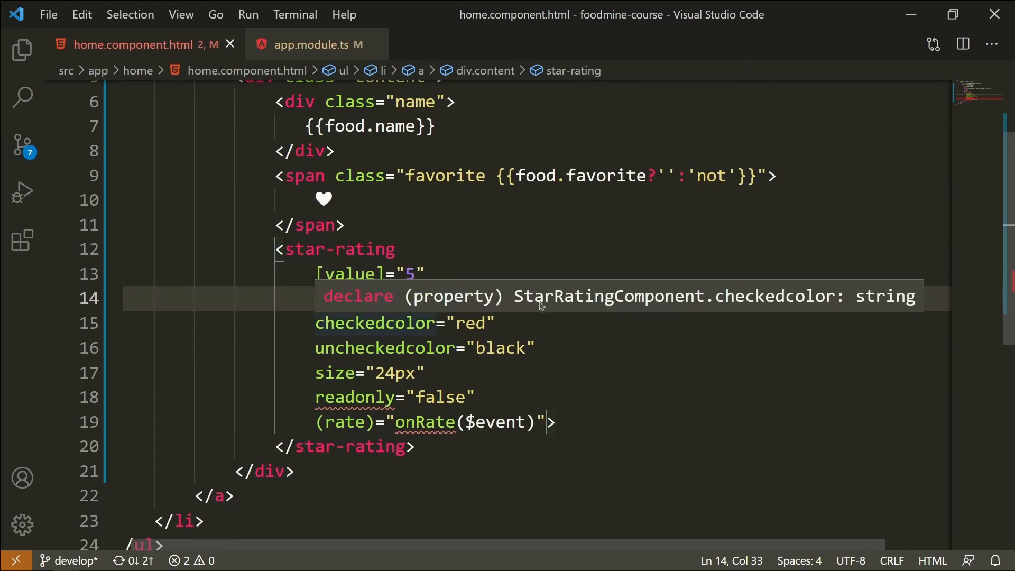
text([totalstars]="5")
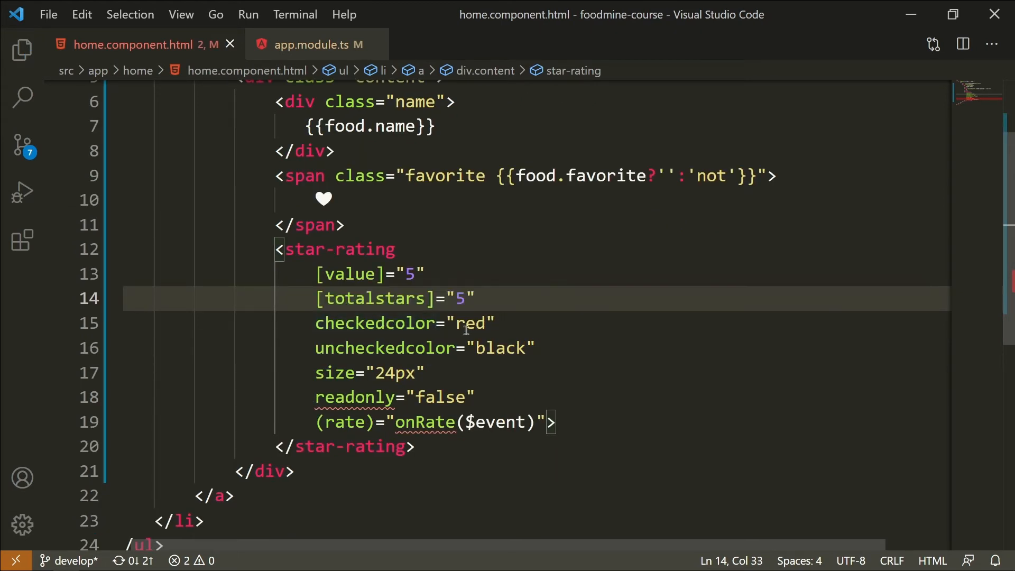
click(508, 348)
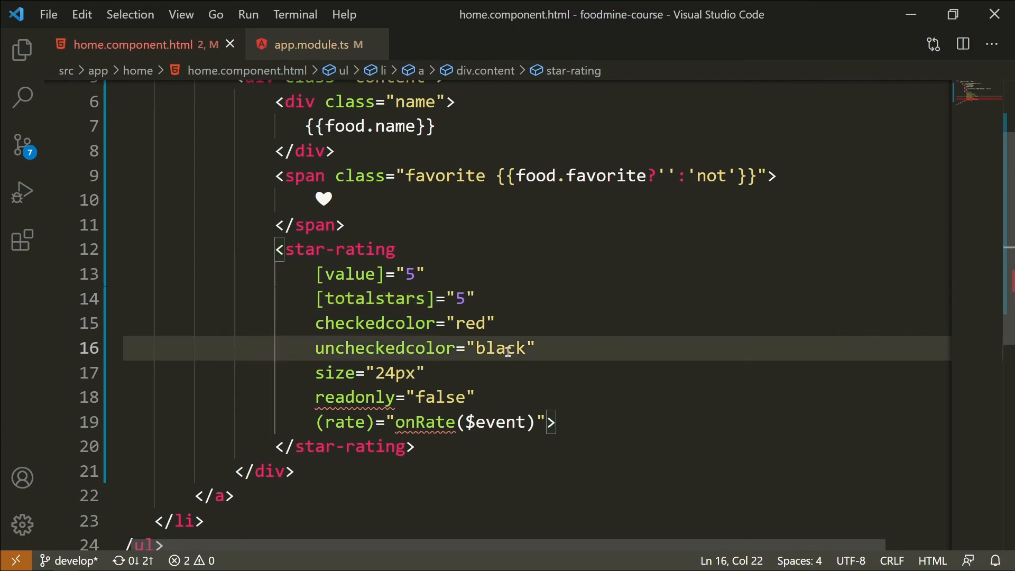
key(Backspace)
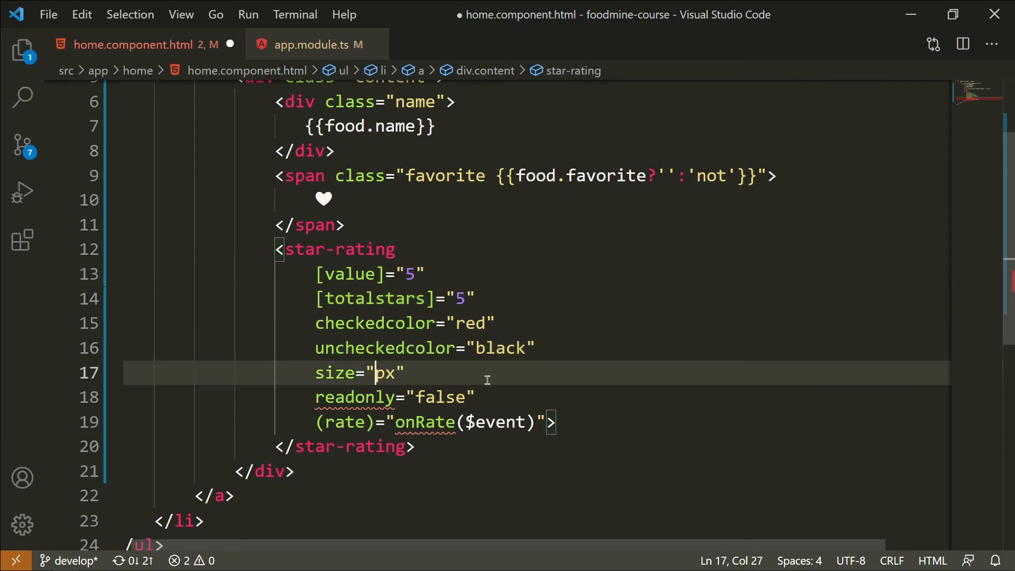
text(18)
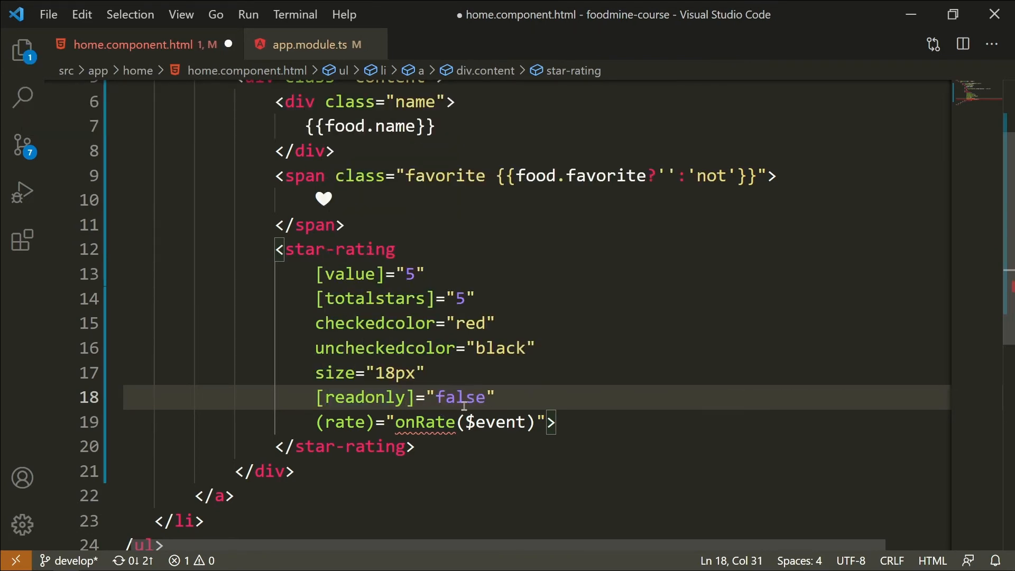
mouse_move(368, 436)
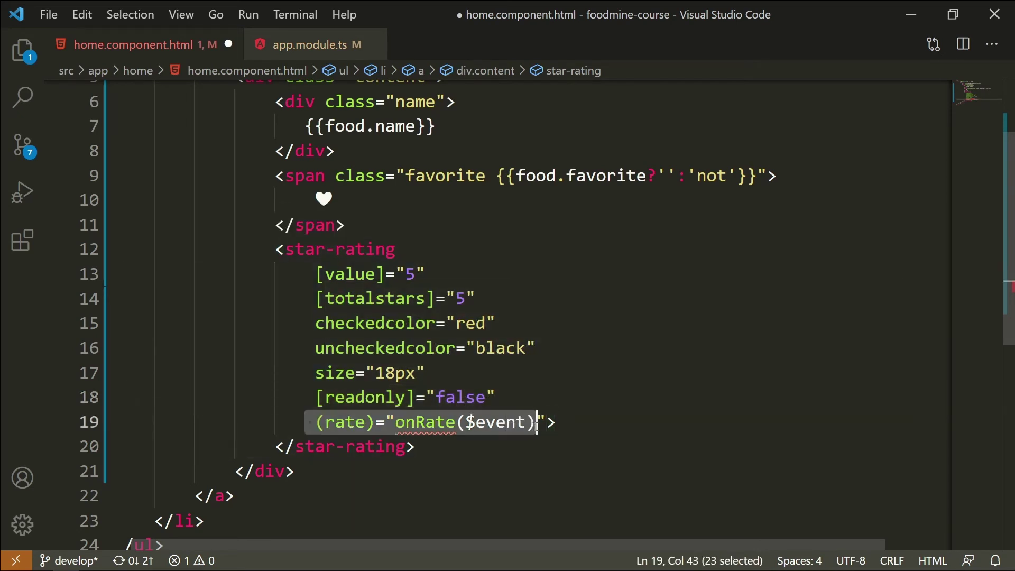
Step: Remove the rate event binding, set readonly to true, and bind value to food.stars
key(Delete)
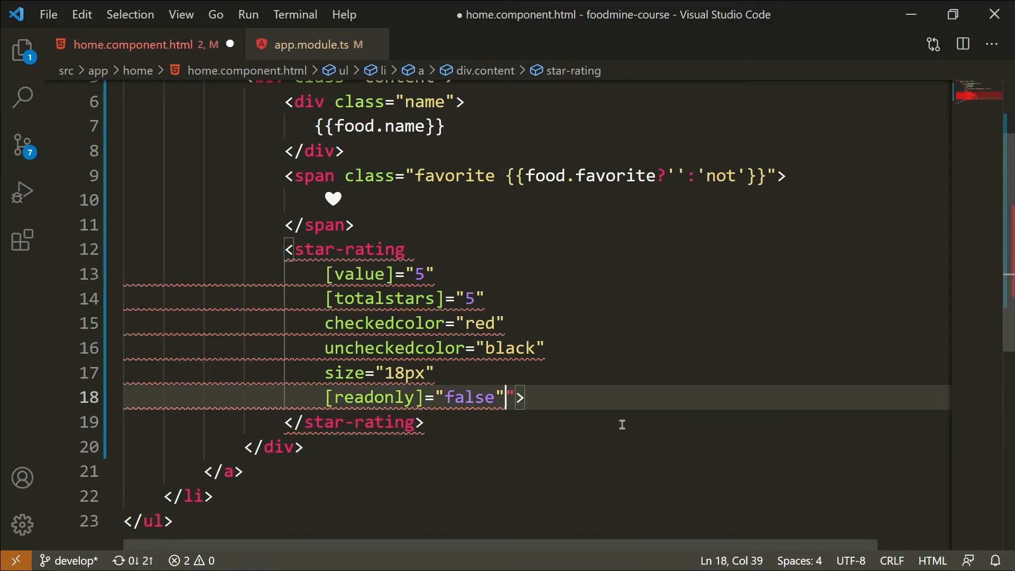
double_click(471, 397)
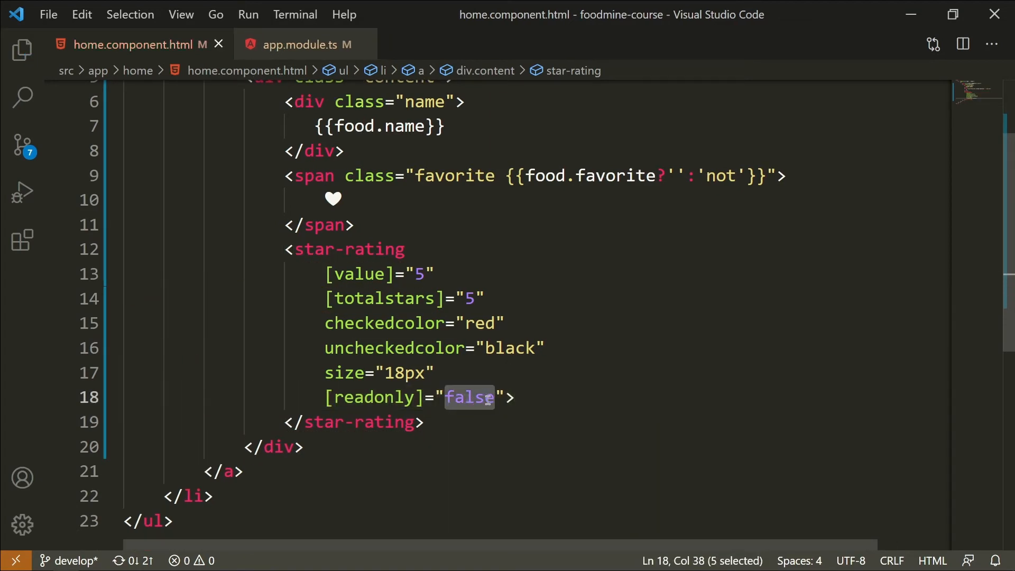
text(true)
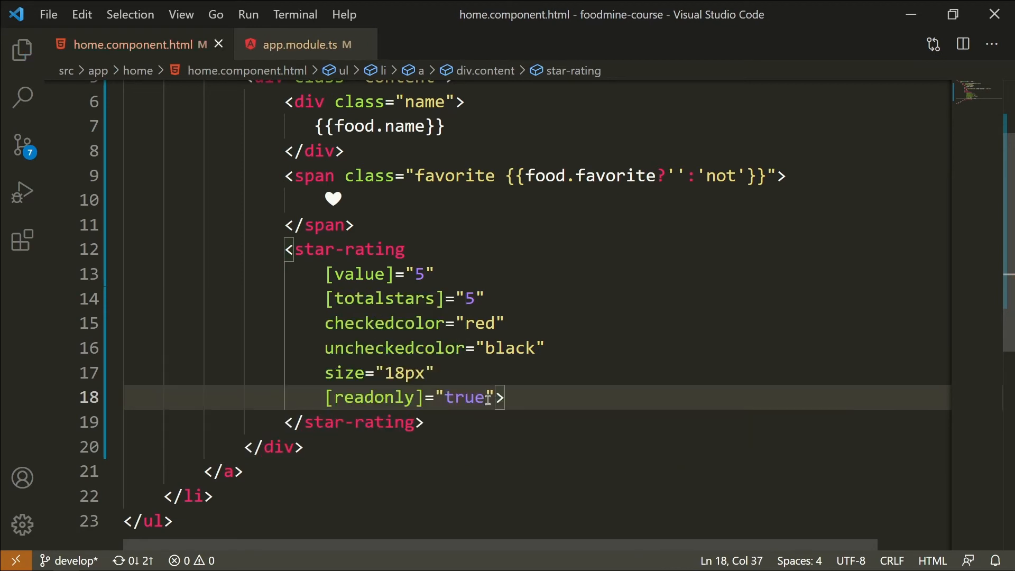
mouse_move(444, 378)
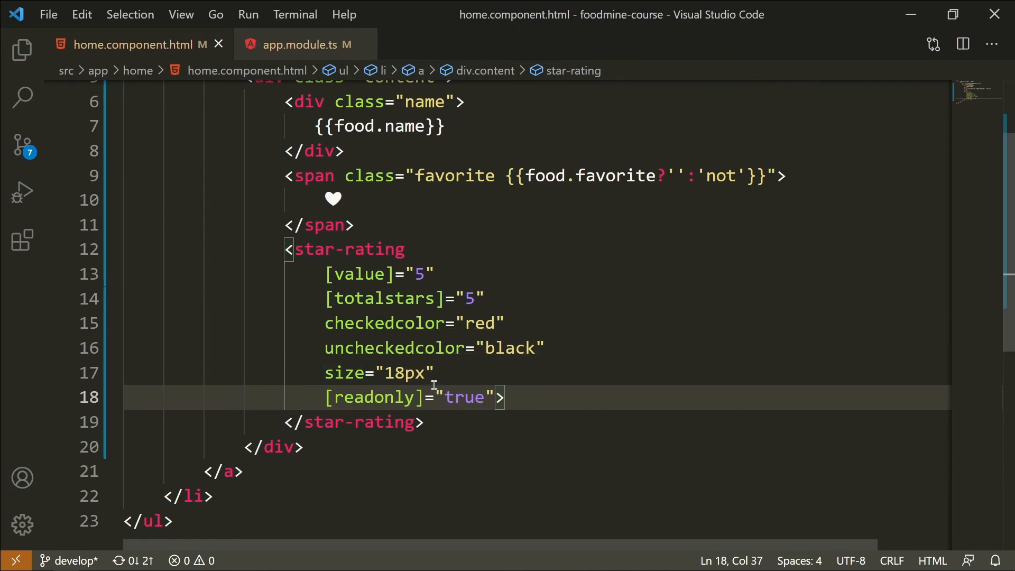
click(437, 373)
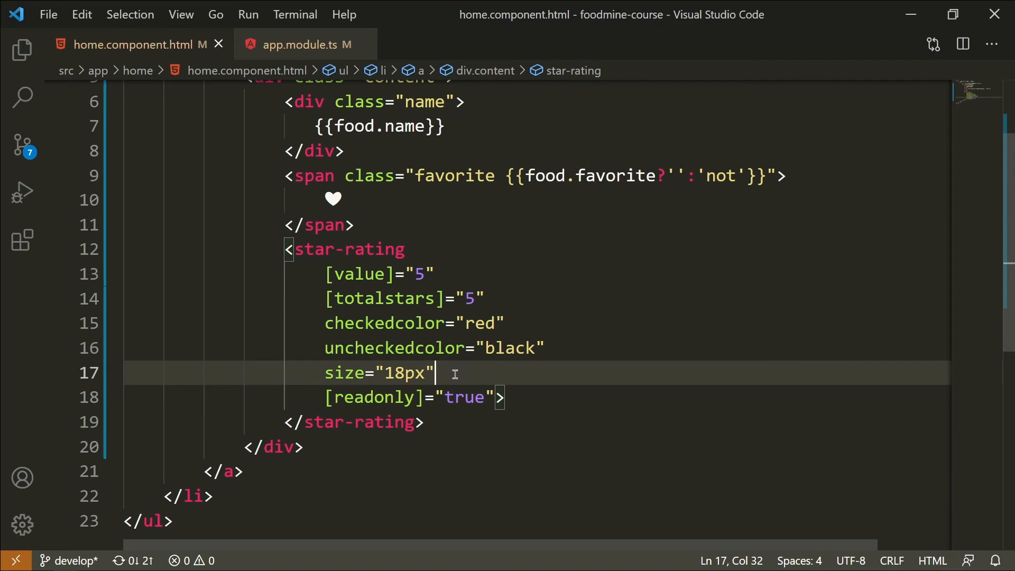
mouse_move(368, 273)
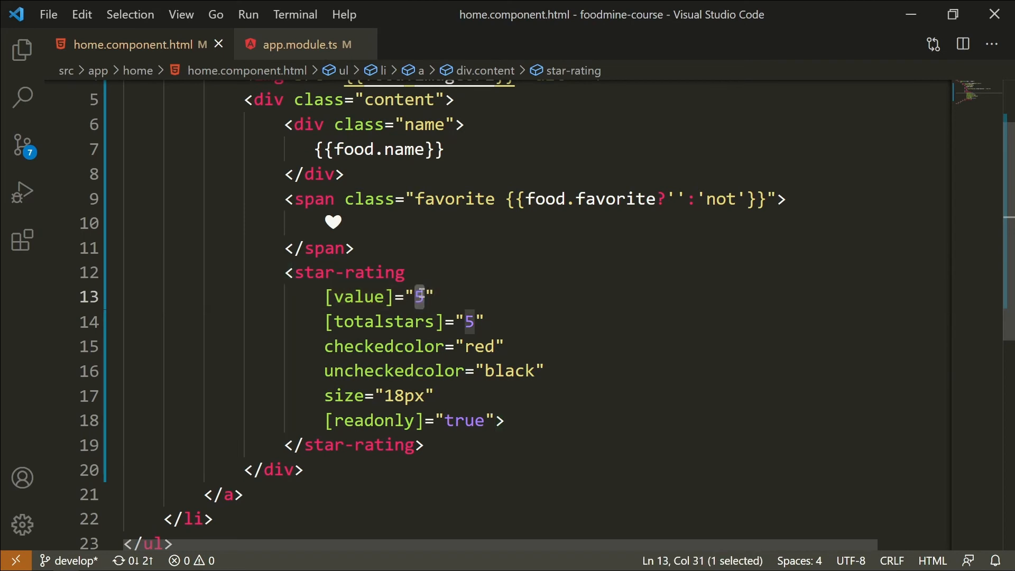
mouse_move(544, 294)
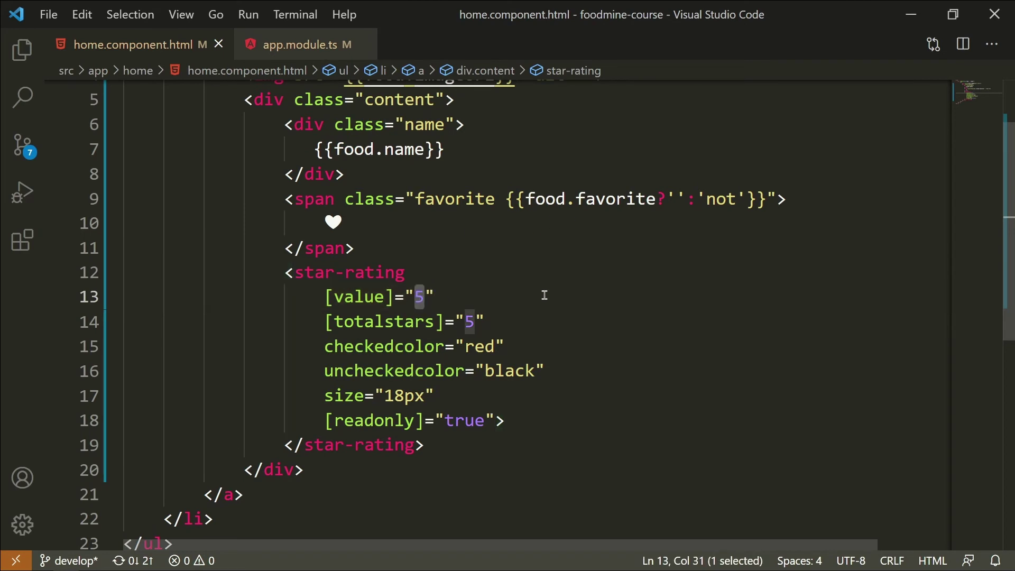
text(food.stars)
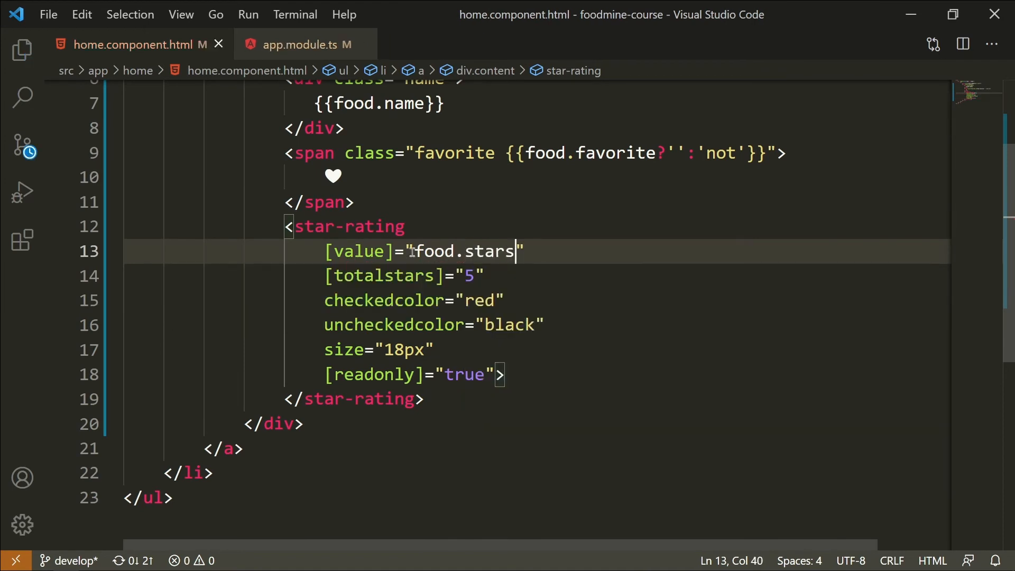
click(346, 252)
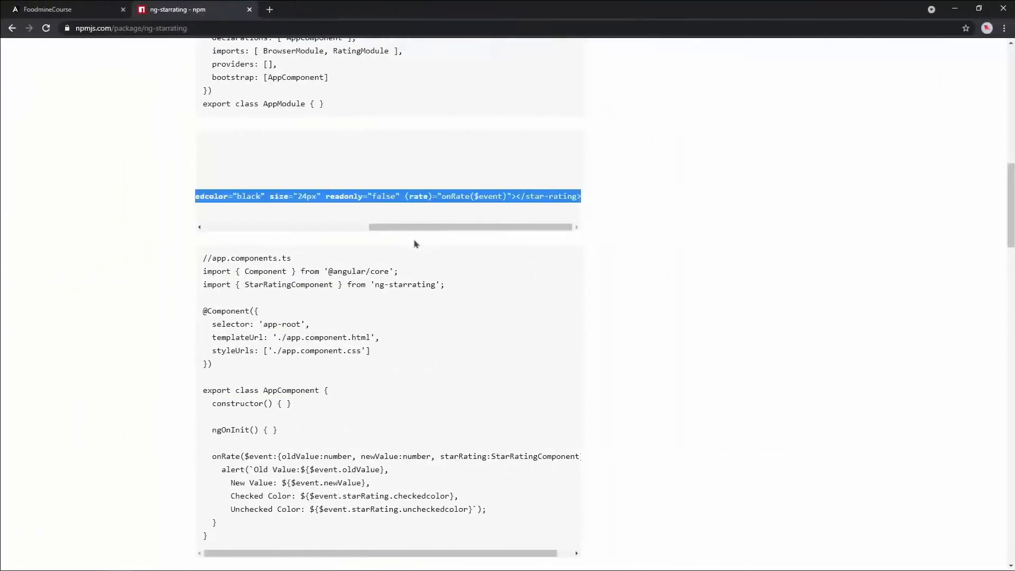
Step: Check the Food Mine cards' red star ratings in Chrome, then return to the editor
click(65, 9)
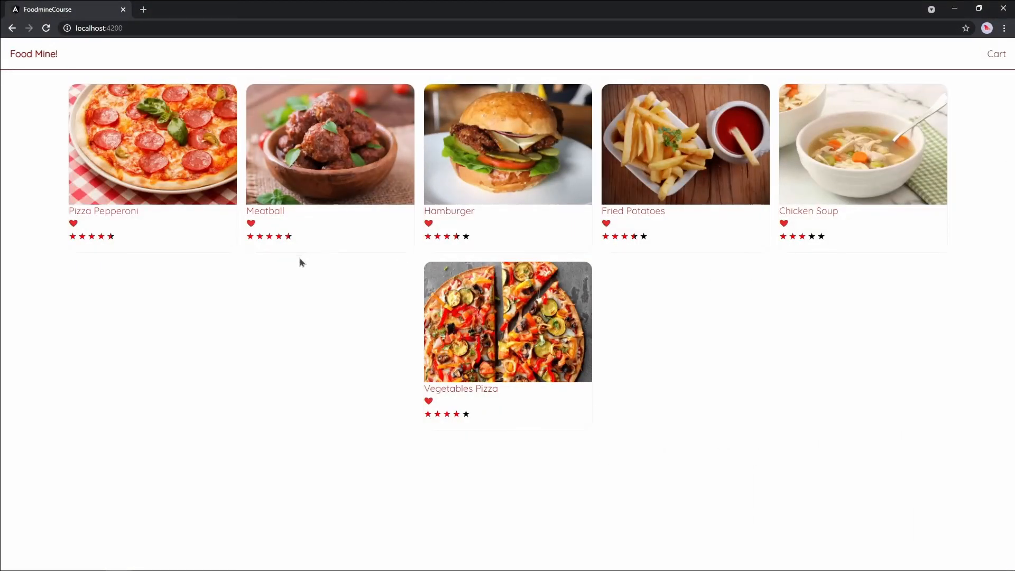
mouse_move(175, 260)
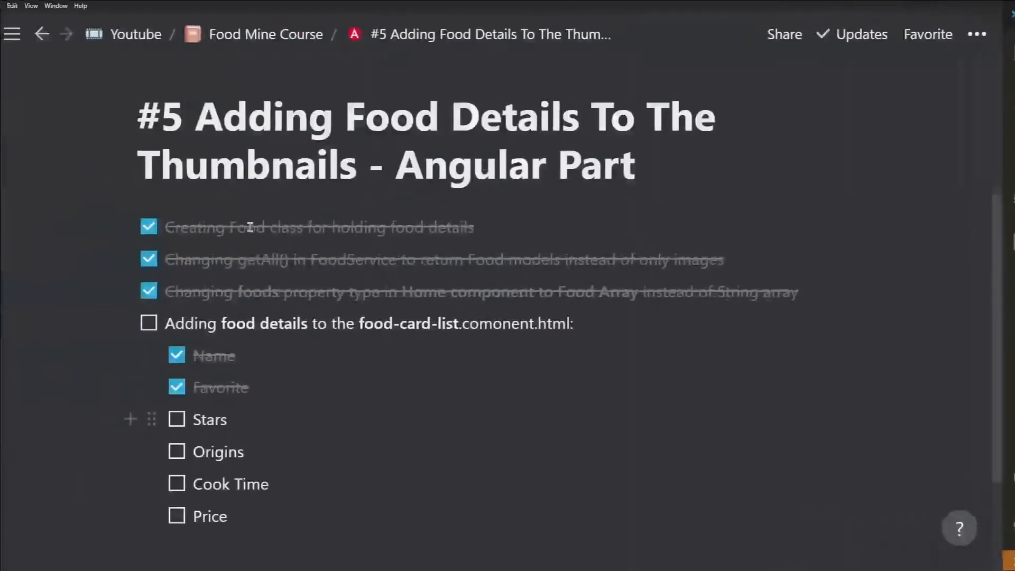
click(176, 419)
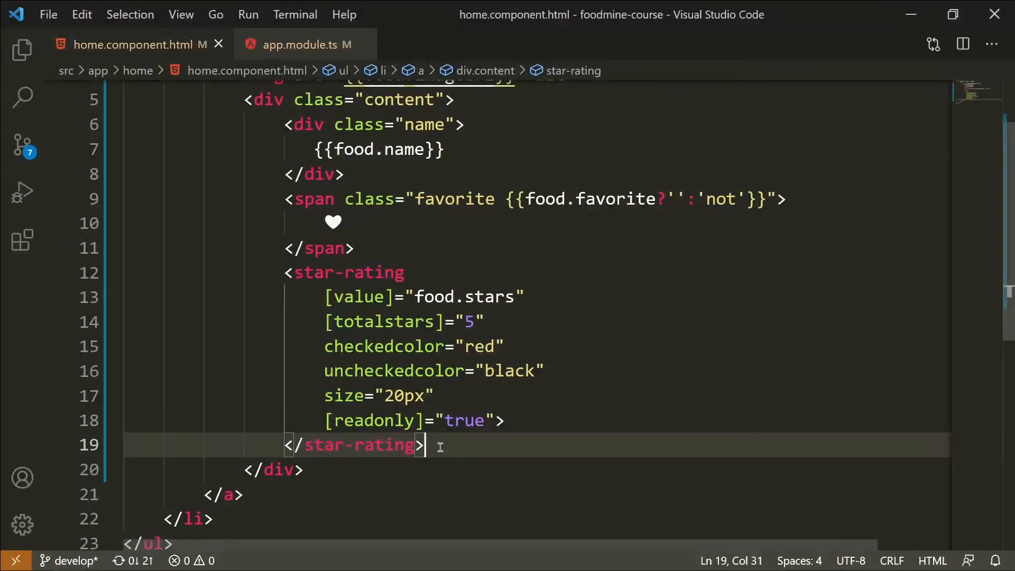
Step: Below </star-rating>, expand Emmet div.product-item-footer with a div.origins containing a span
key(Return)
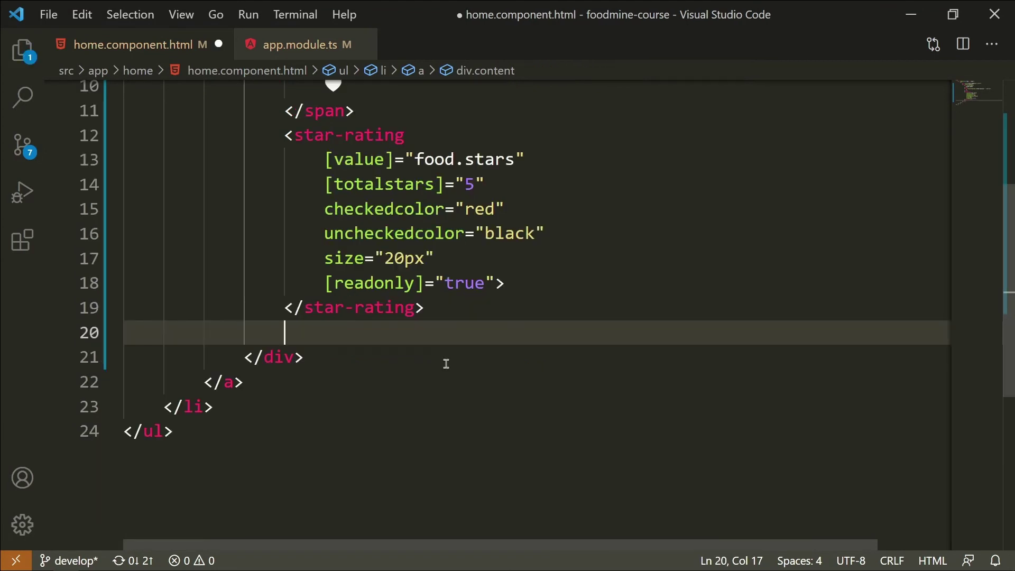
text(div.product)
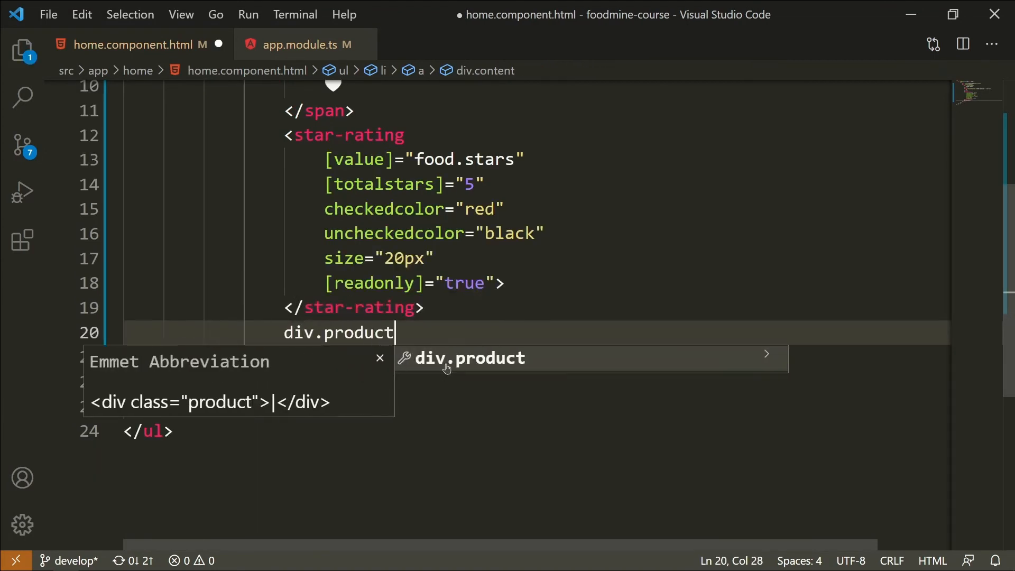
text(-item-footer">)
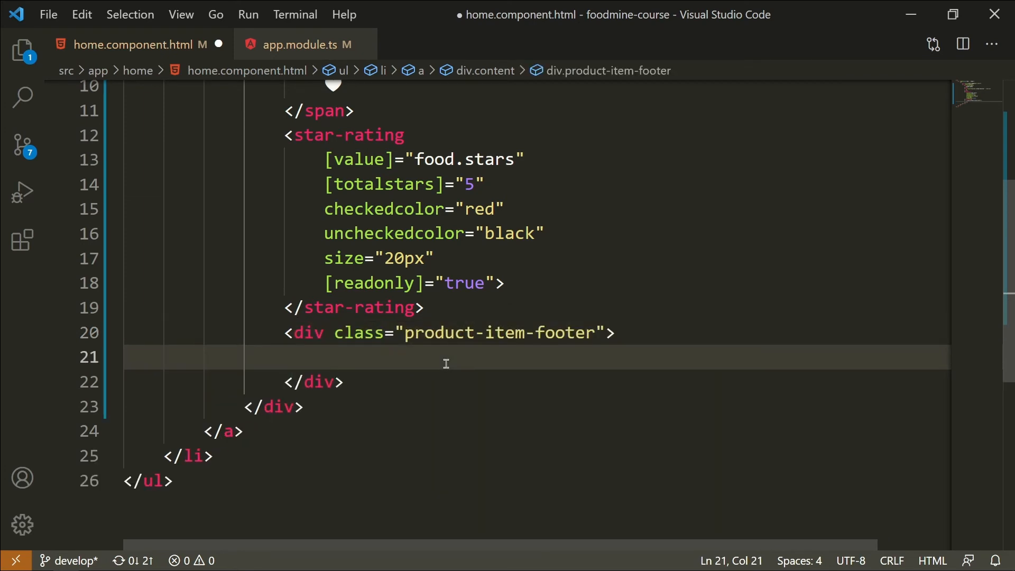
text(di)
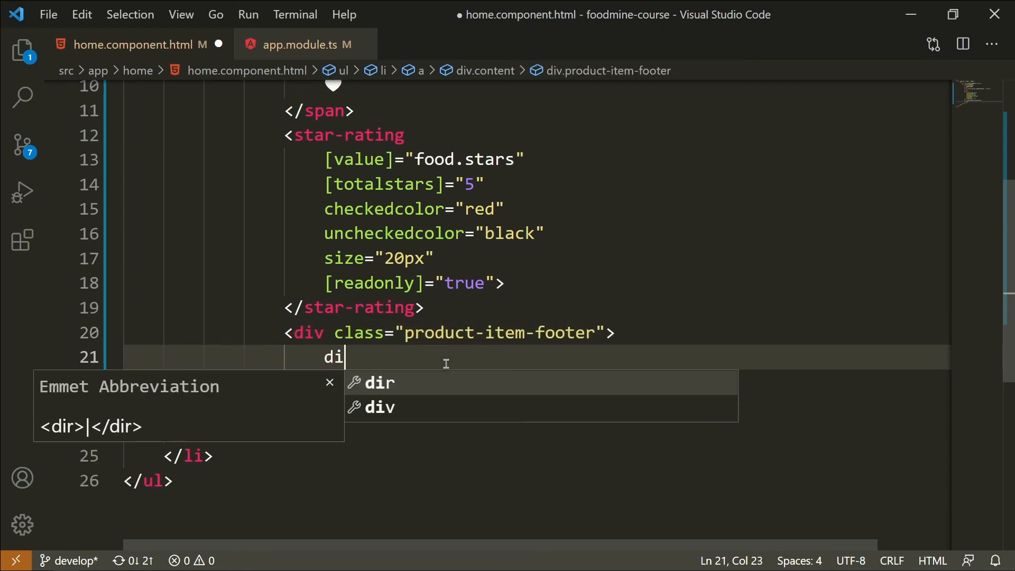
text(v.origi)
text(span)
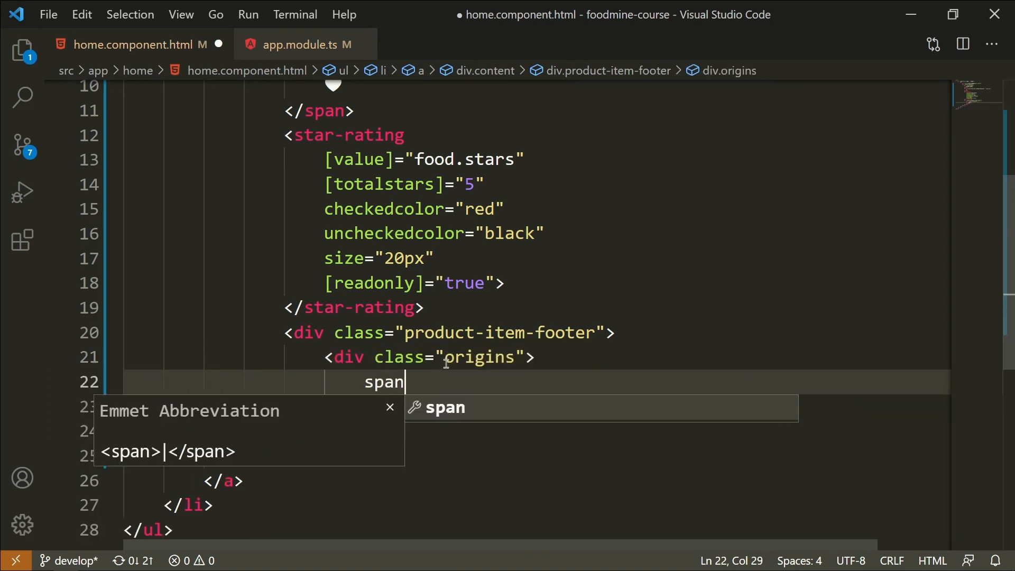
key(Enter)
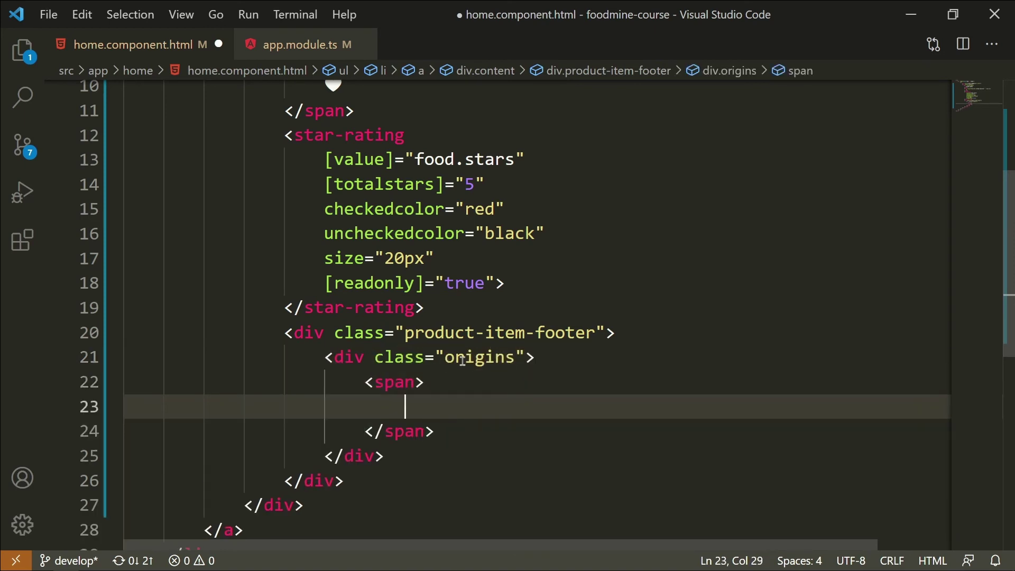
mouse_move(465, 378)
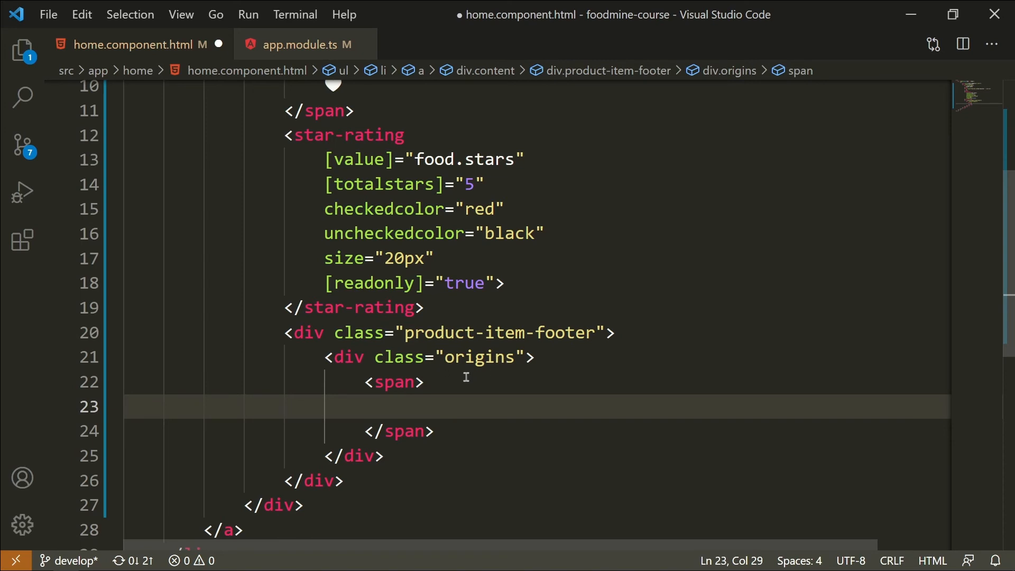
mouse_move(453, 386)
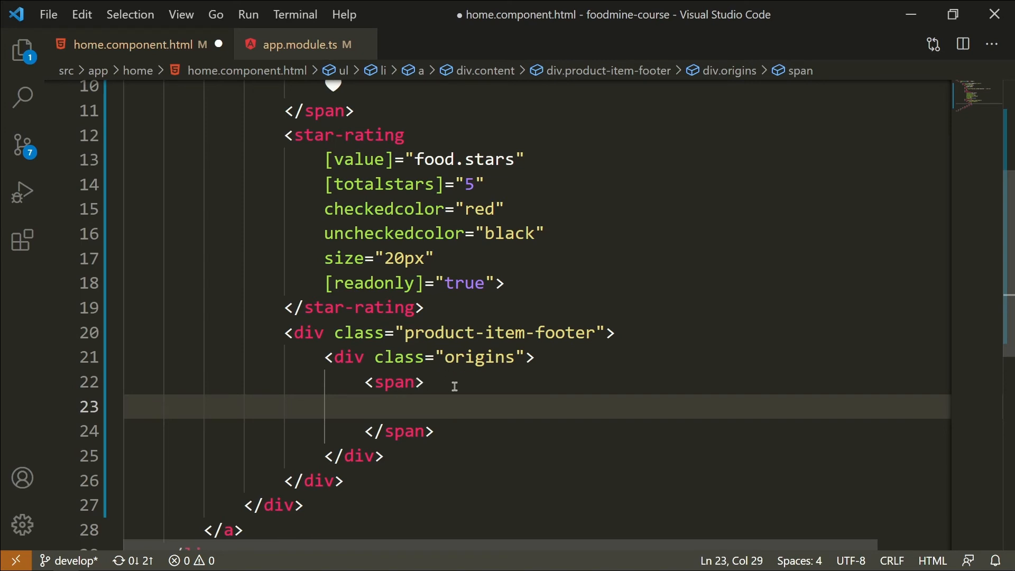
Step: Repeat the span with *ngFor="let origin of food.origins", displaying {{origin}} inside
click(424, 382)
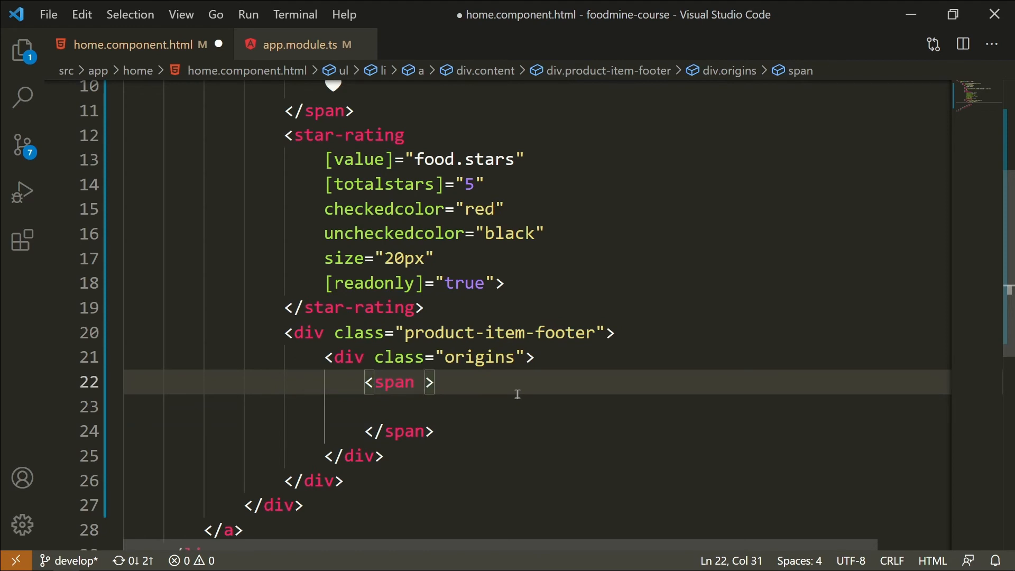
text(*)
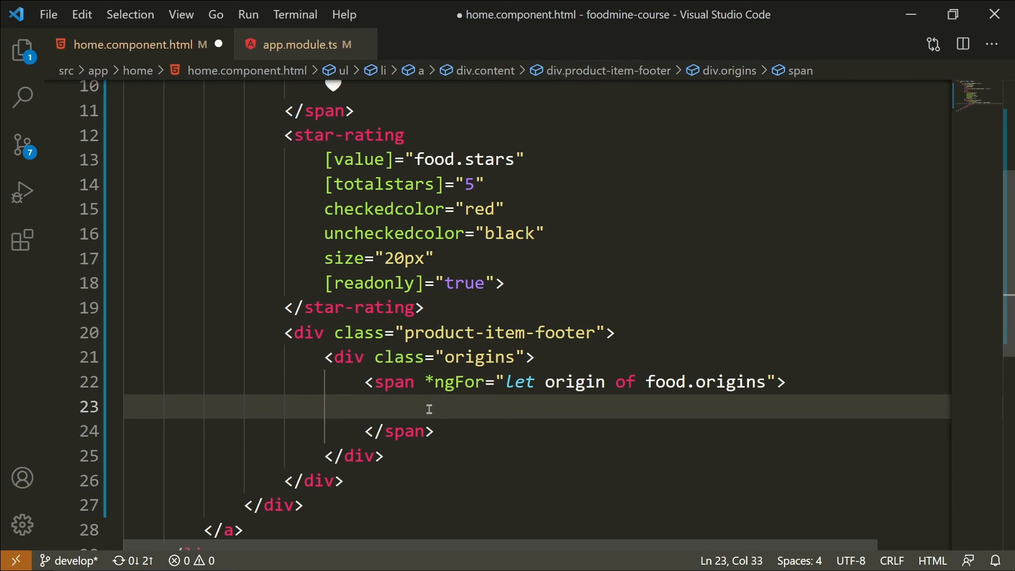
double_click(706, 381)
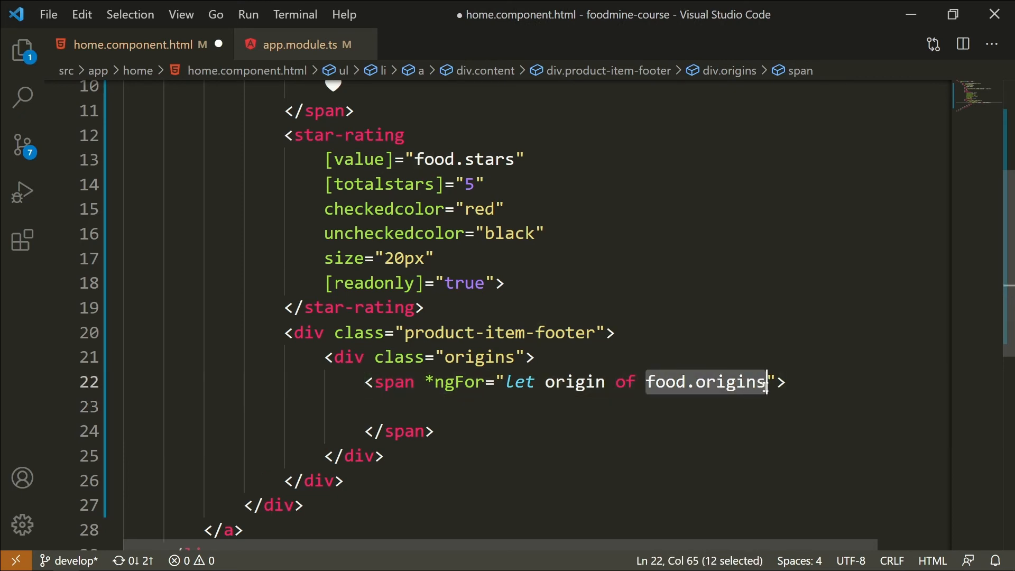
mouse_move(732, 393)
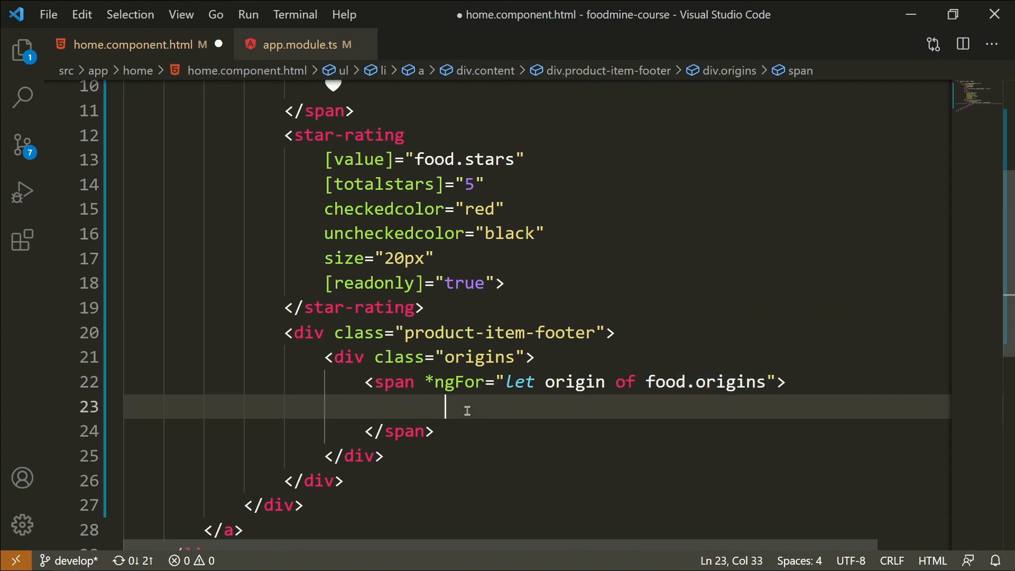
double_click(573, 381)
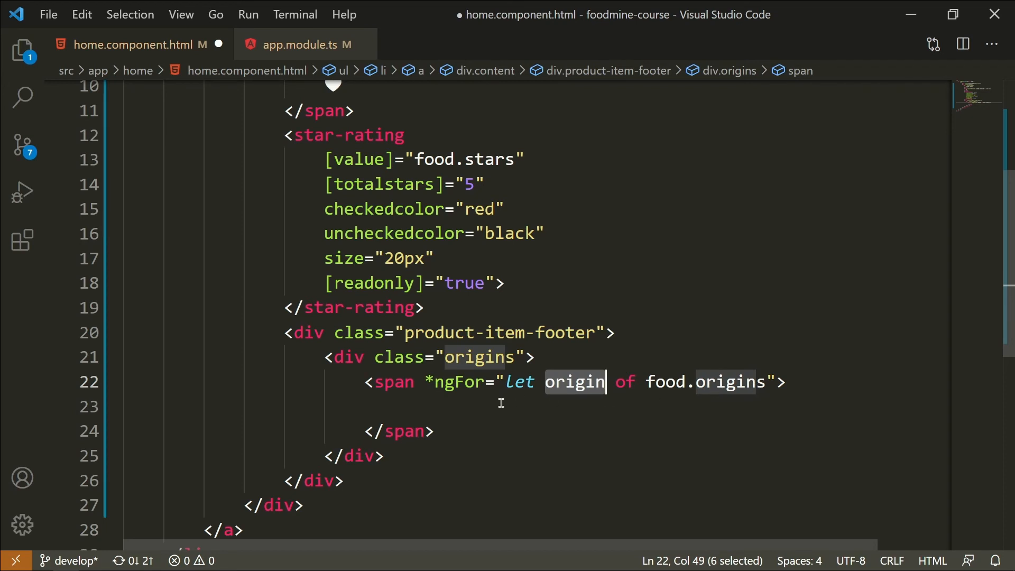
click(490, 407)
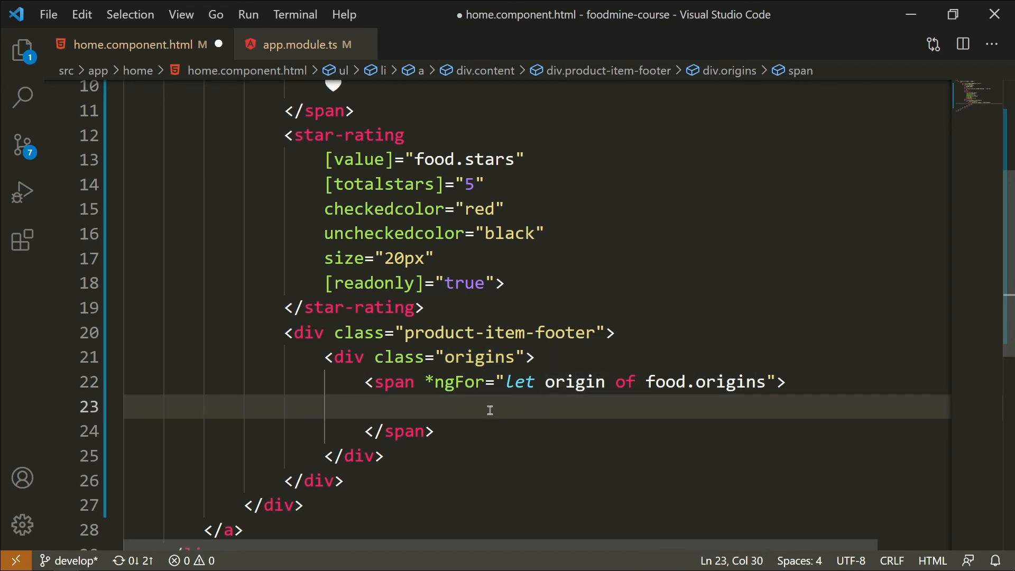
mouse_move(571, 430)
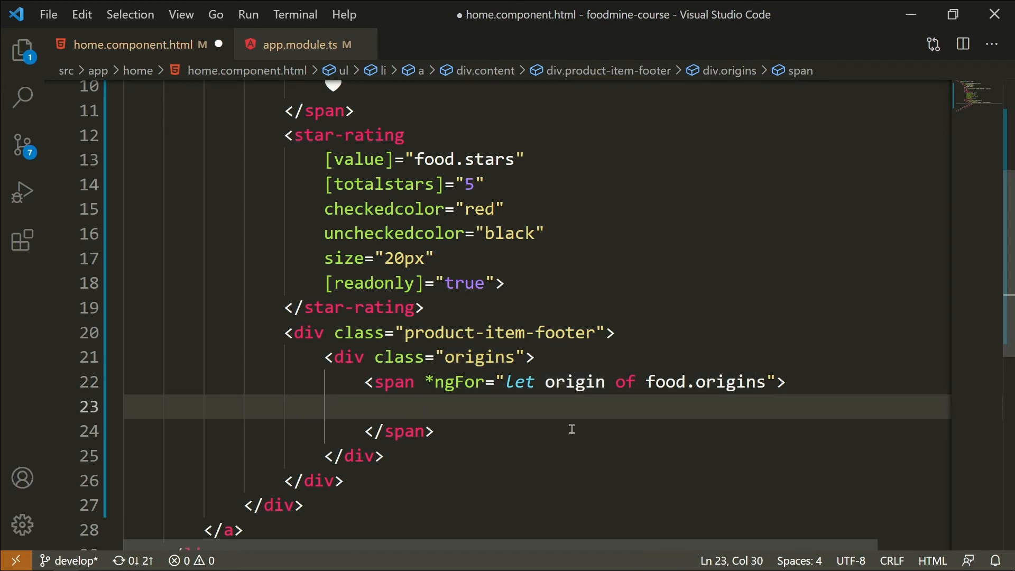
text({{origin}})
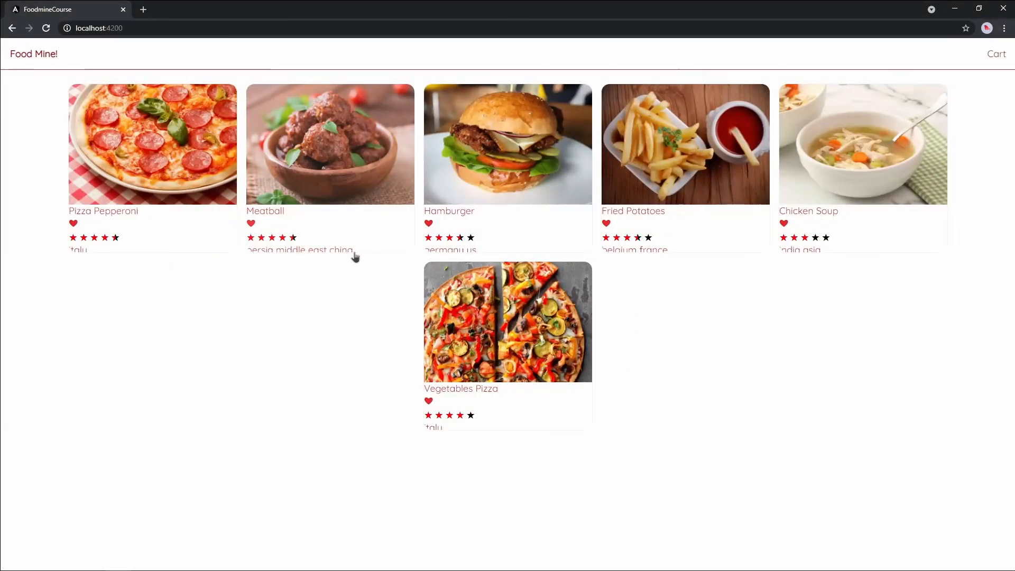
mouse_move(371, 242)
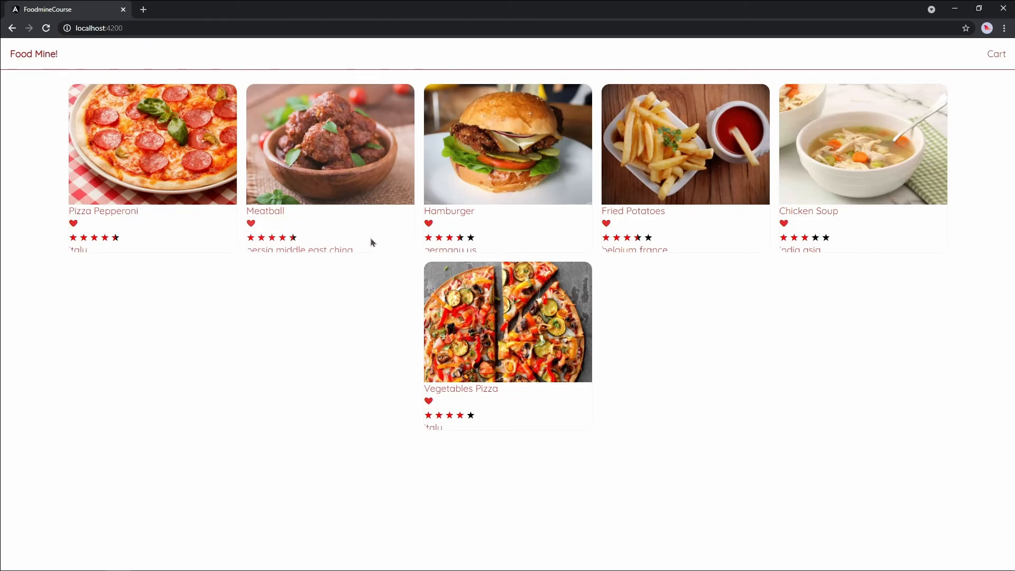
mouse_move(312, 259)
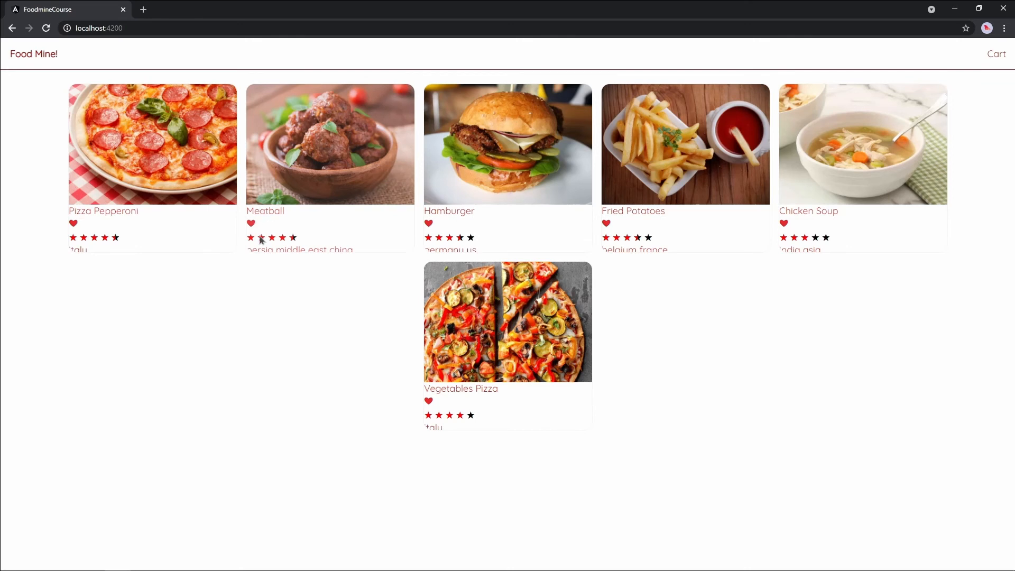
mouse_move(383, 220)
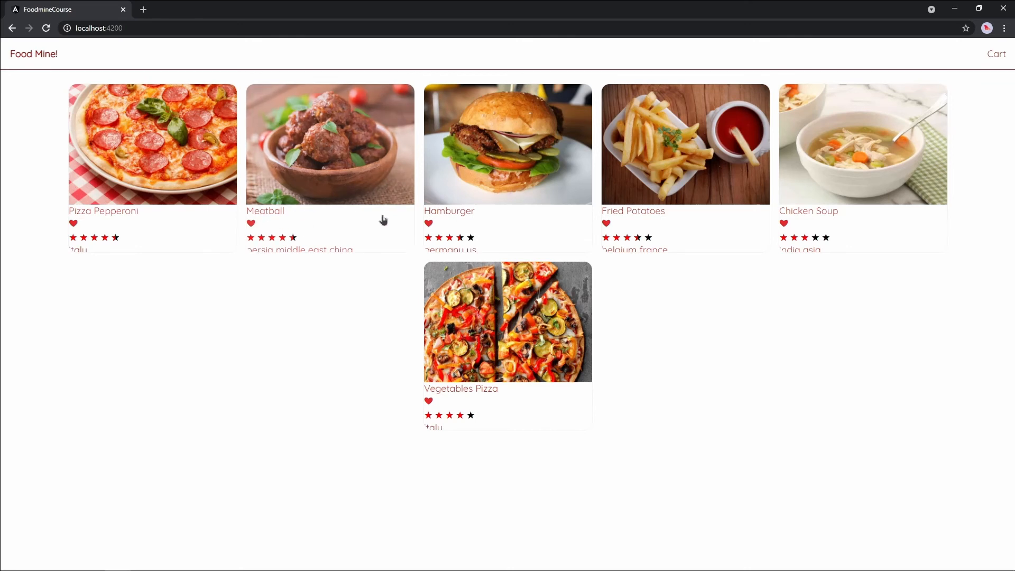
mouse_move(375, 262)
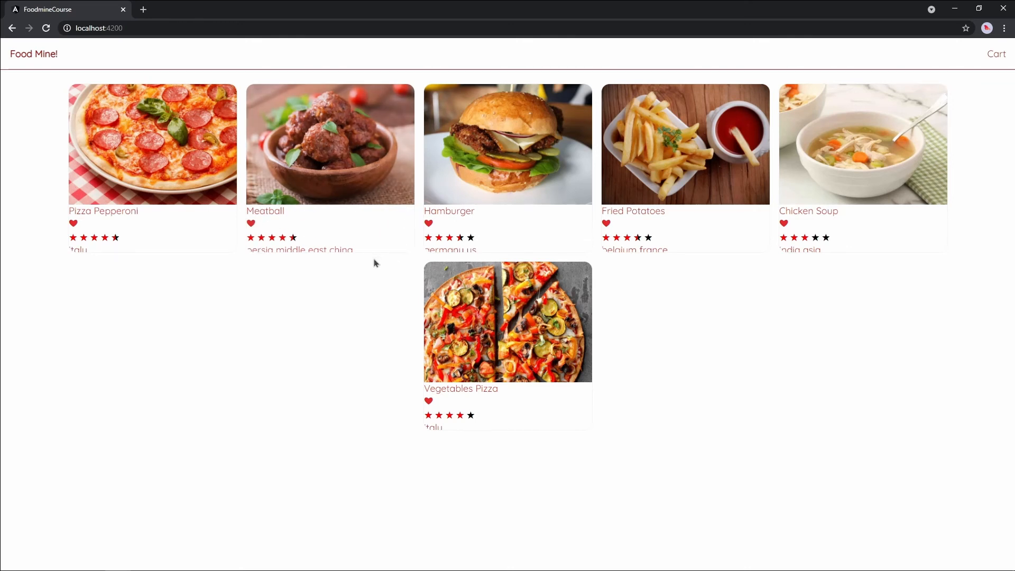
mouse_move(395, 251)
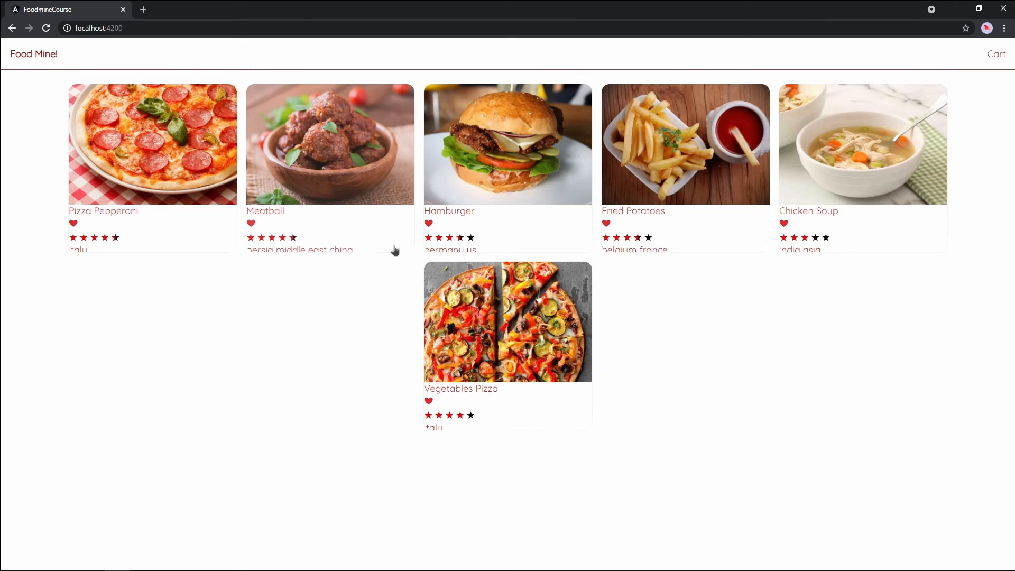
mouse_move(293, 257)
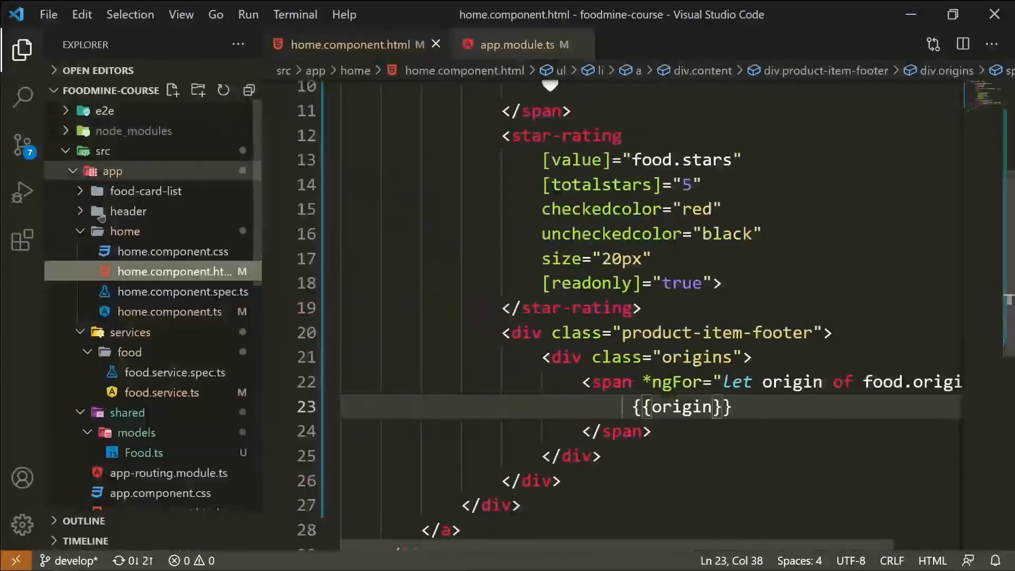
Step: Close the app.module.ts editor tab
click(176, 251)
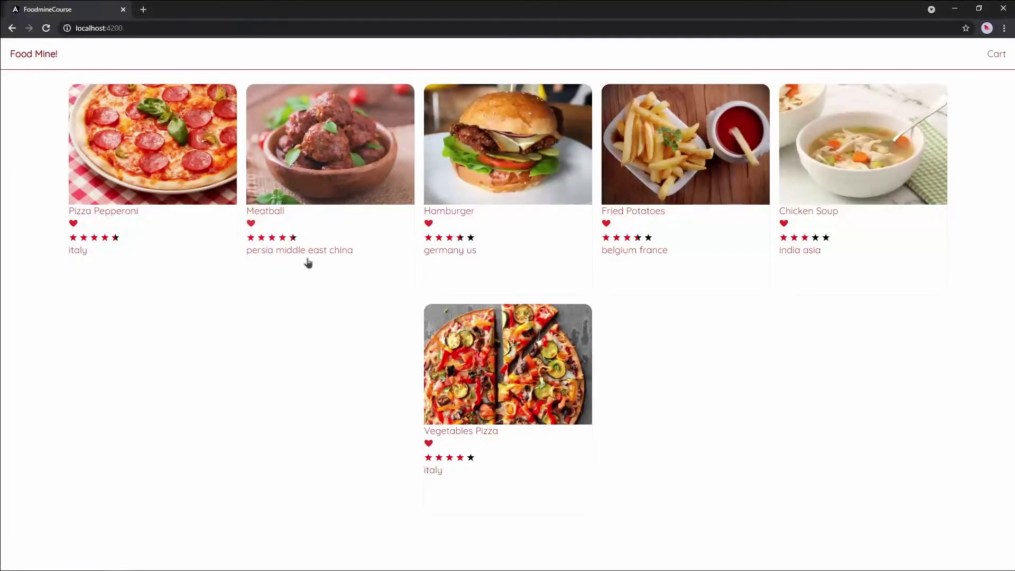
mouse_move(274, 338)
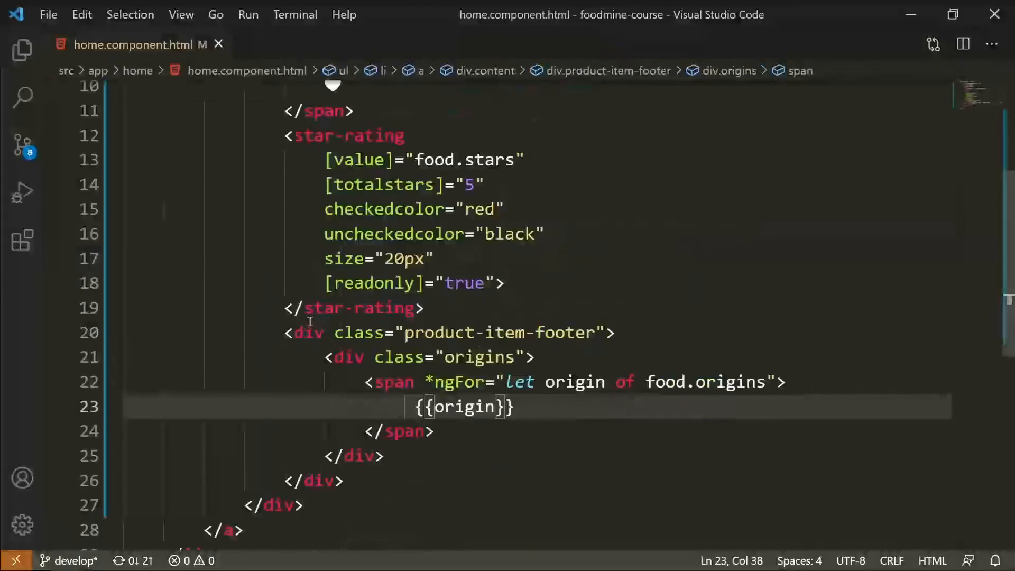
Step: Below the origins block, add a div.cook-time whose span holds a clock emoji
scroll(down, 3)
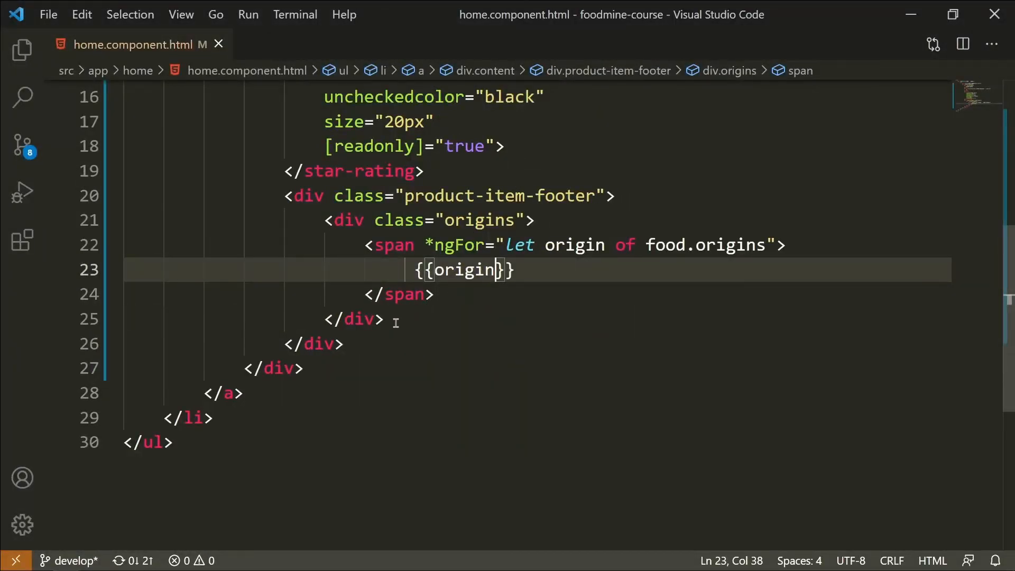
key(Enter)
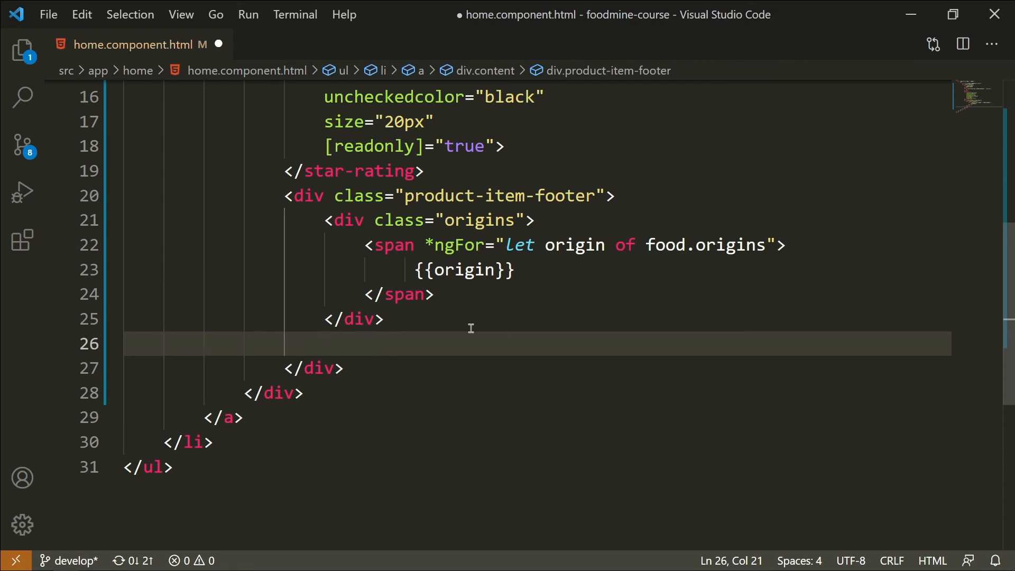
text(div.)
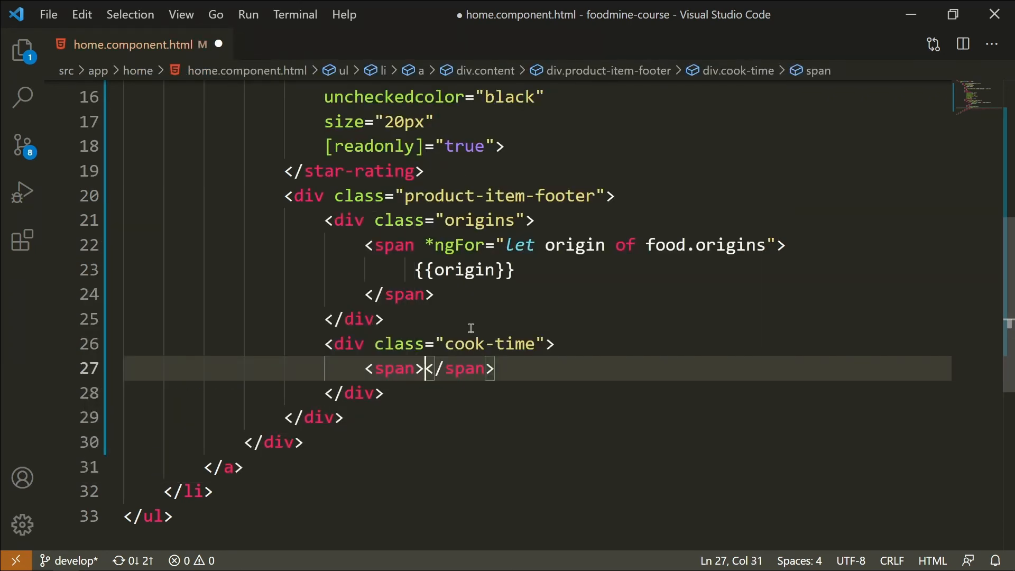
key(Win+.)
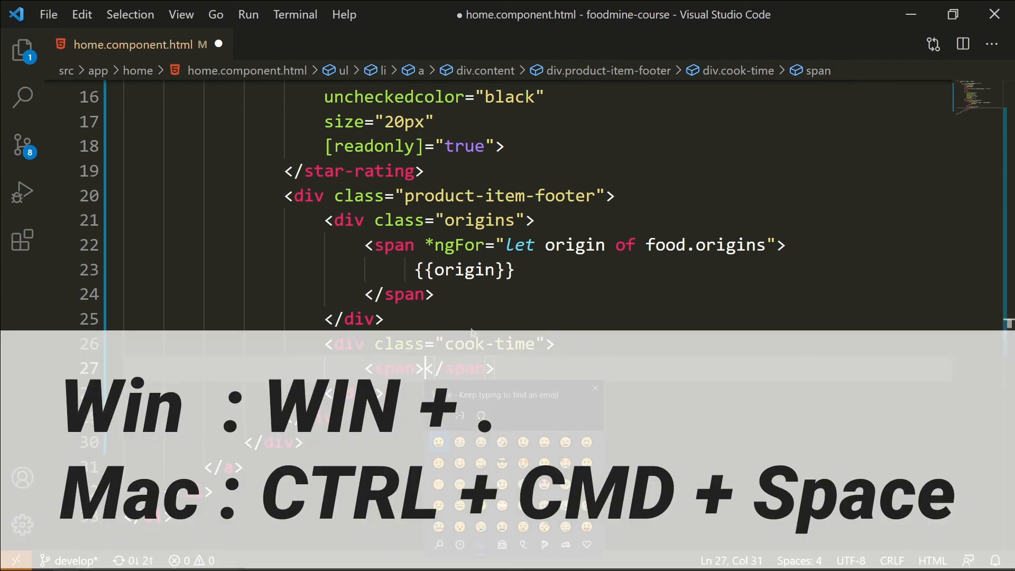
text(clock)
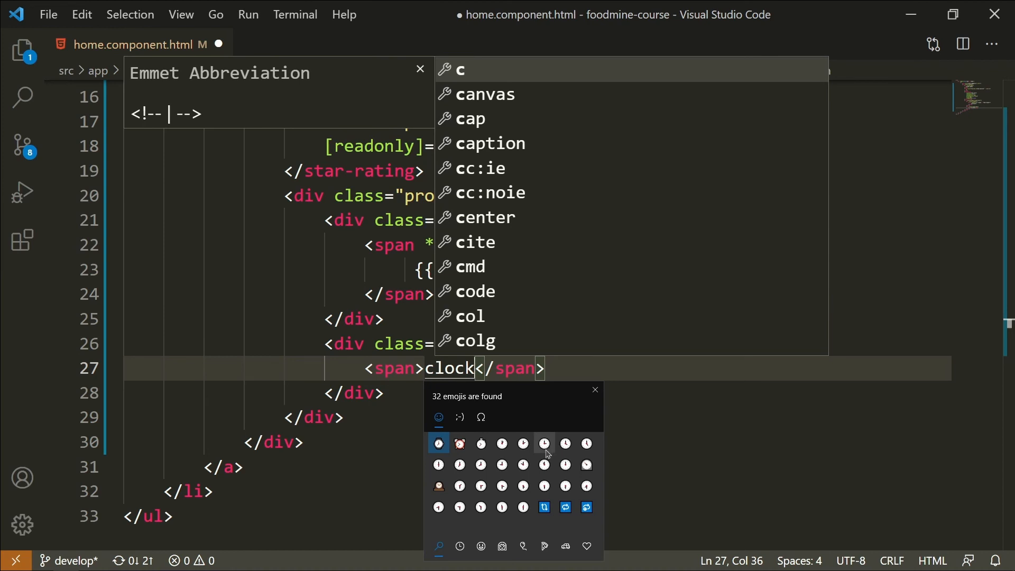
mouse_move(544, 442)
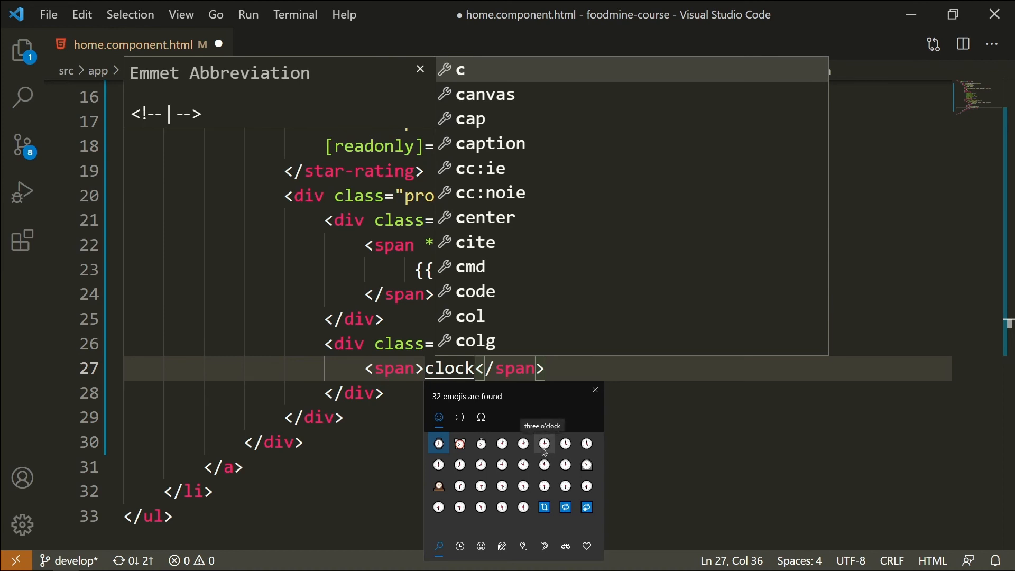
mouse_move(521, 463)
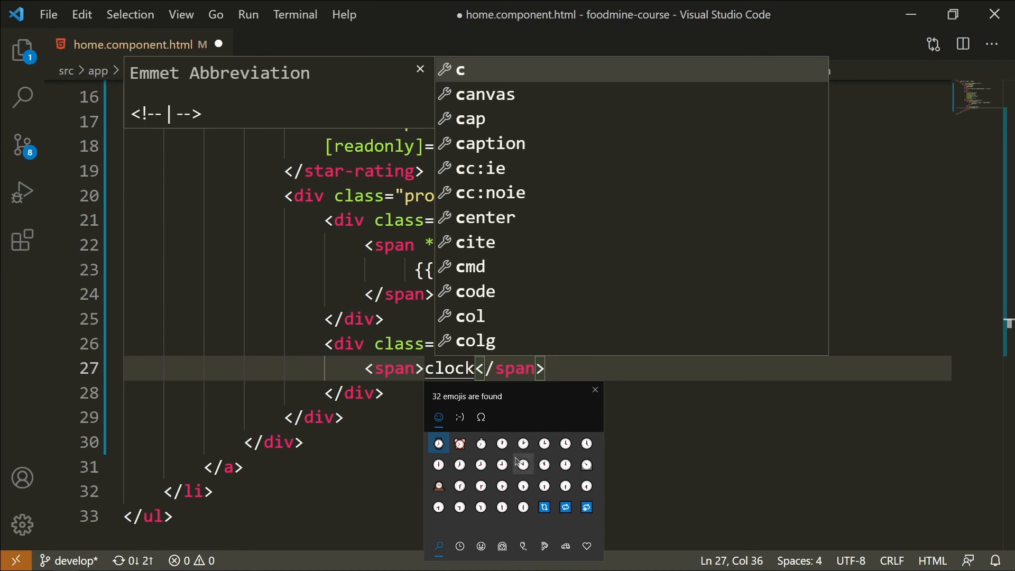
click(438, 443)
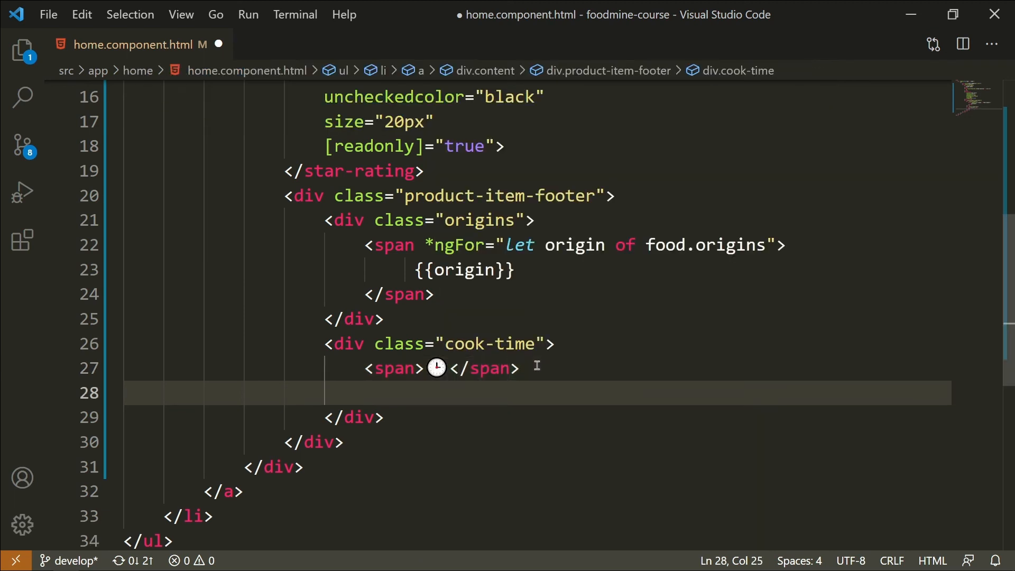
mouse_move(364, 393)
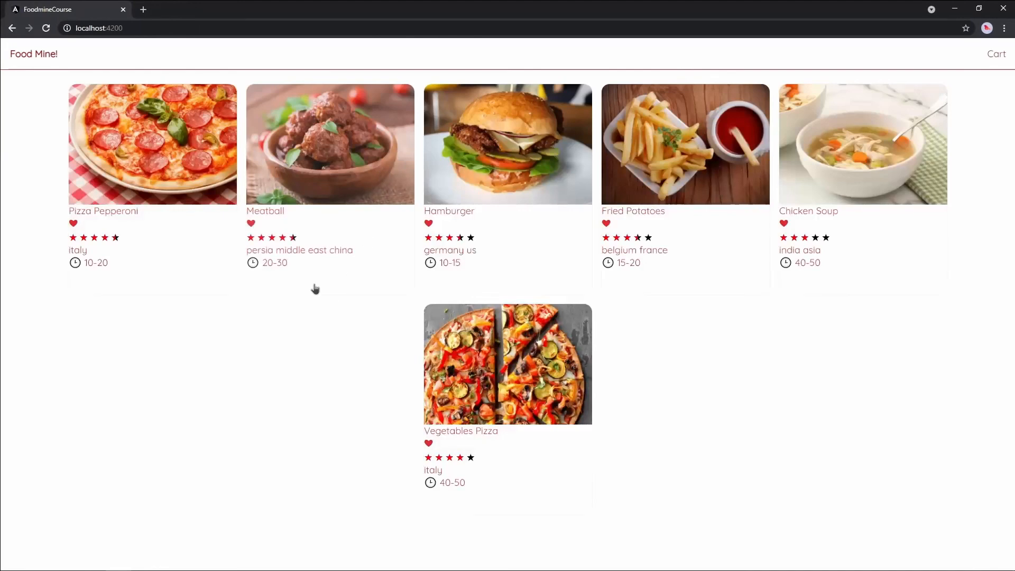
mouse_move(274, 273)
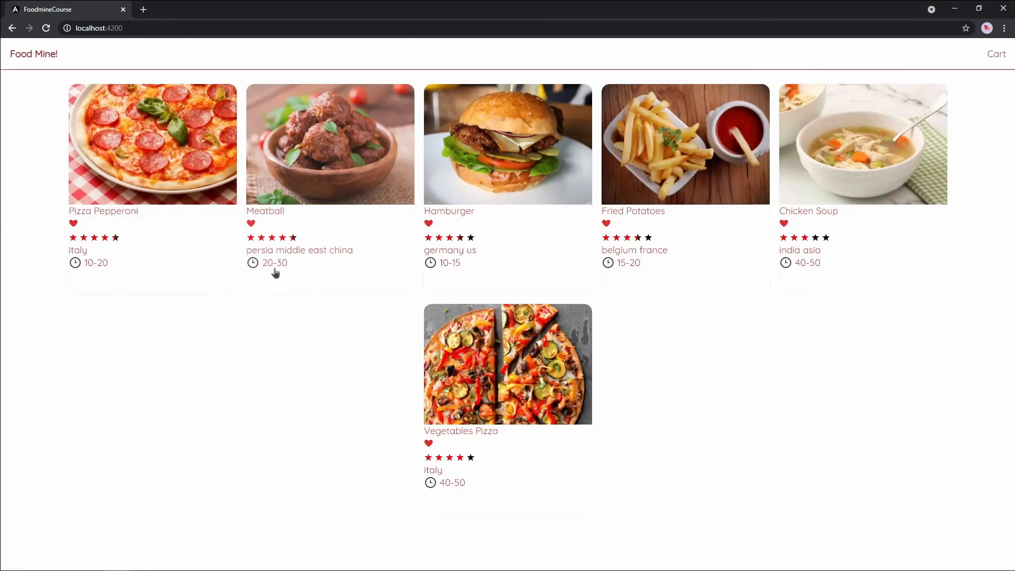
mouse_move(278, 274)
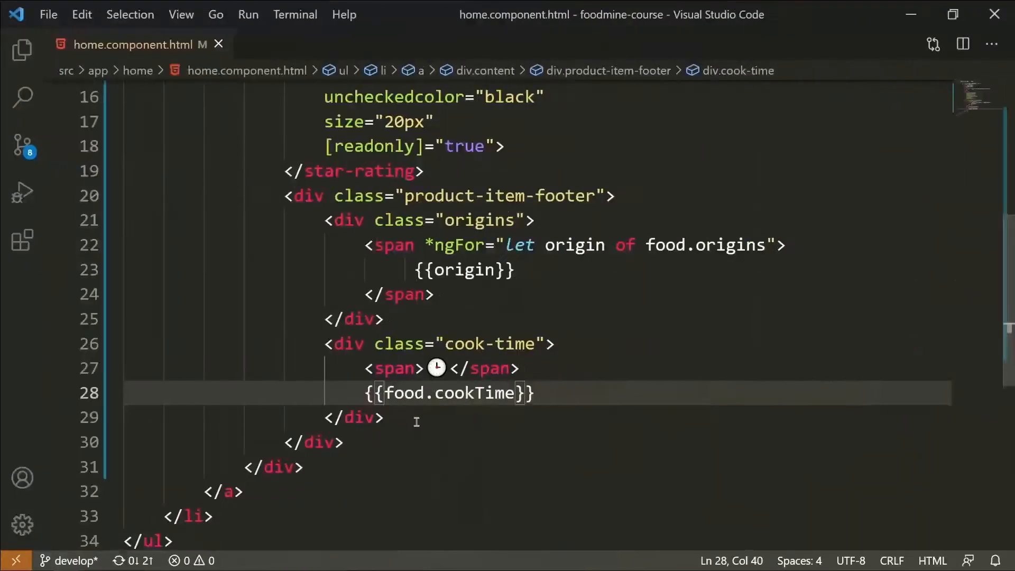
Step: After the footer block, add a div.price showing {{food.price | currency}}
click(347, 442)
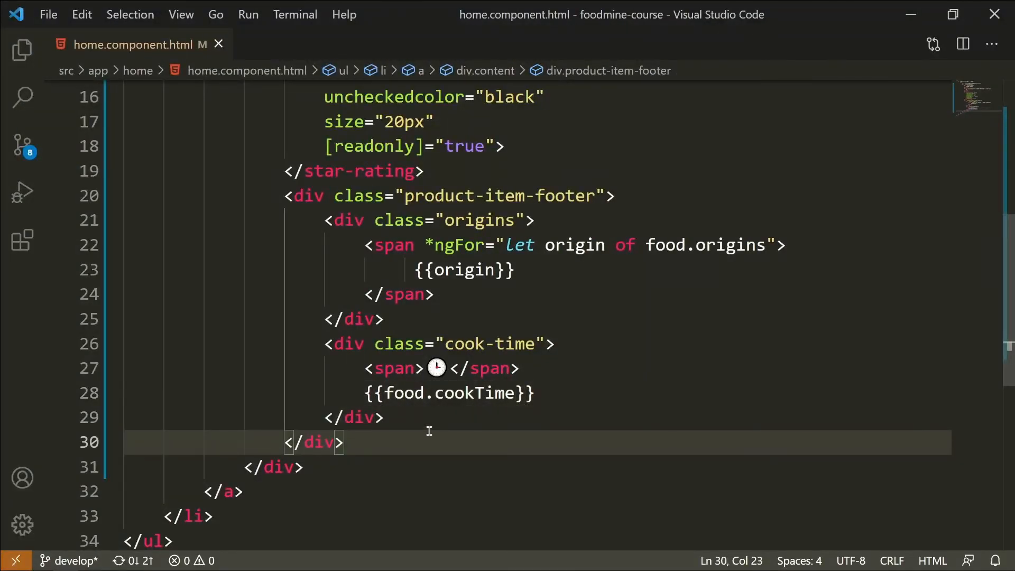
key(enter)
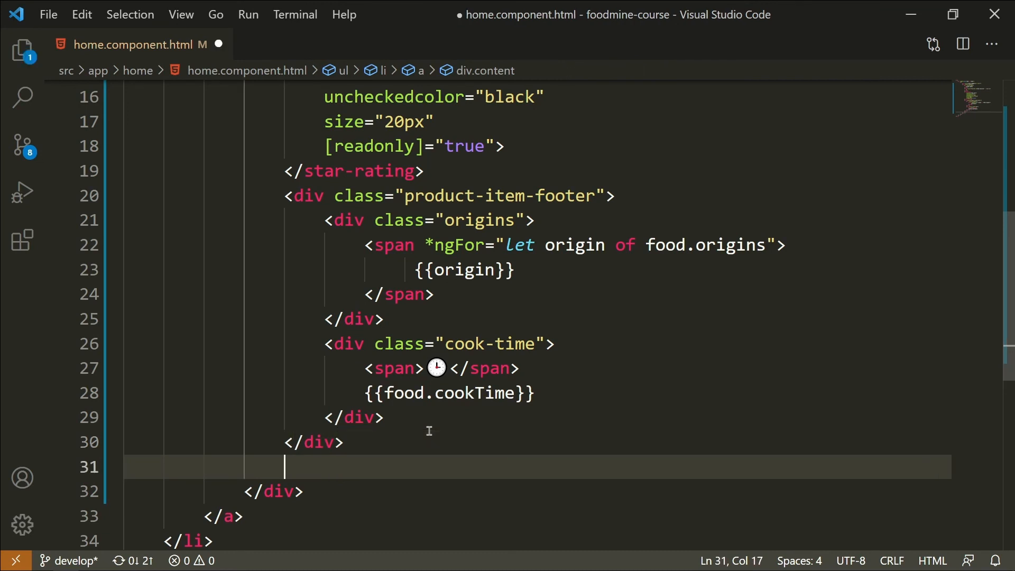
text(div.pric)
text(<span></span>)
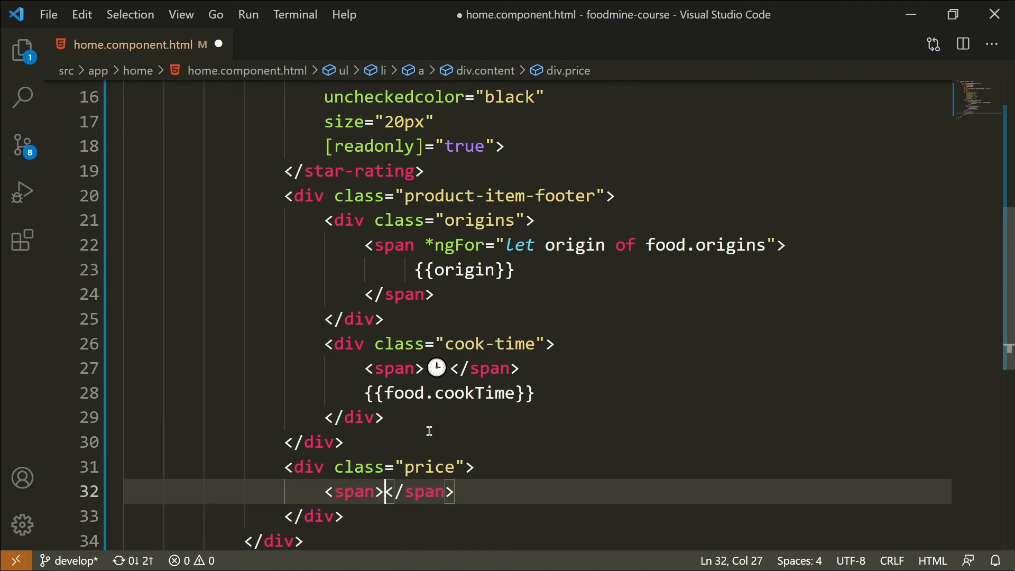
text({{}})
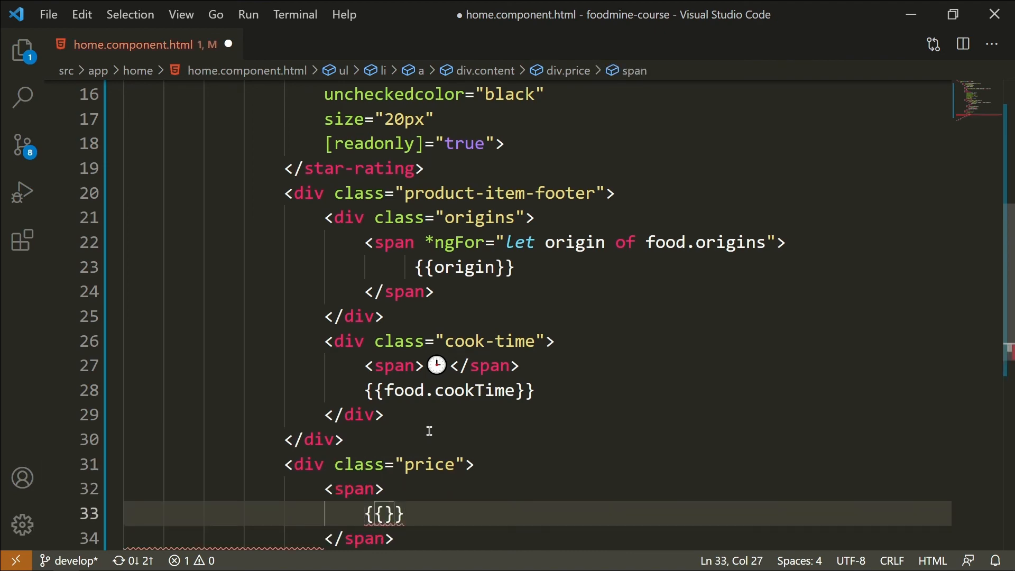
text(food.price)
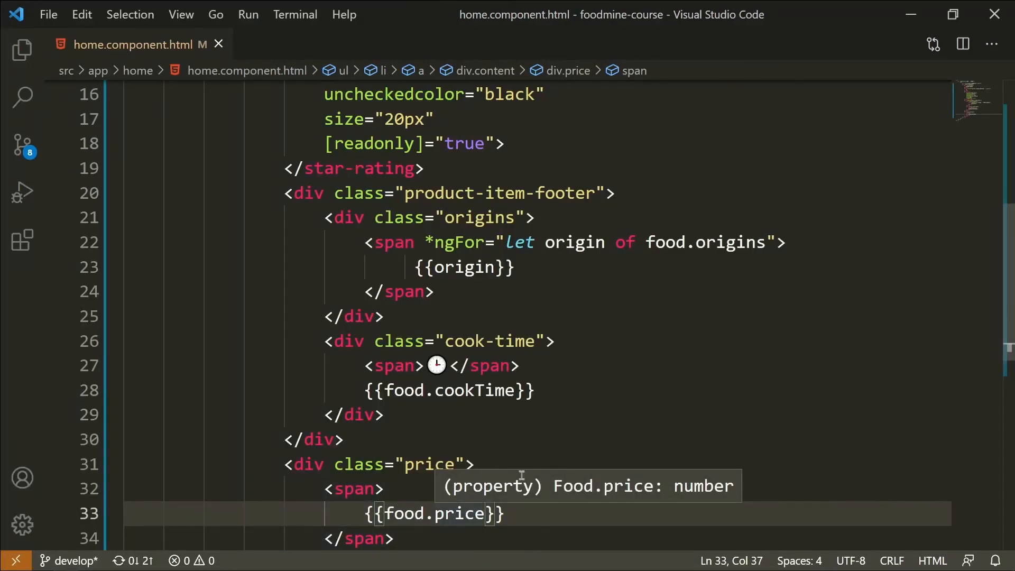
mouse_move(594, 497)
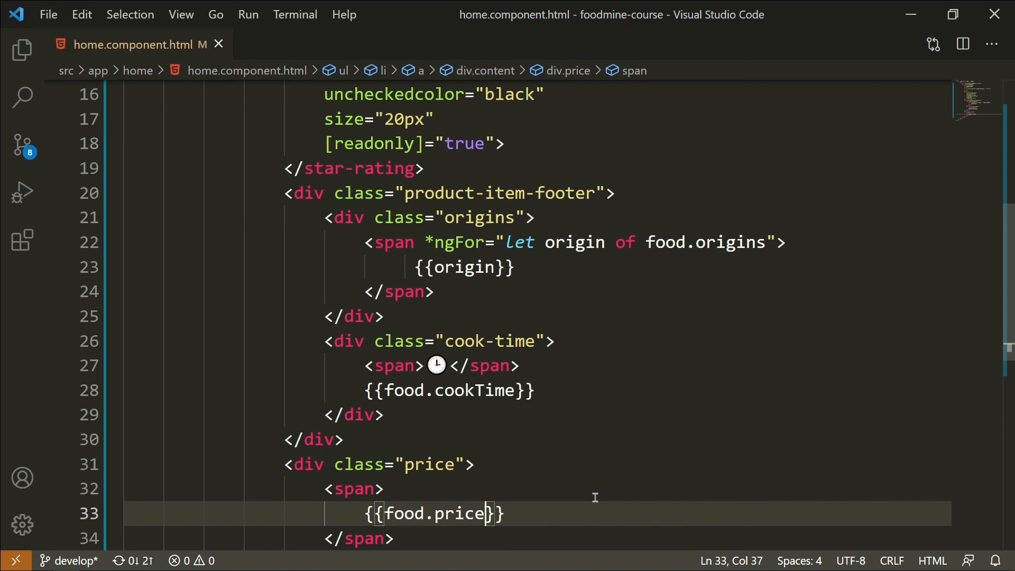
text(|)
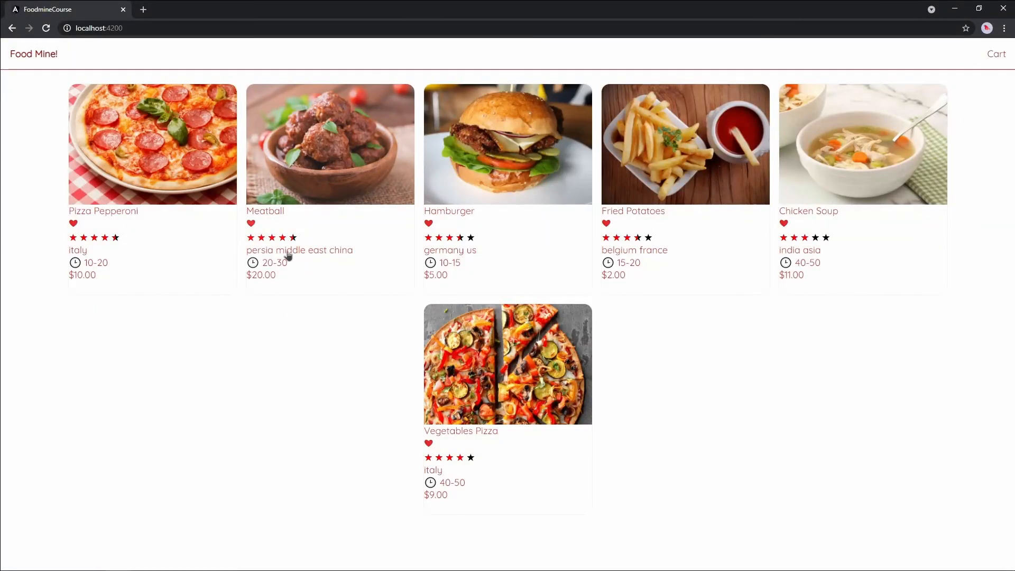
mouse_move(711, 360)
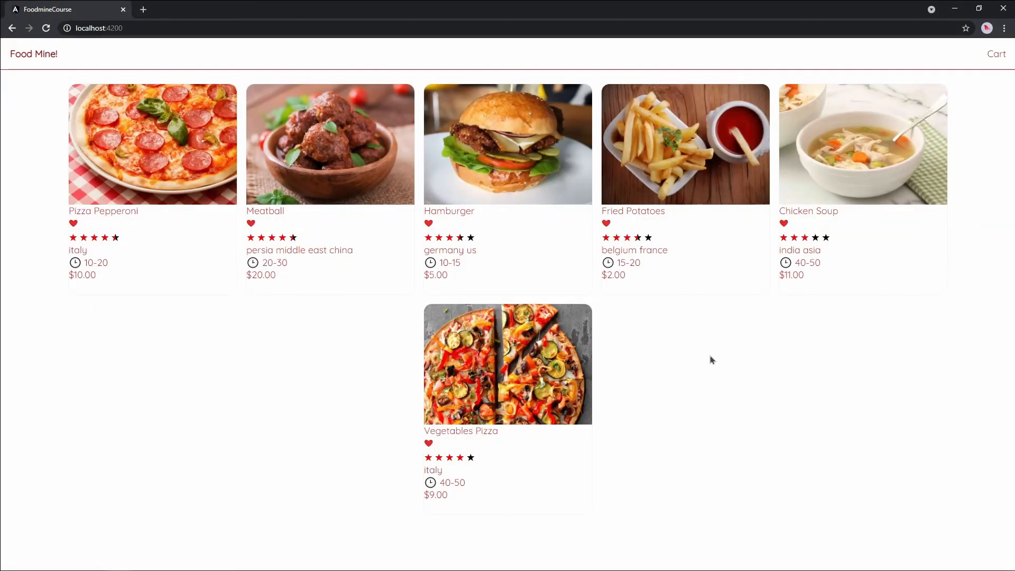